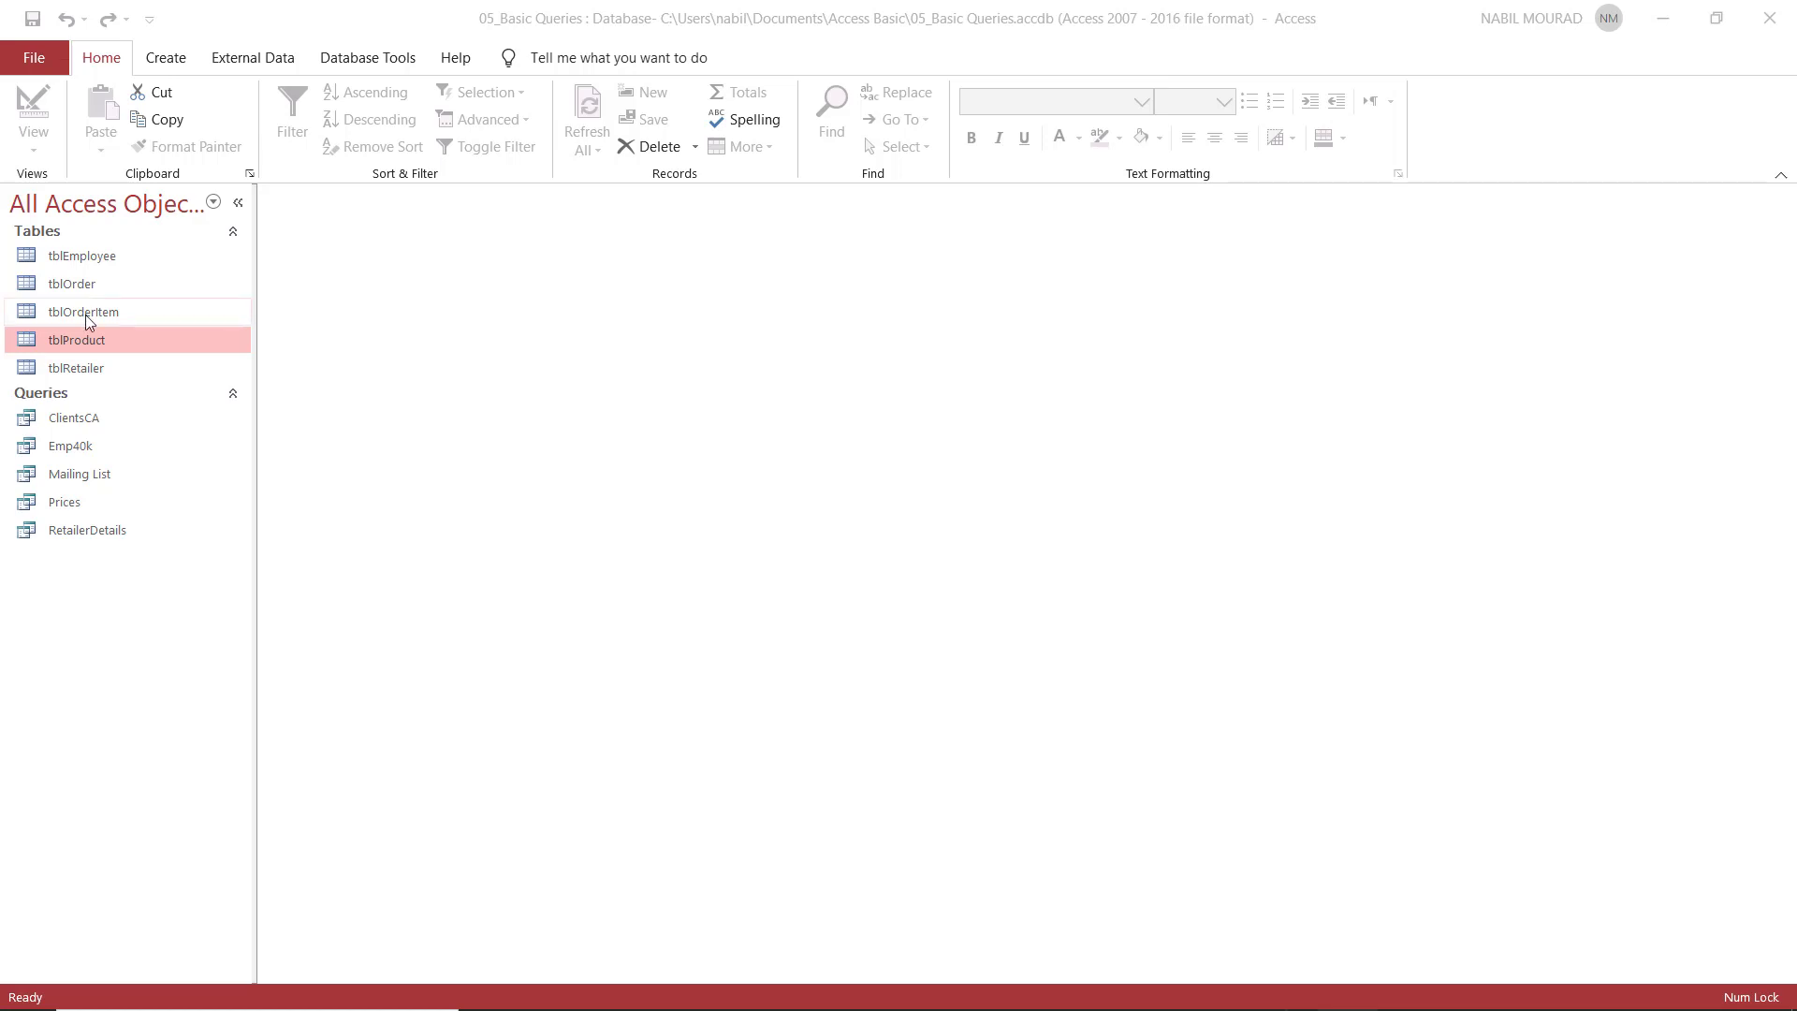
# Review the Quantity, Price Paid and Notes columns of the 56 tblOrderItem records.
pyautogui.doubleClick(81, 310)
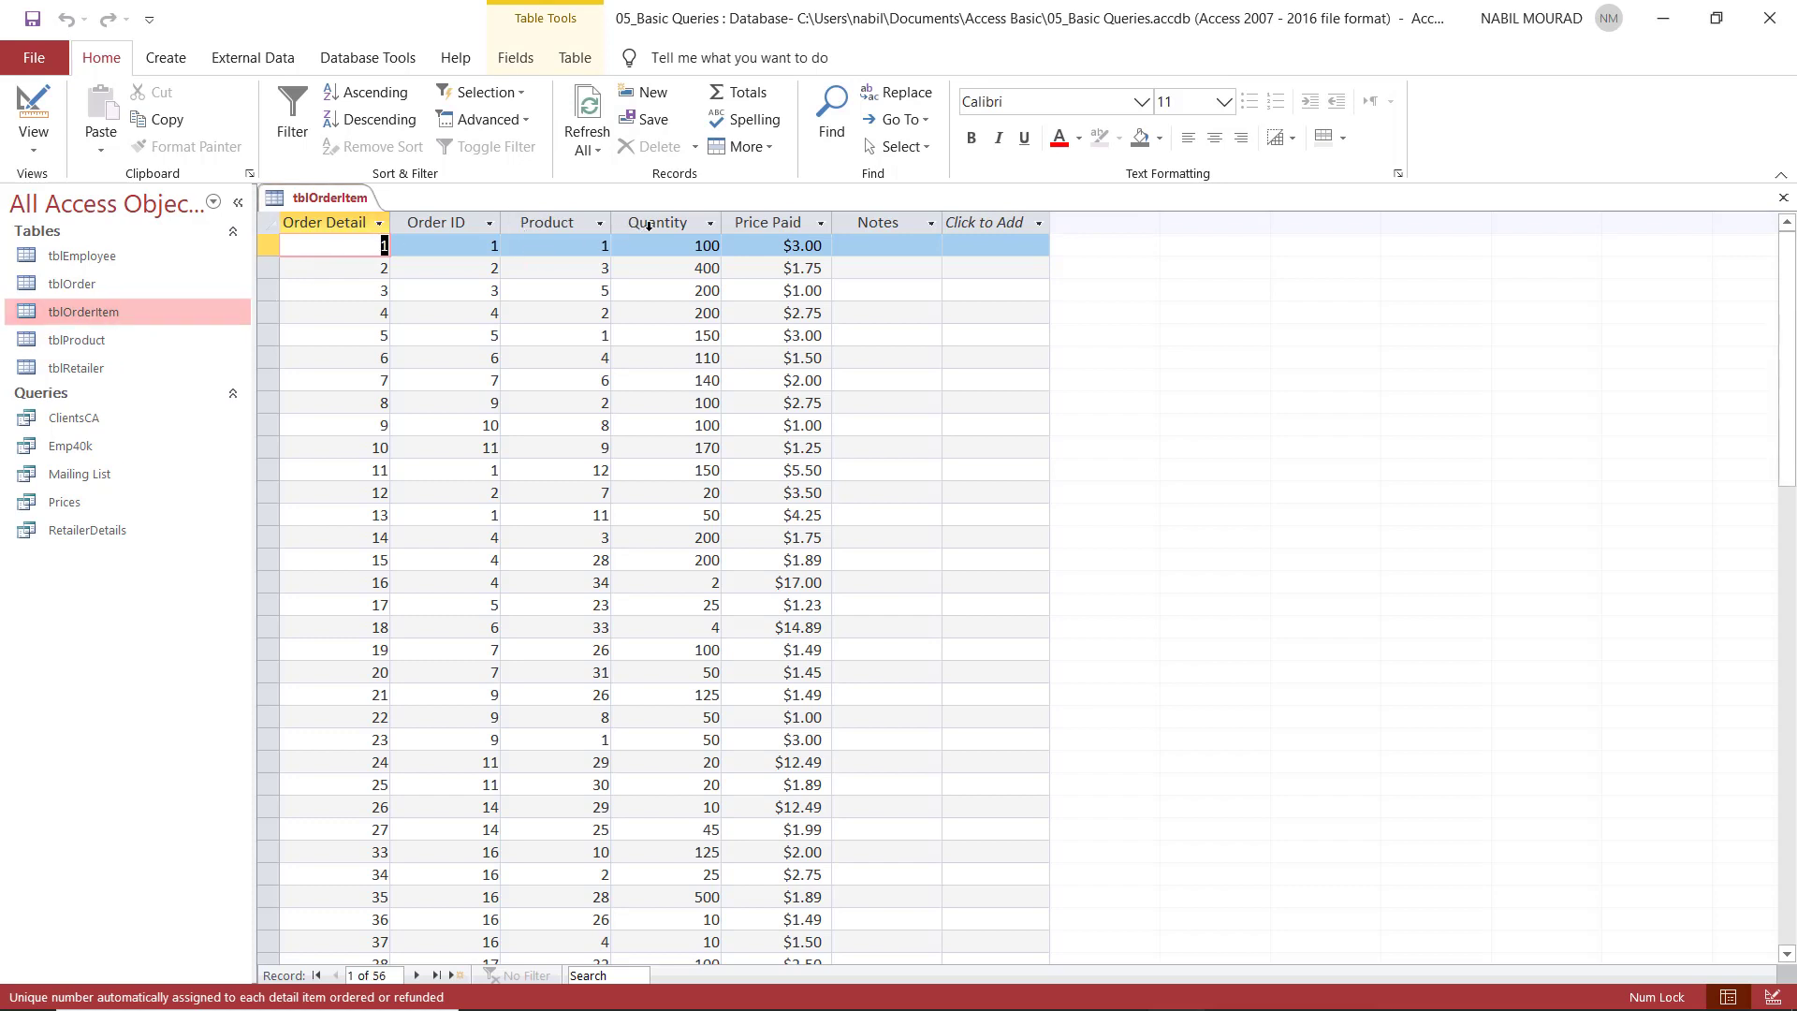
pyautogui.click(657, 221)
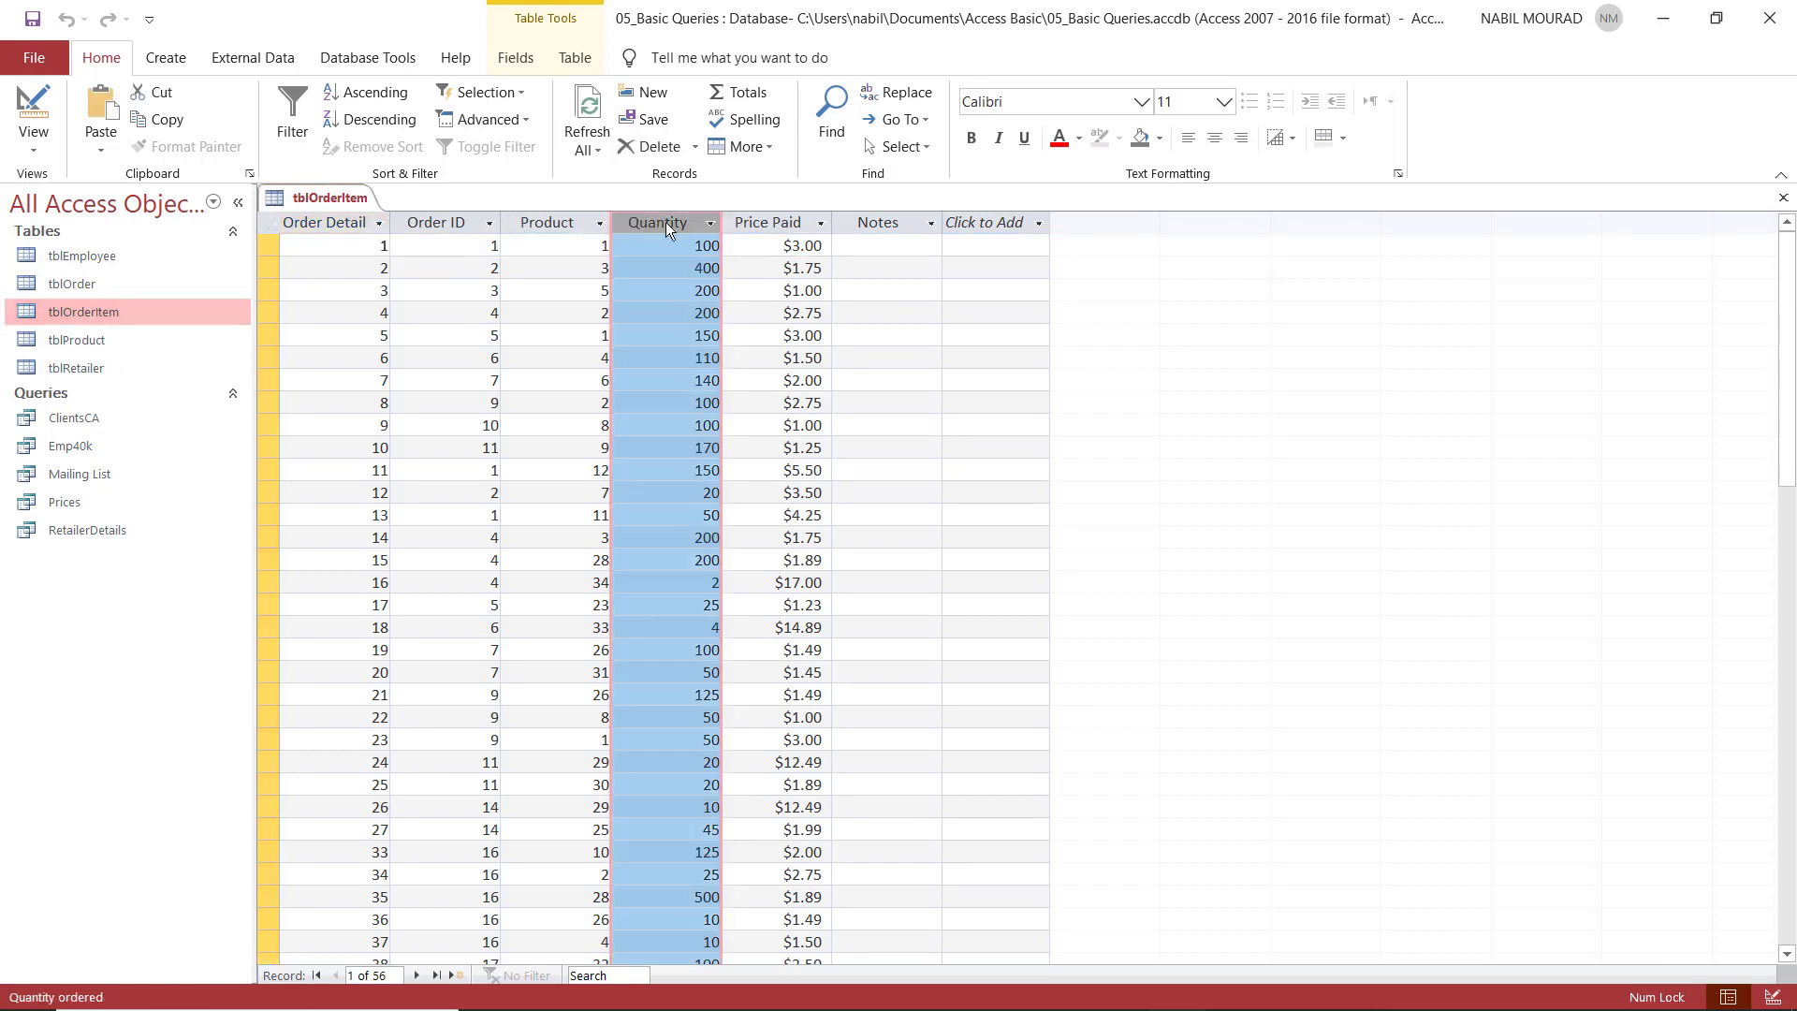
pyautogui.click(767, 221)
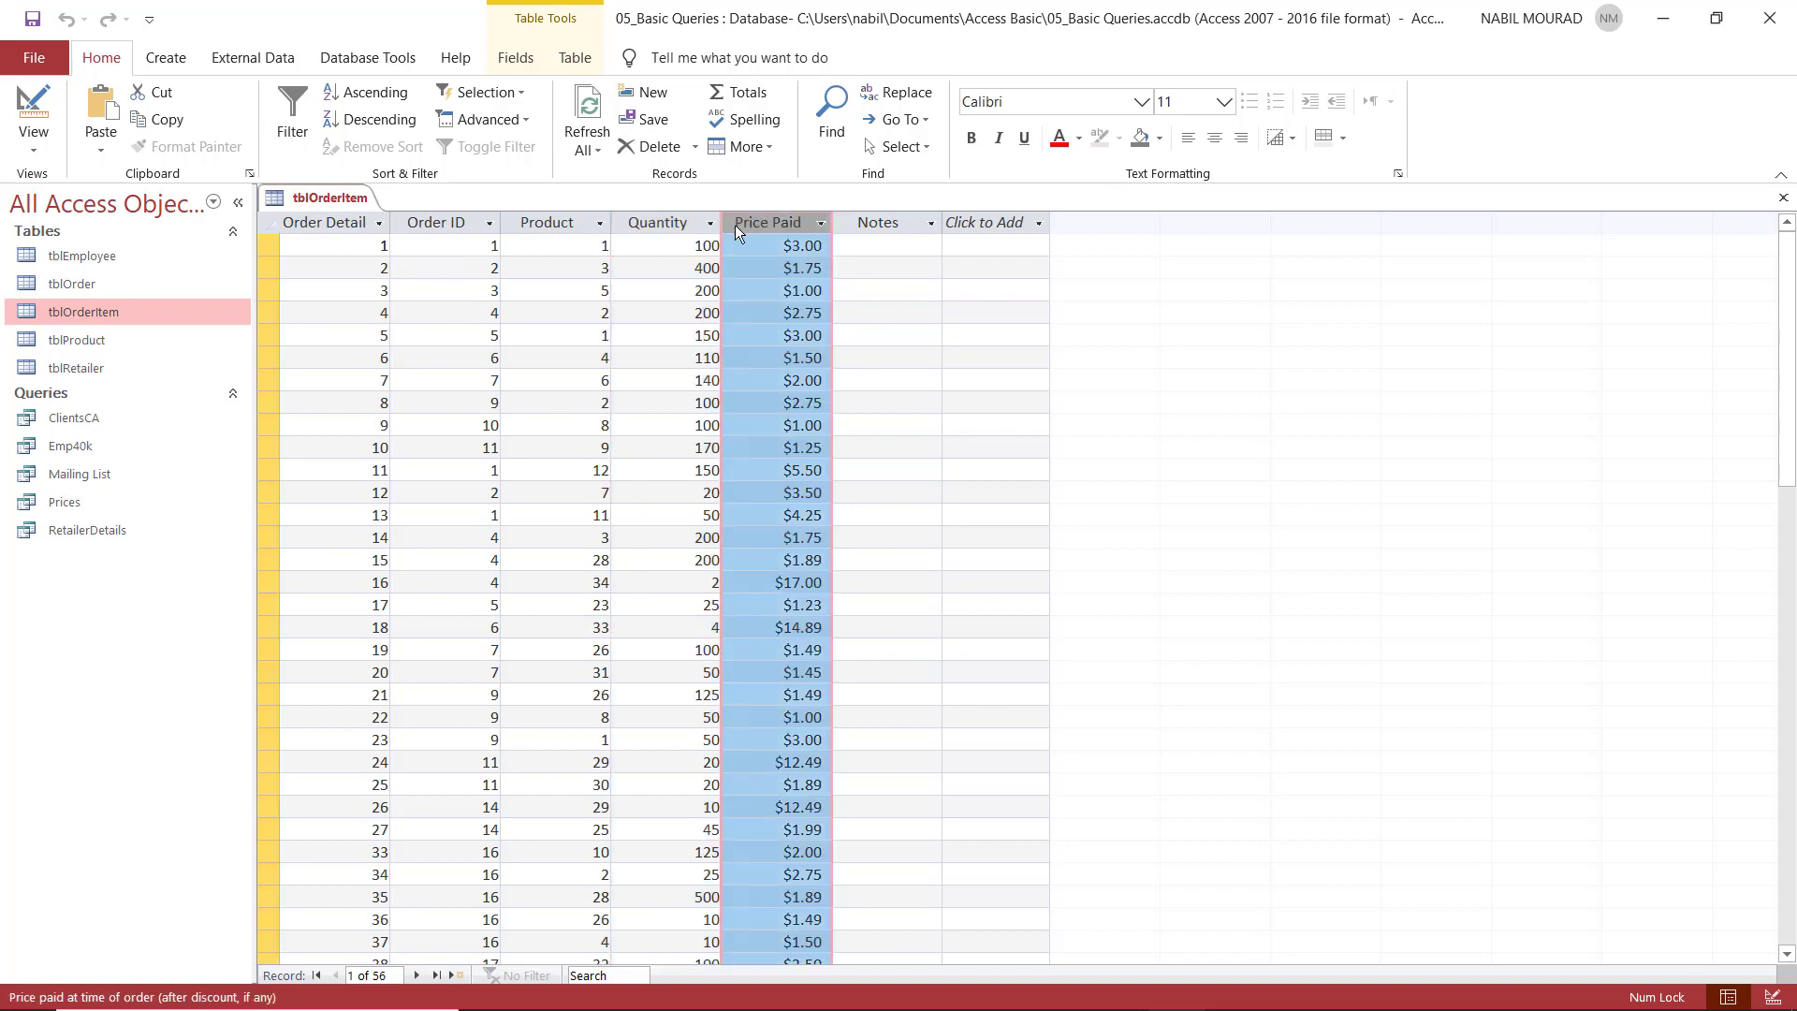
pyautogui.click(877, 223)
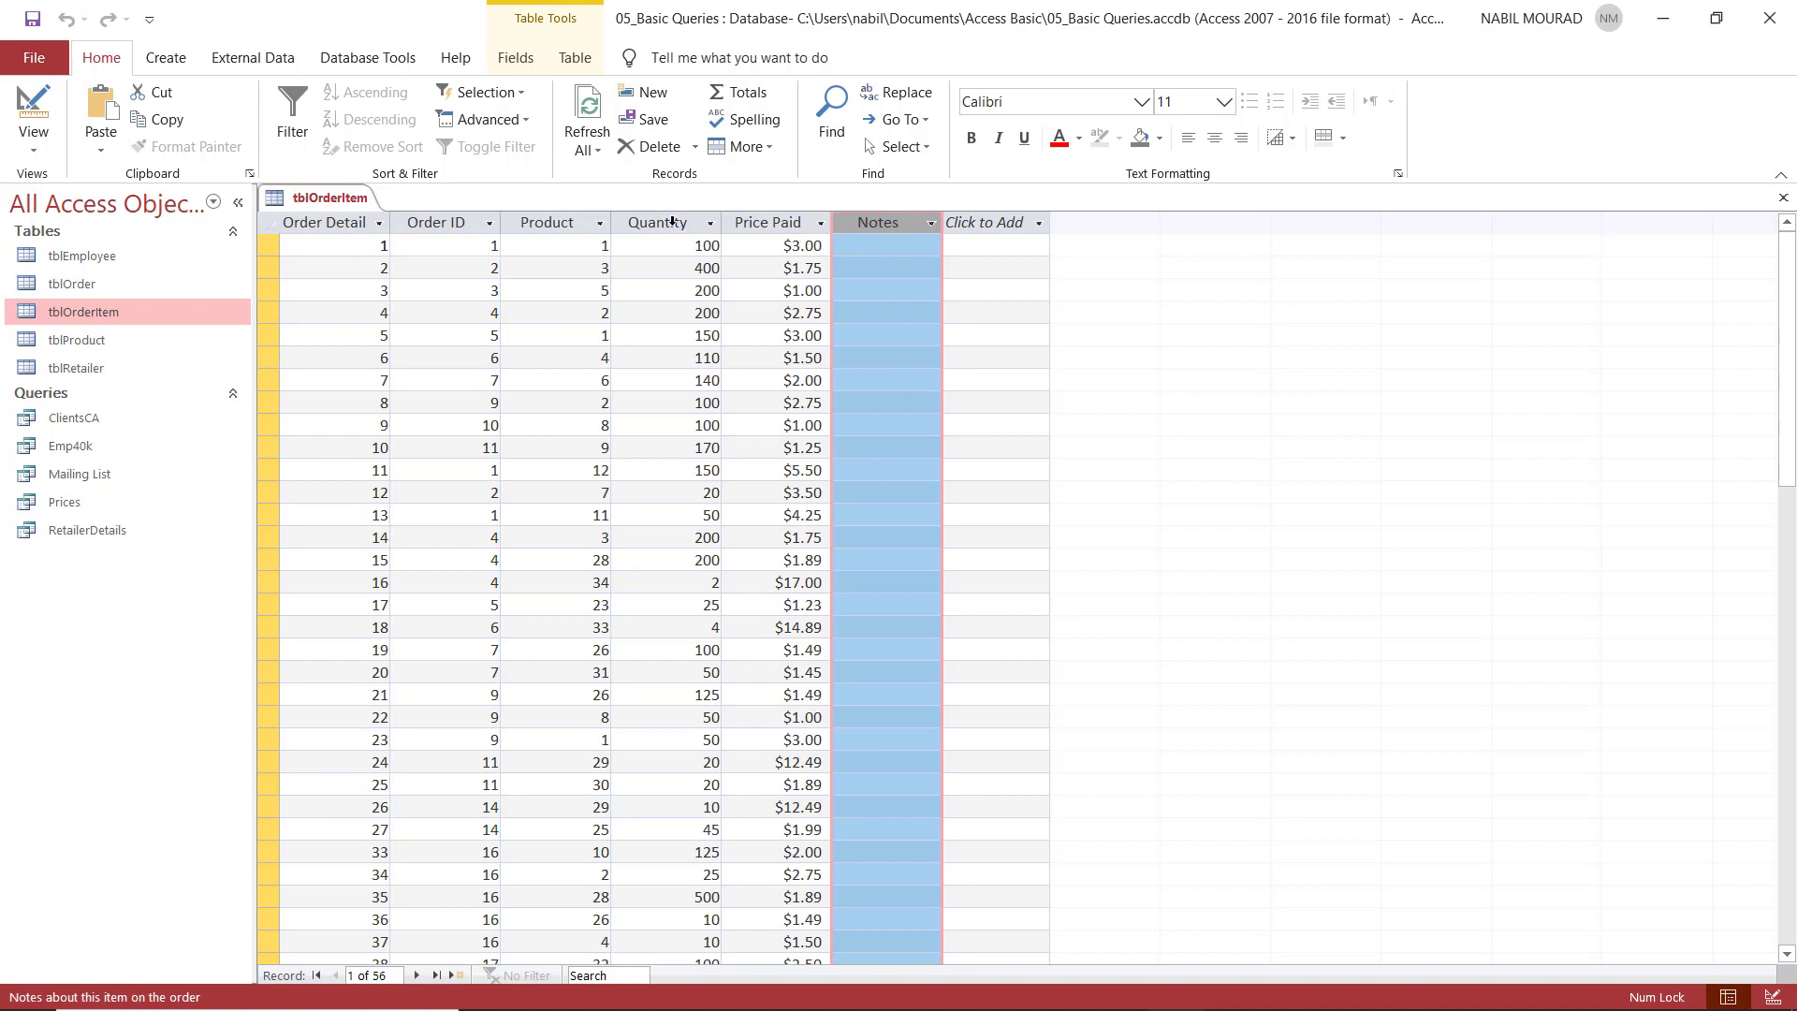
pyautogui.click(657, 223)
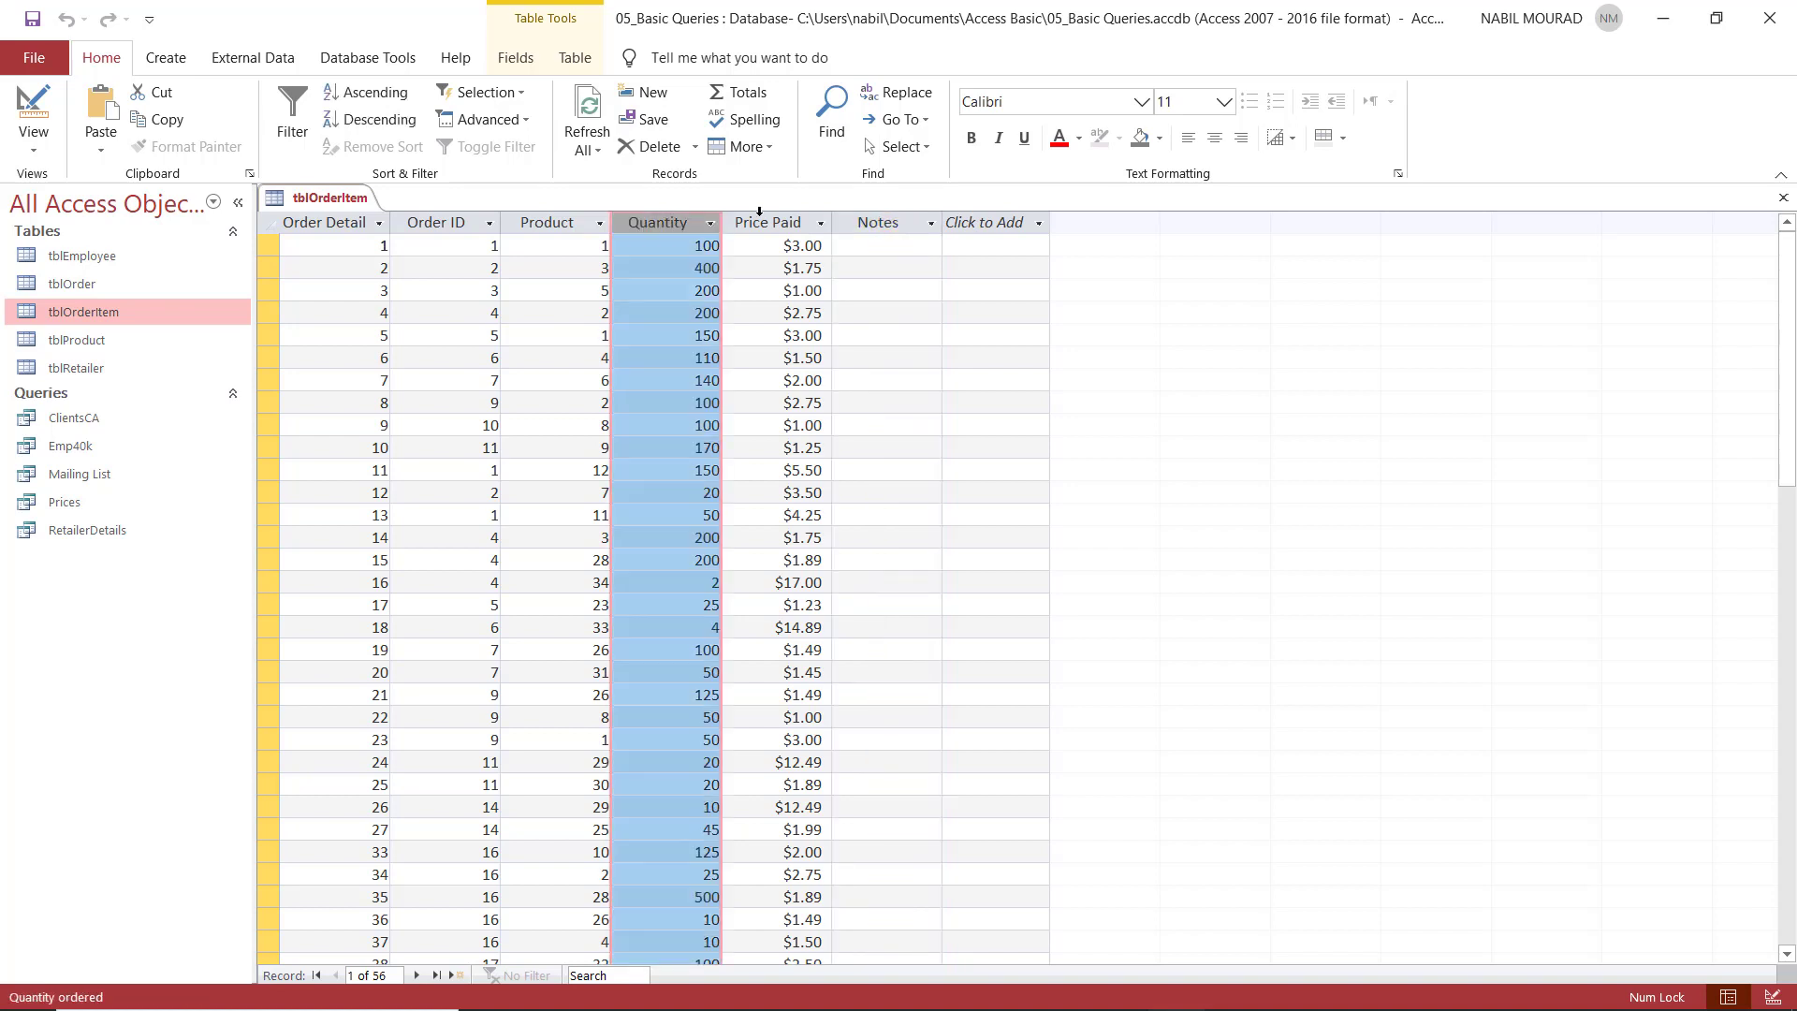
pyautogui.click(878, 221)
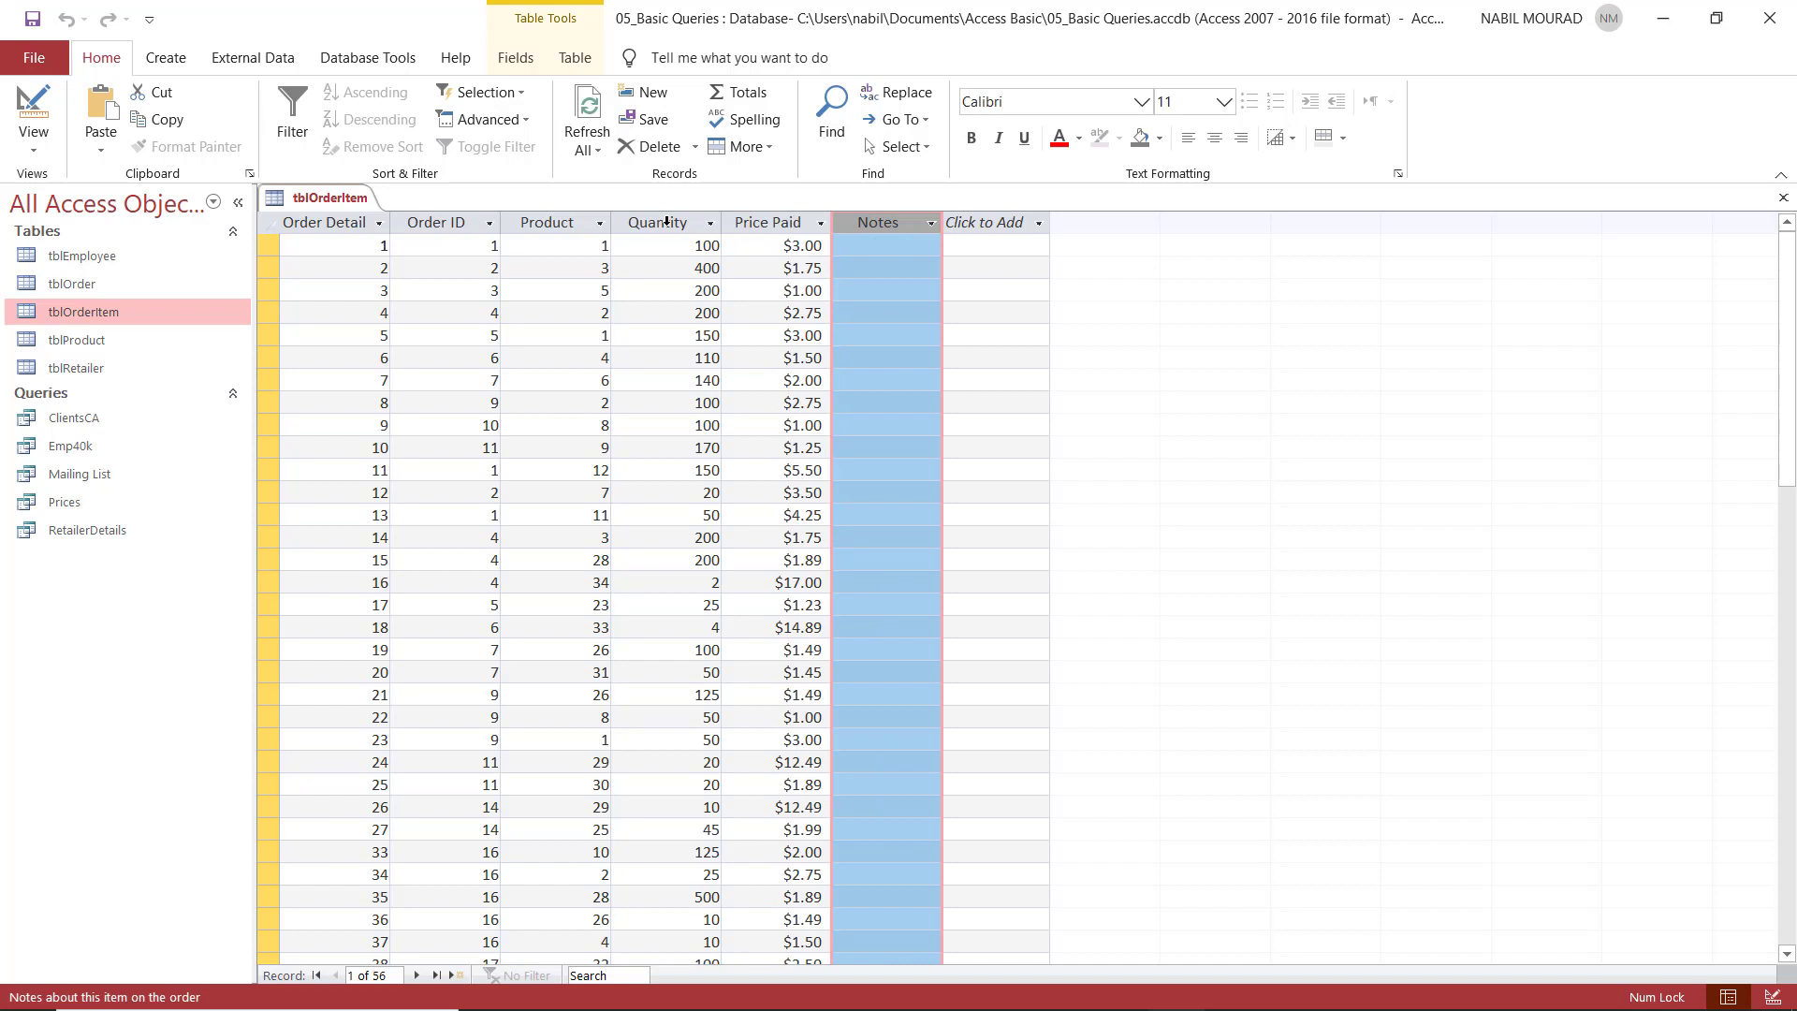
pyautogui.click(657, 221)
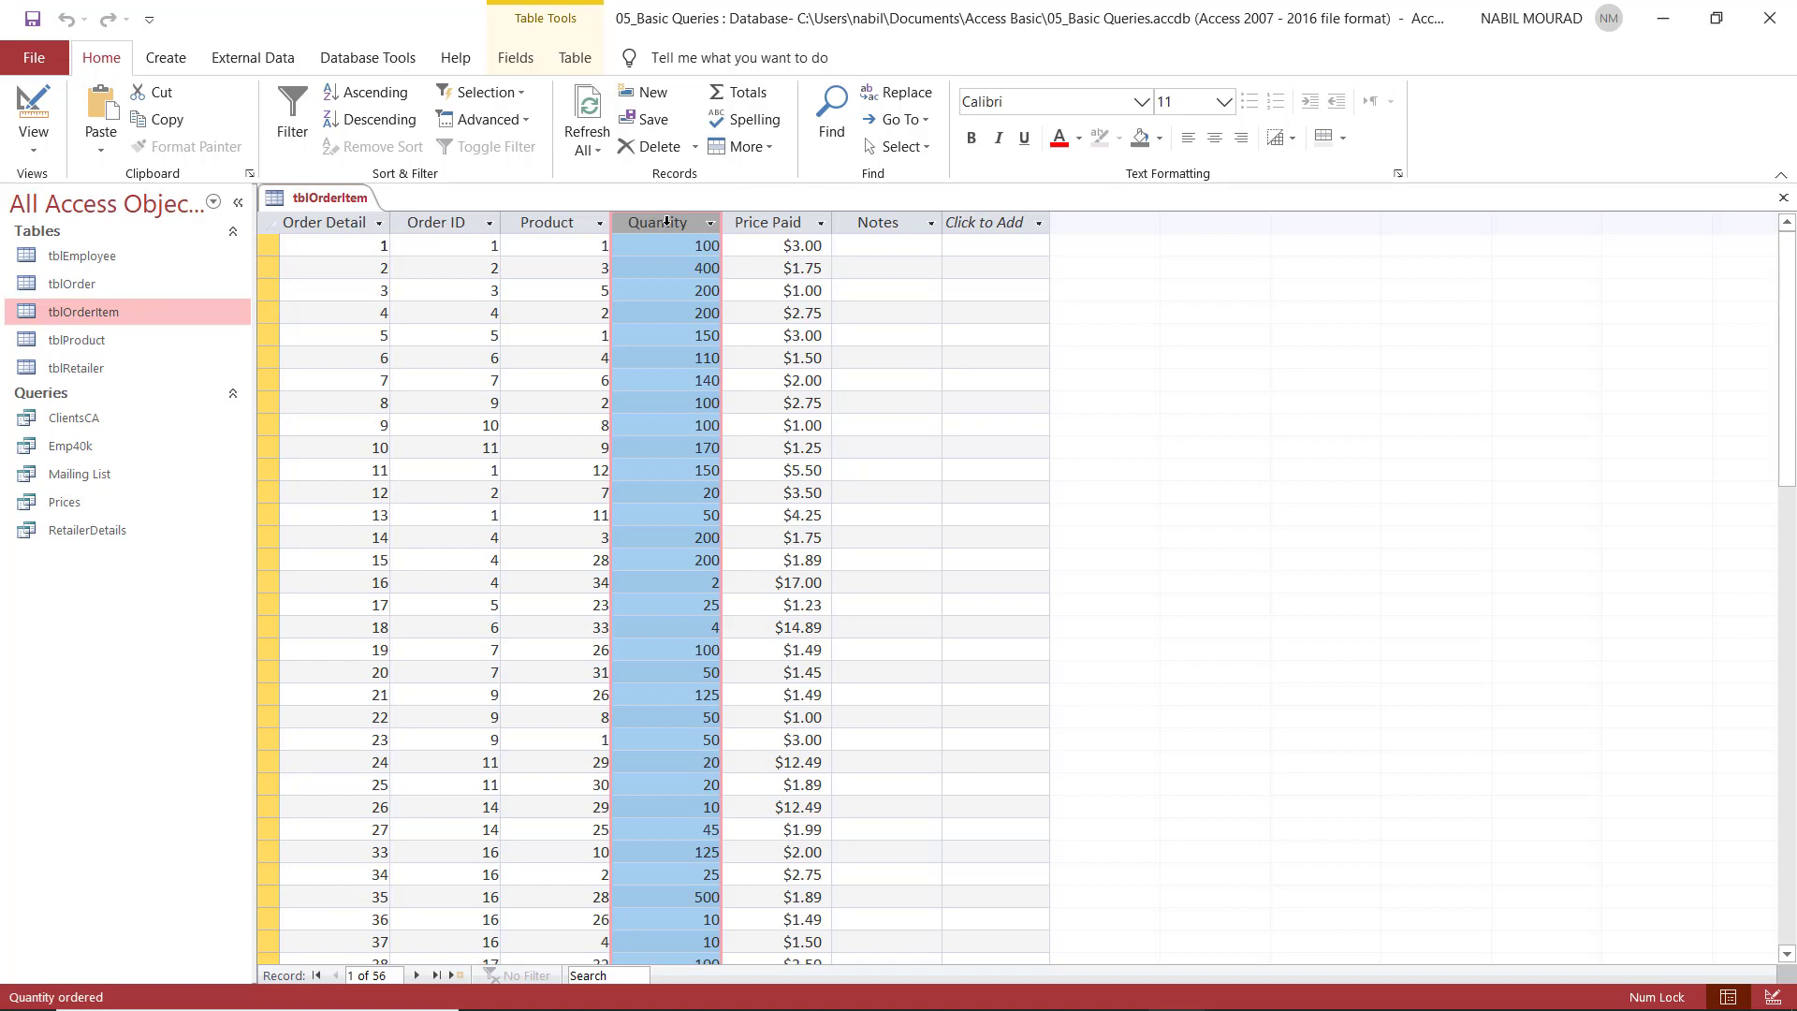
pyautogui.click(878, 223)
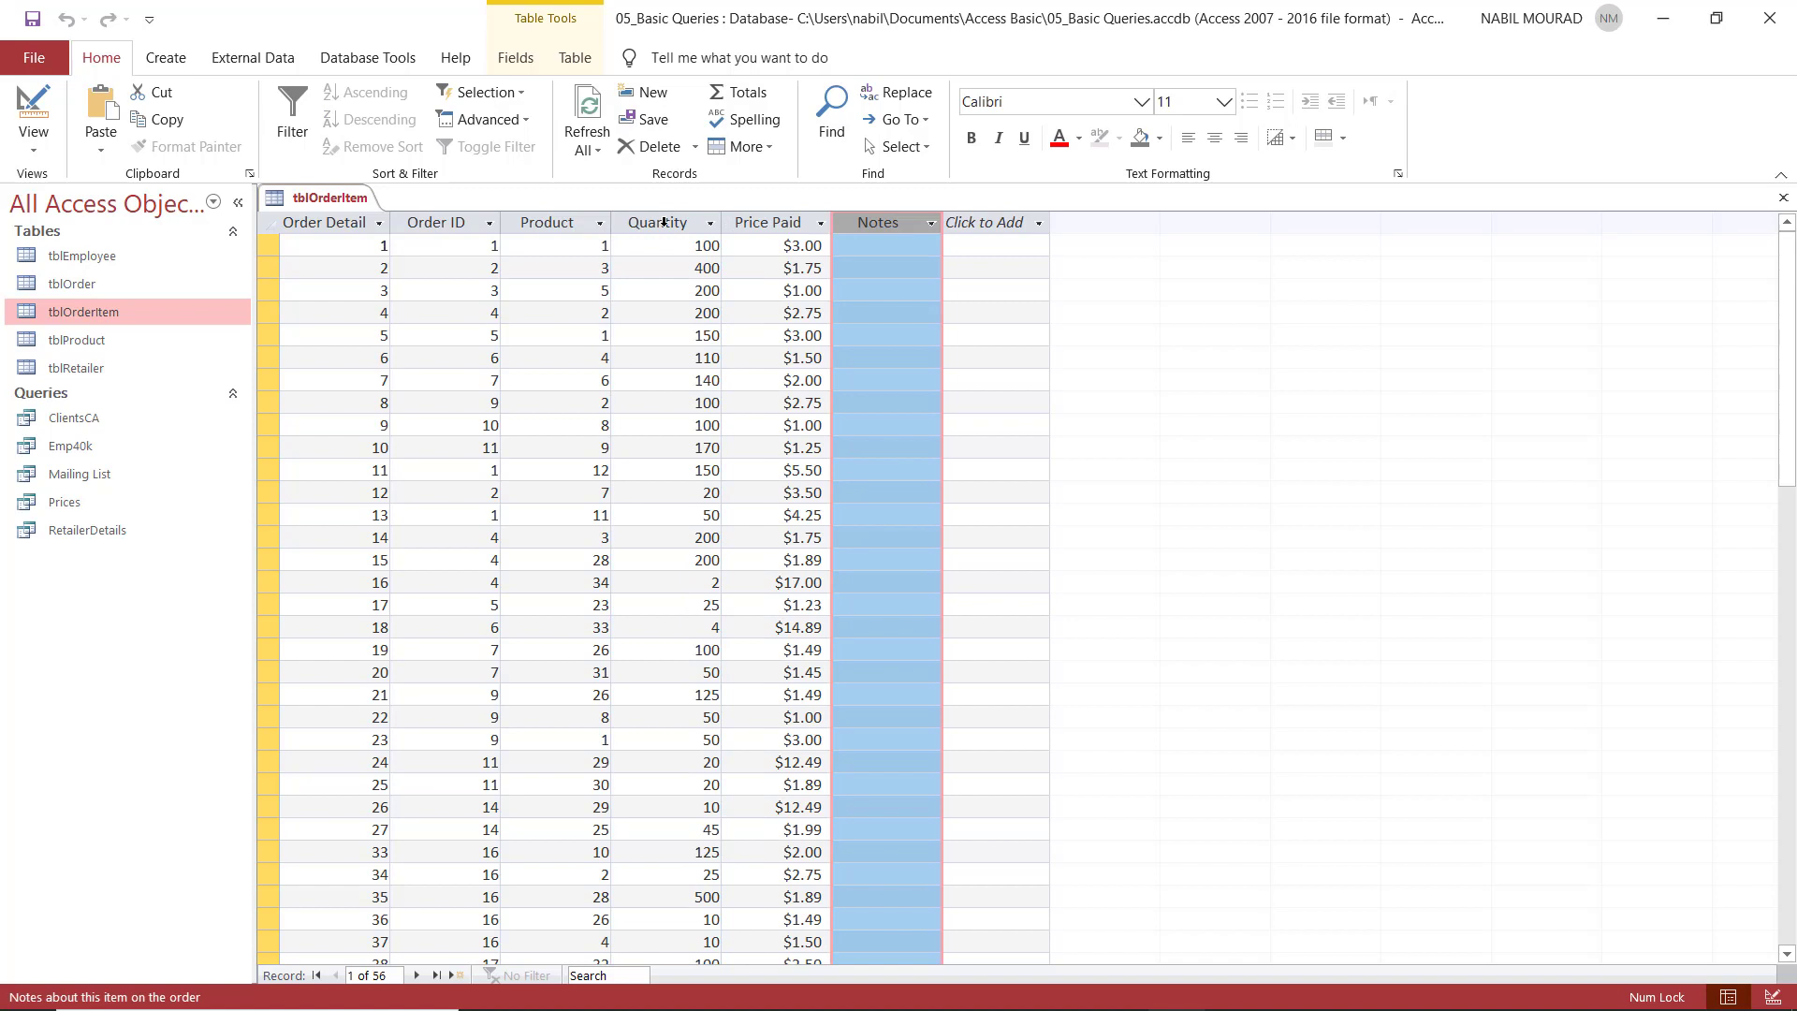
pyautogui.moveTo(880, 221)
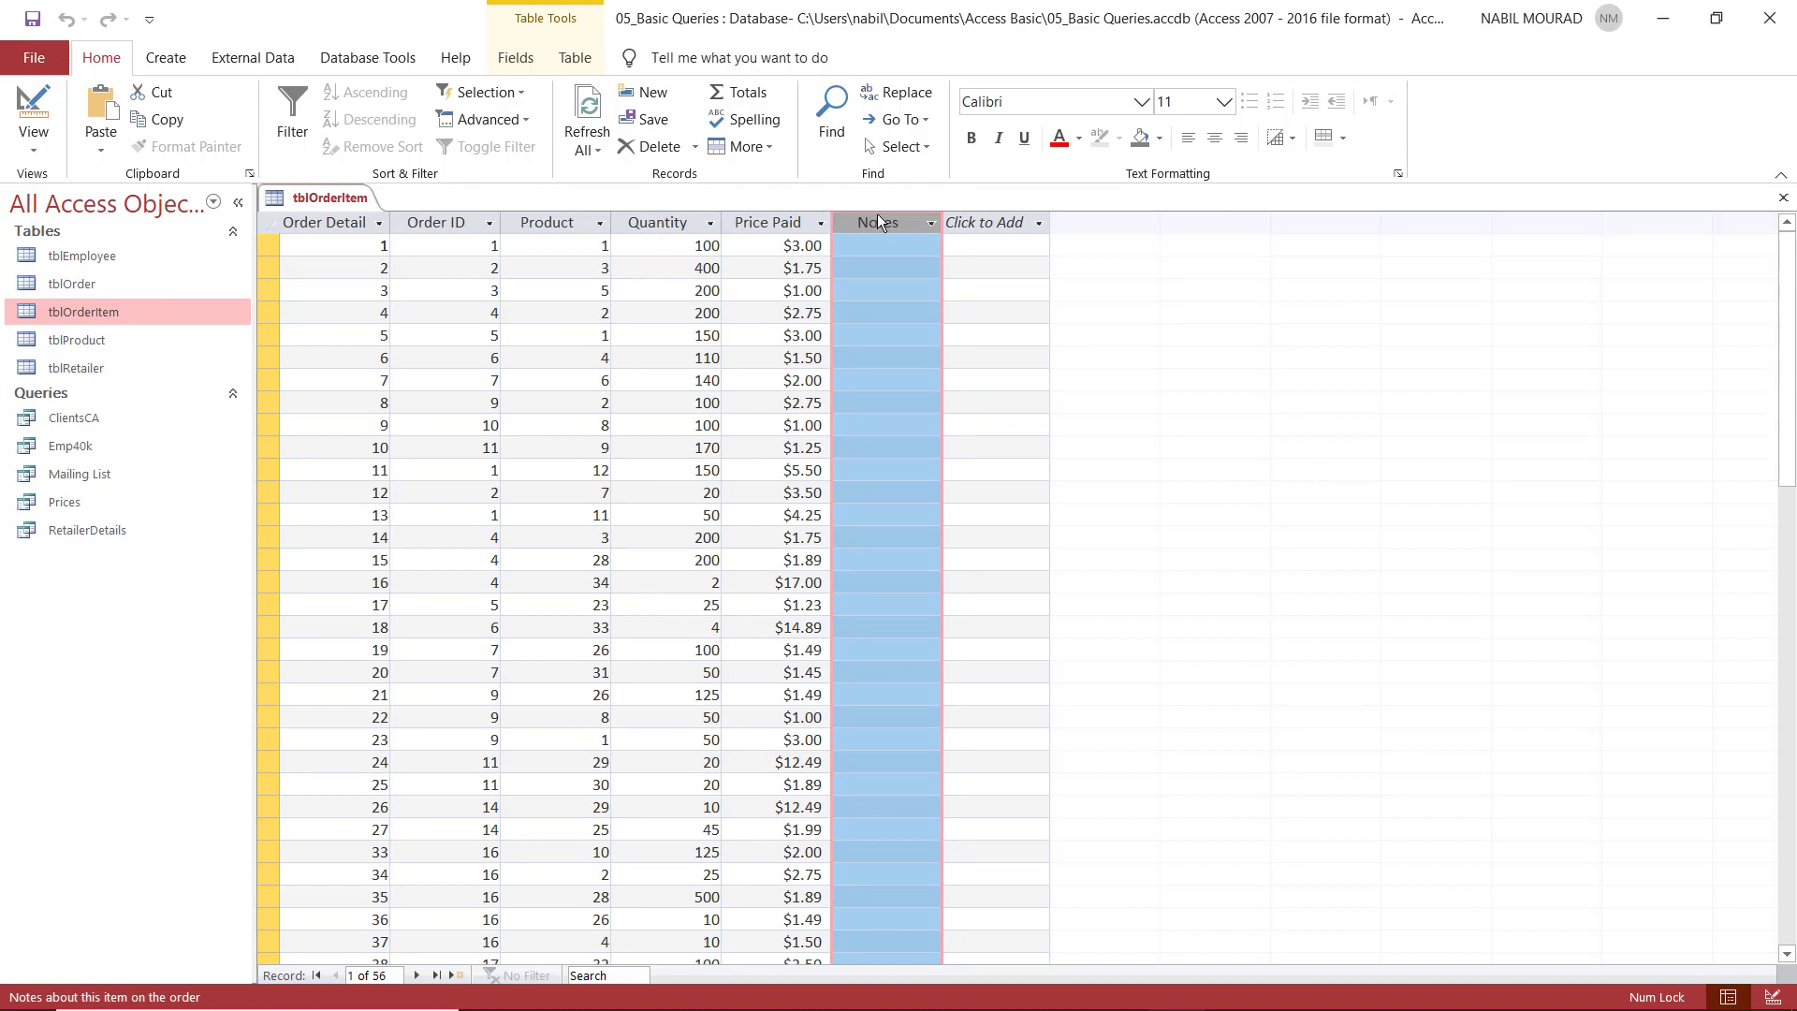
pyautogui.moveTo(850, 222)
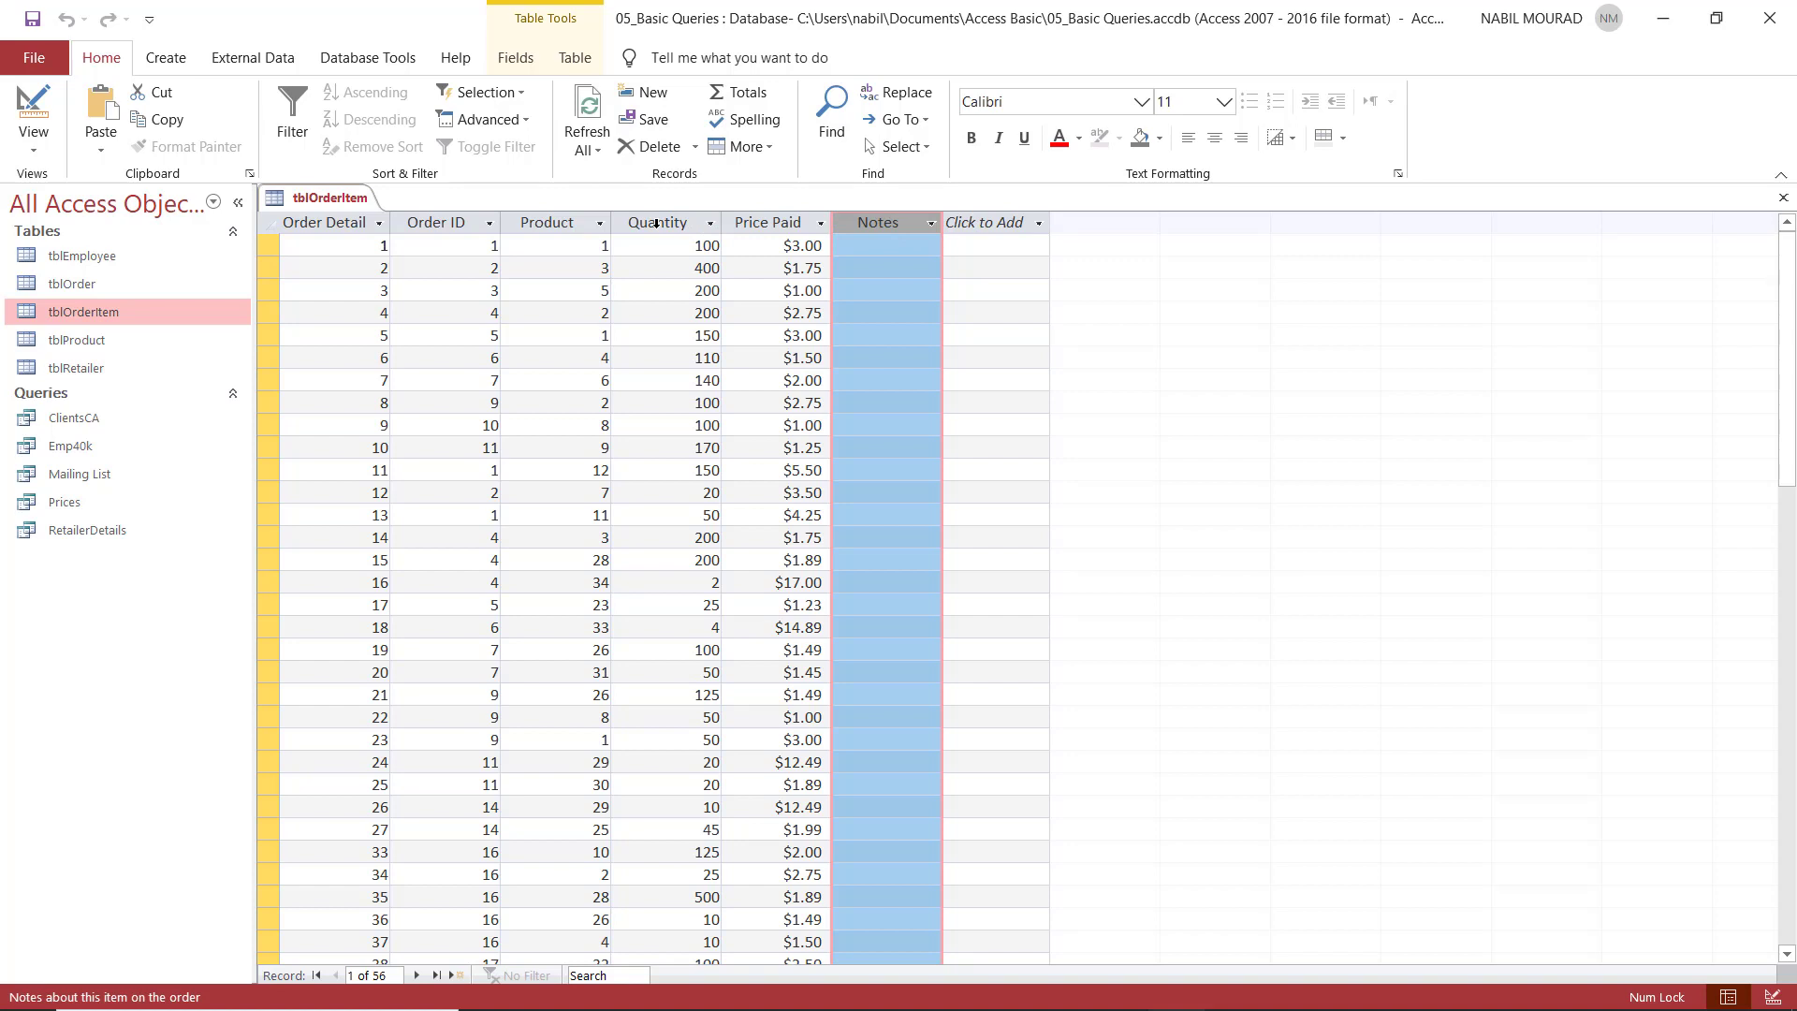
pyautogui.click(657, 222)
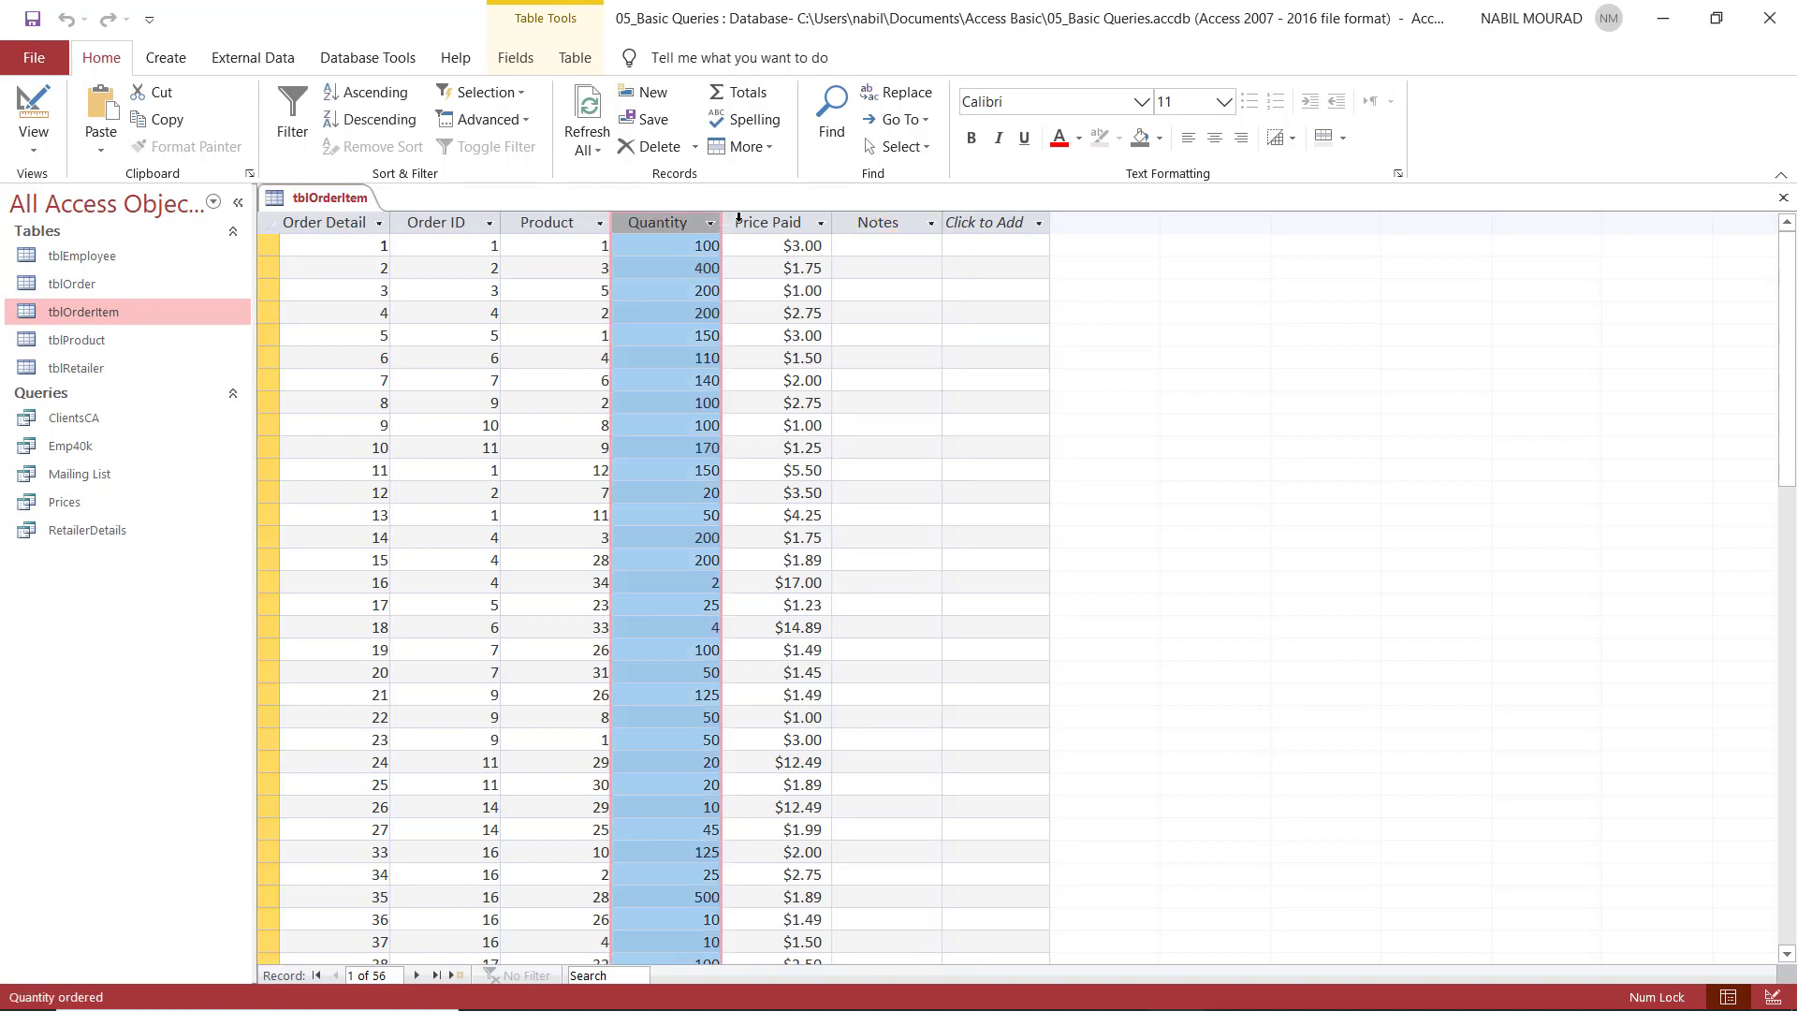
pyautogui.click(769, 221)
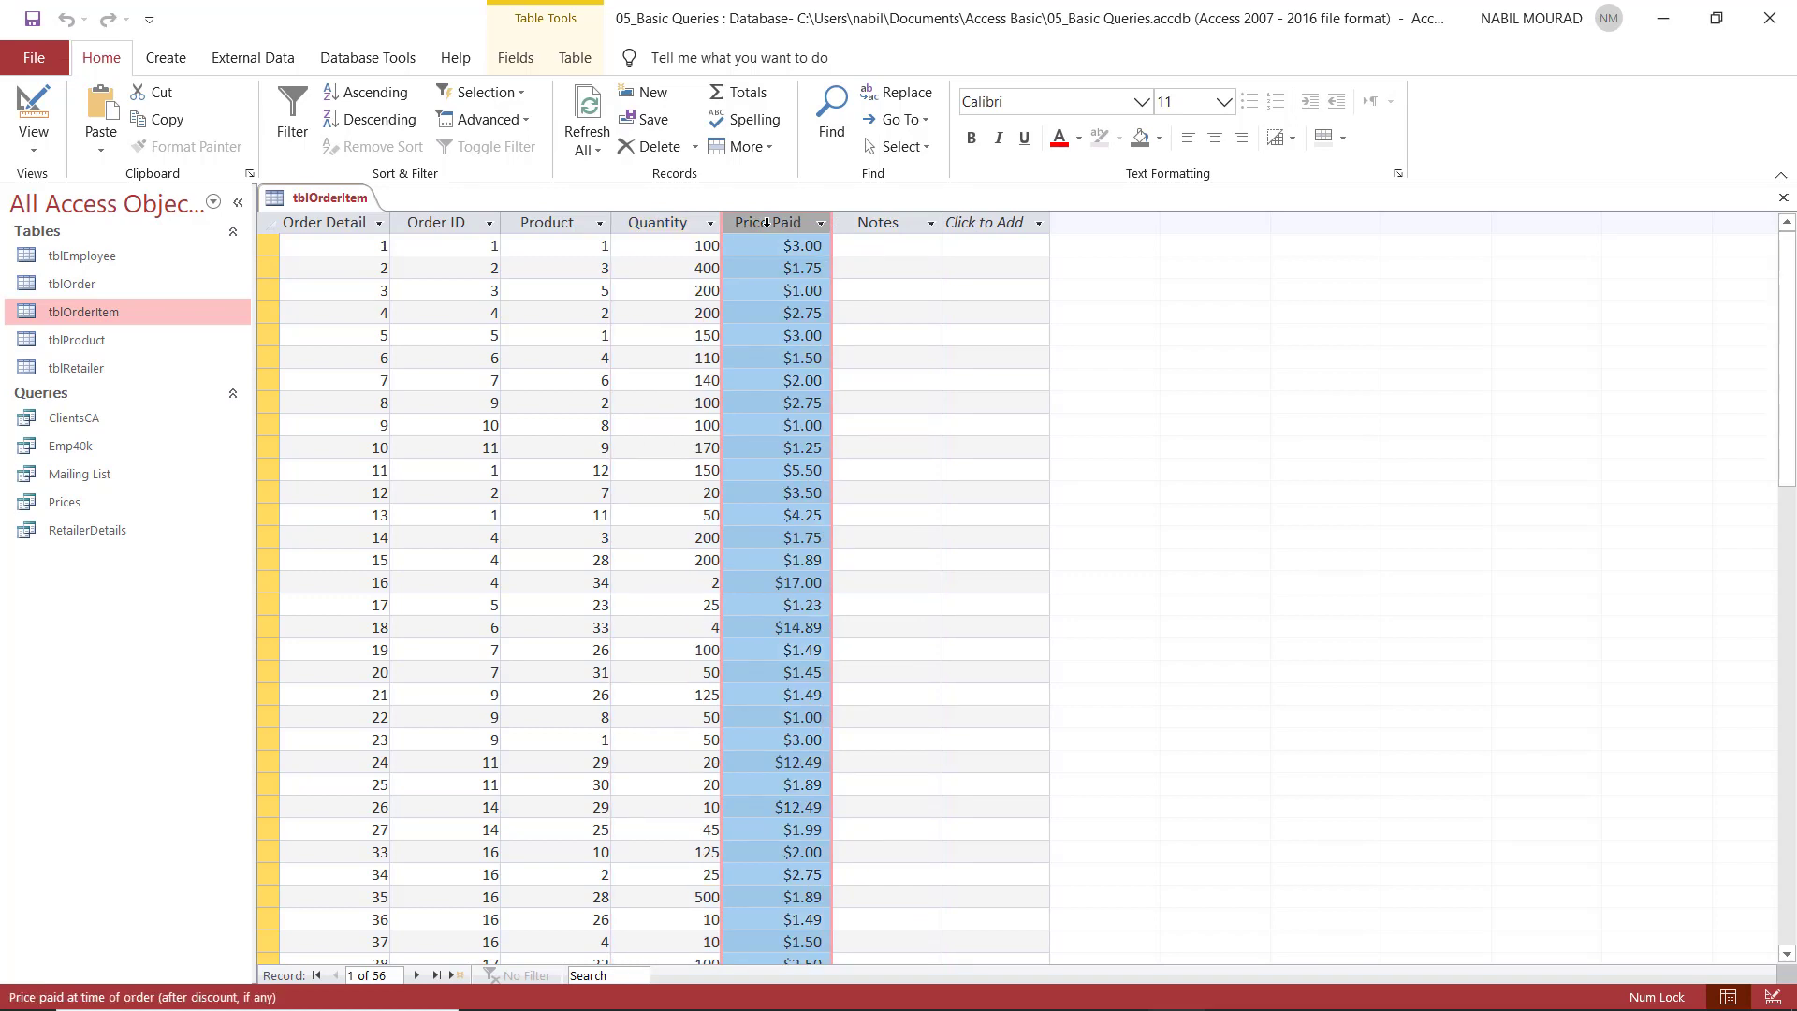
pyautogui.moveTo(878, 223)
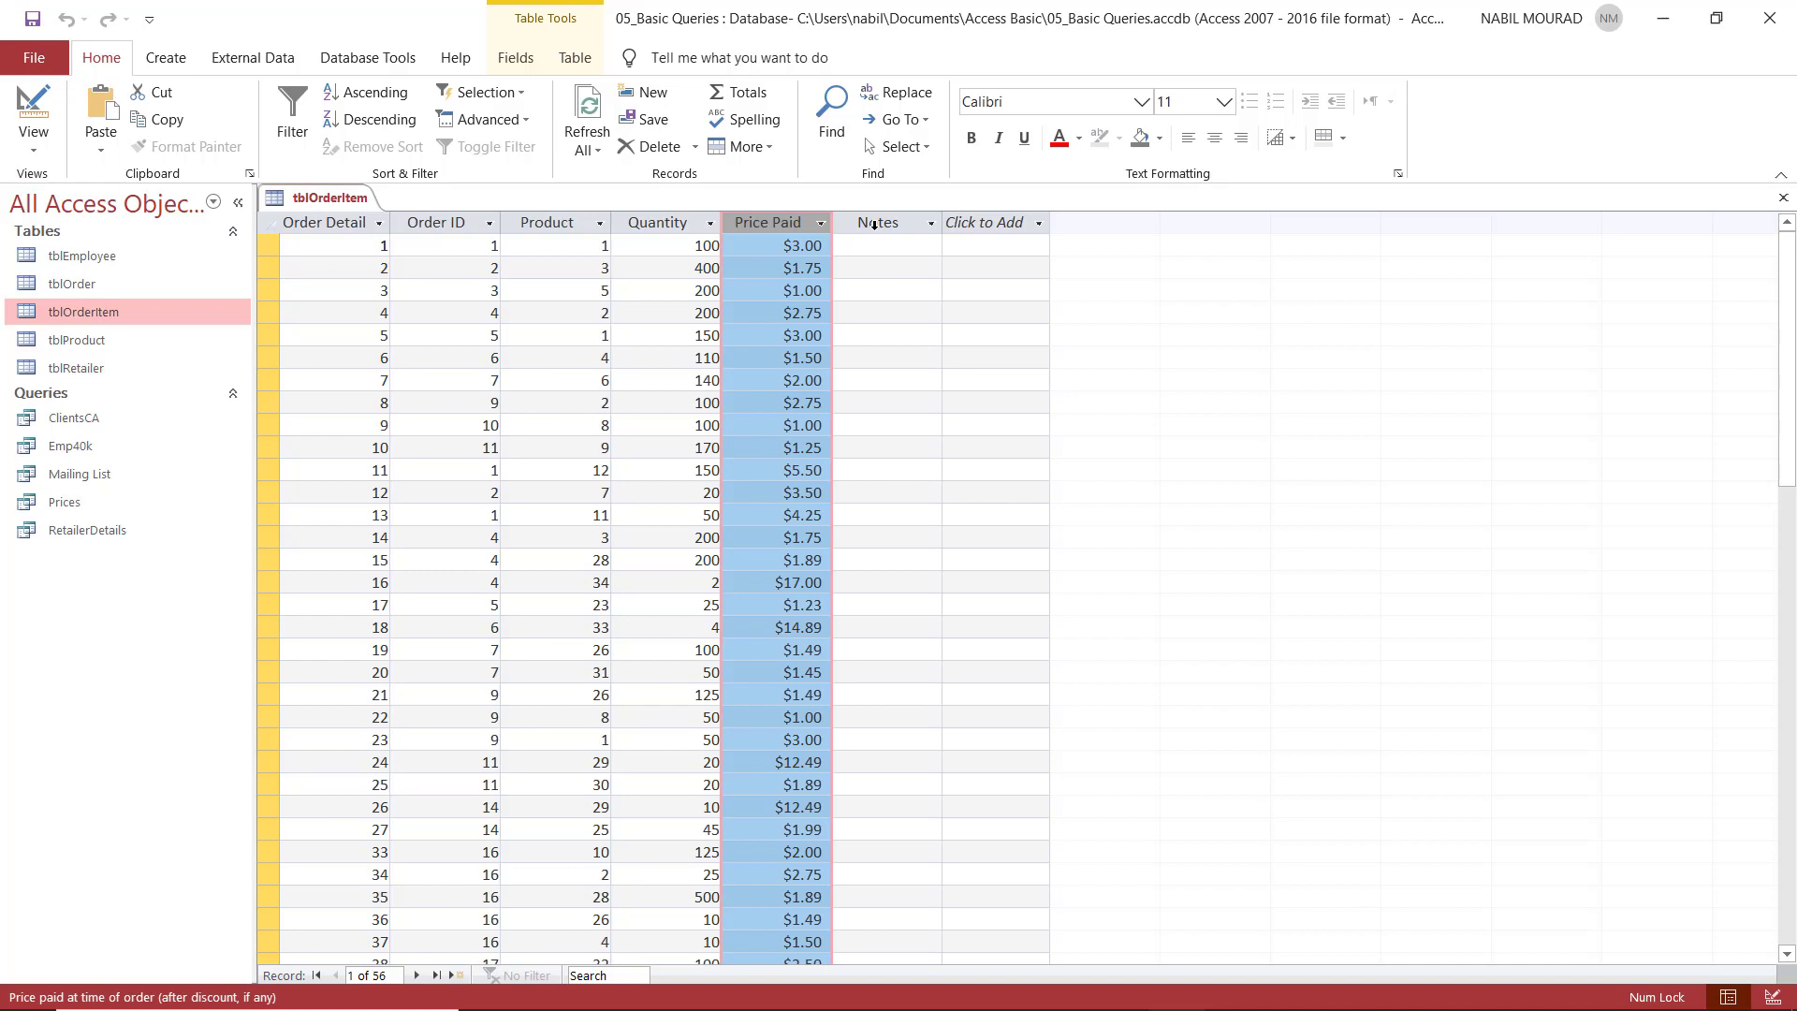
pyautogui.moveTo(1059, 215)
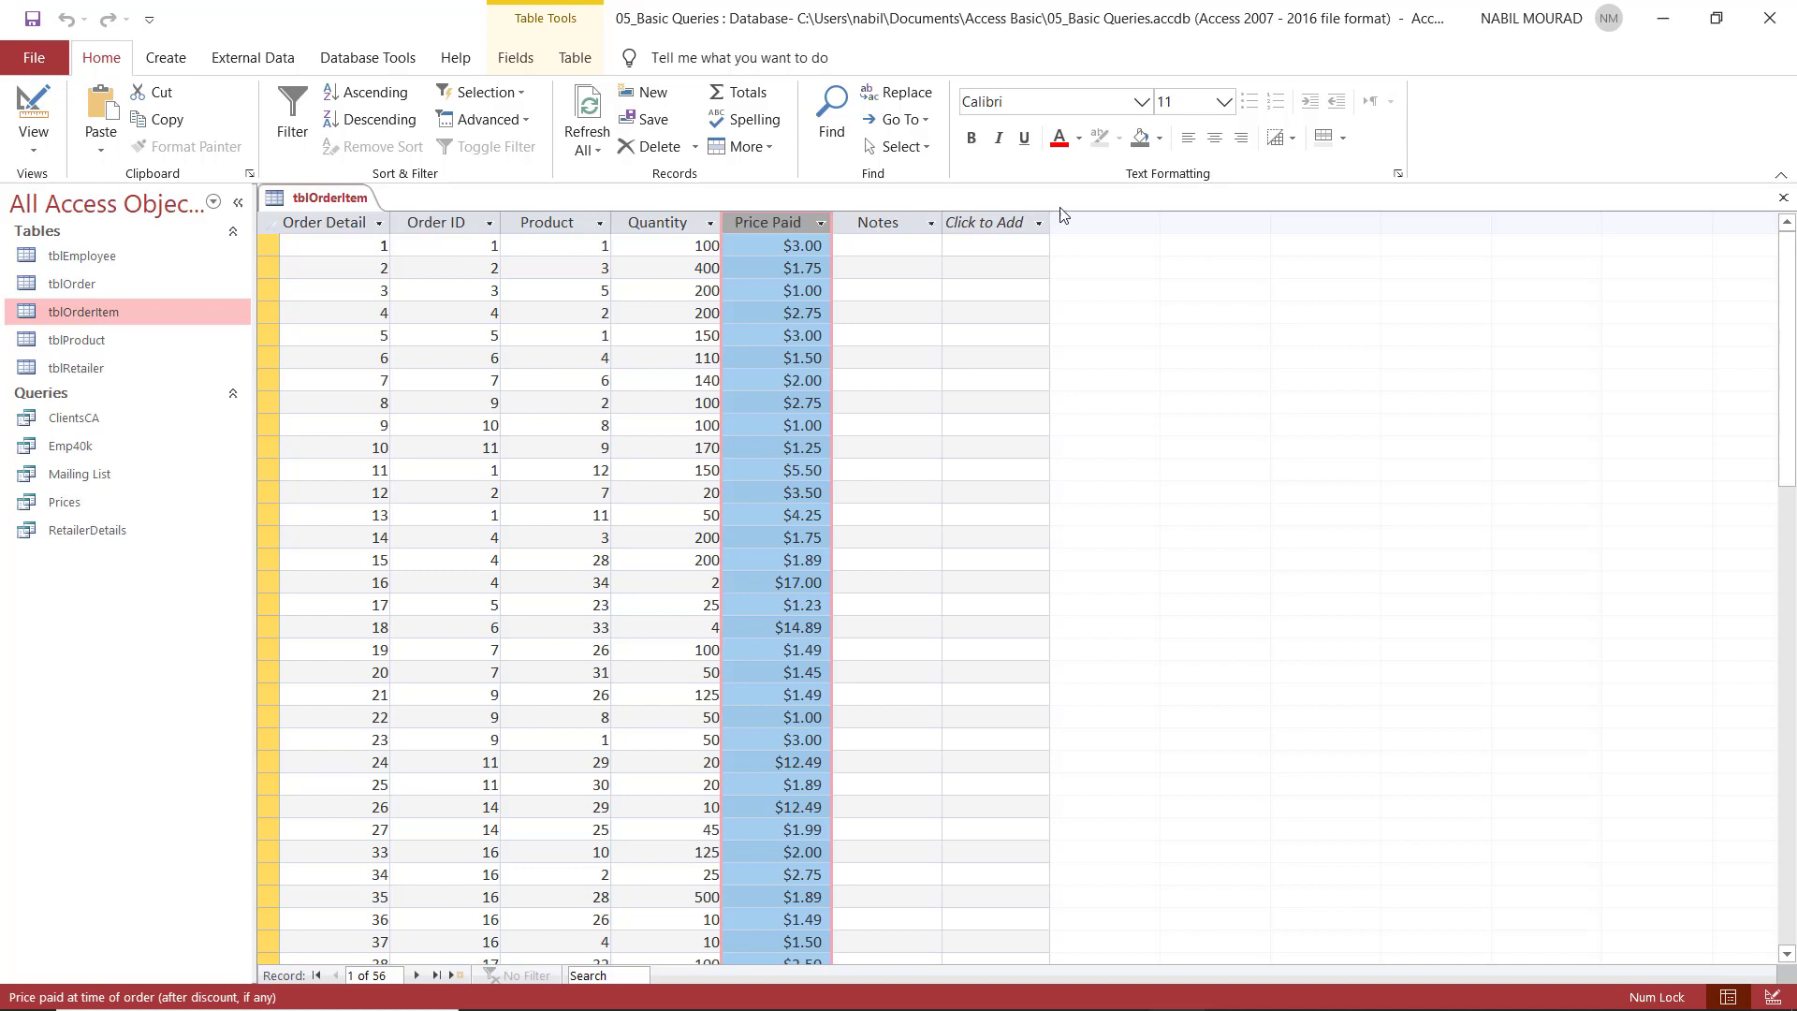
pyautogui.moveTo(1784, 196)
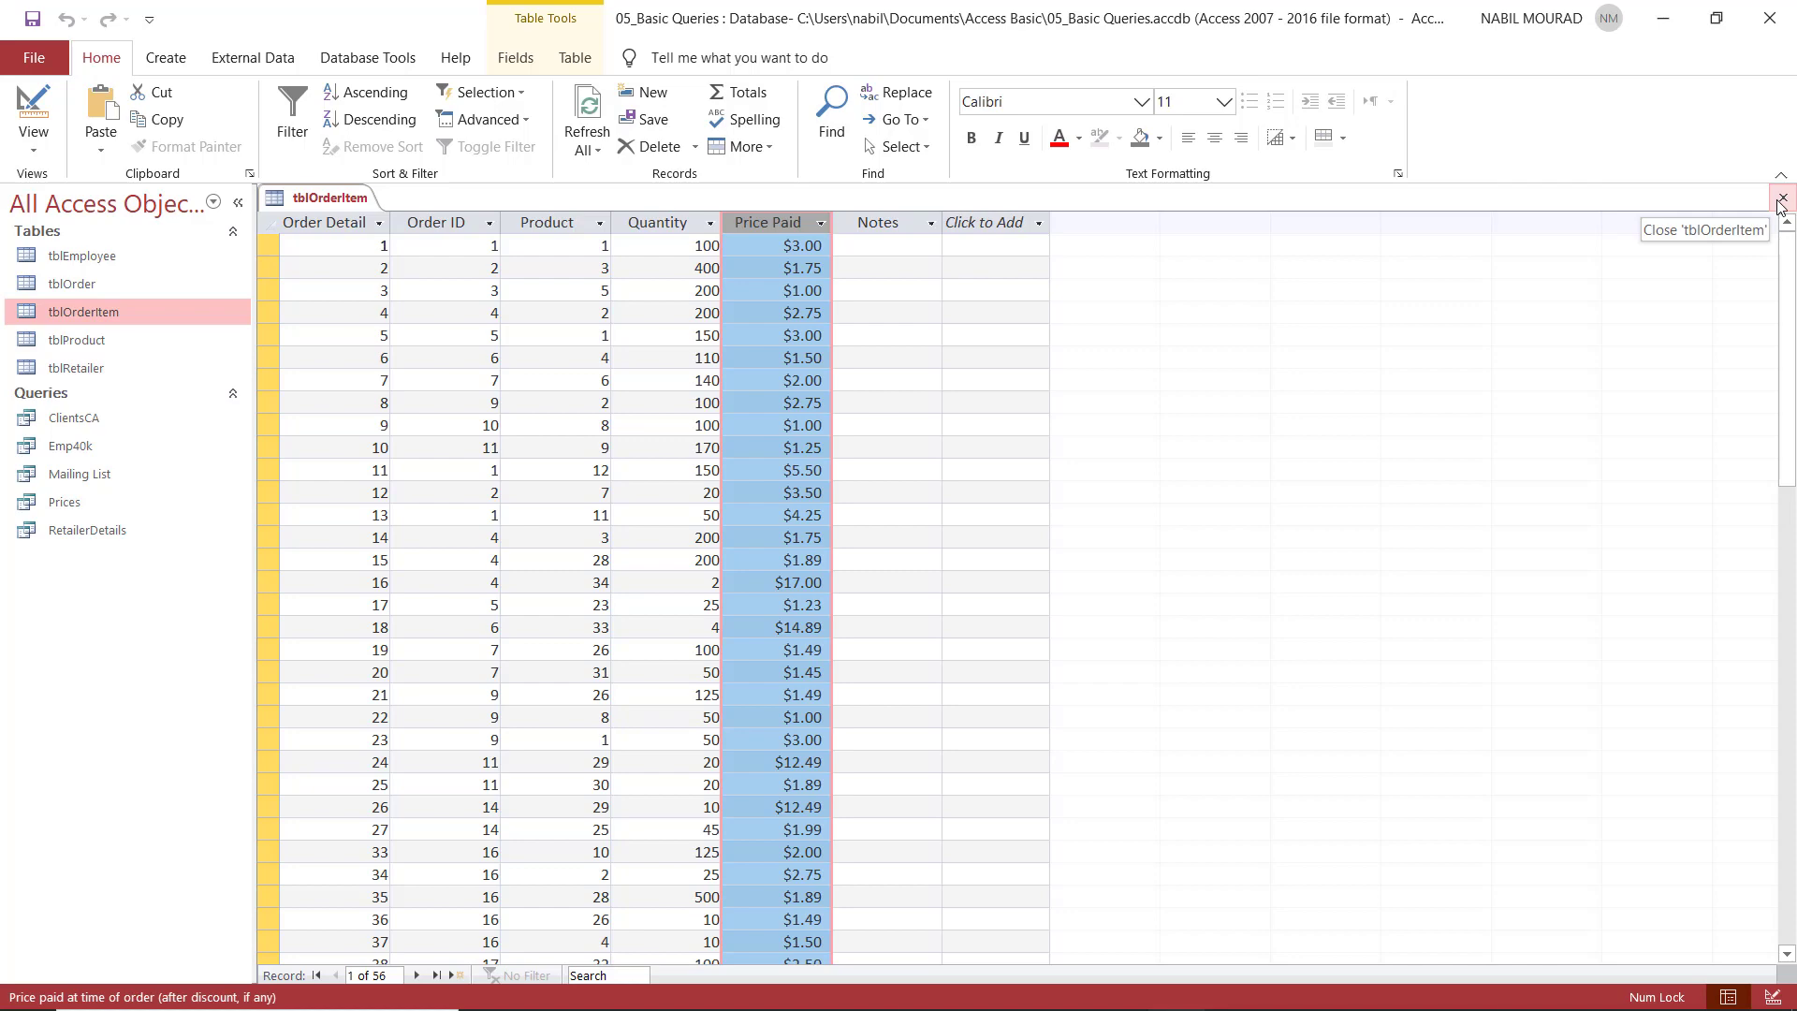
# Close the table and start a new query design with tblOrderItem added.
pyautogui.click(1780, 197)
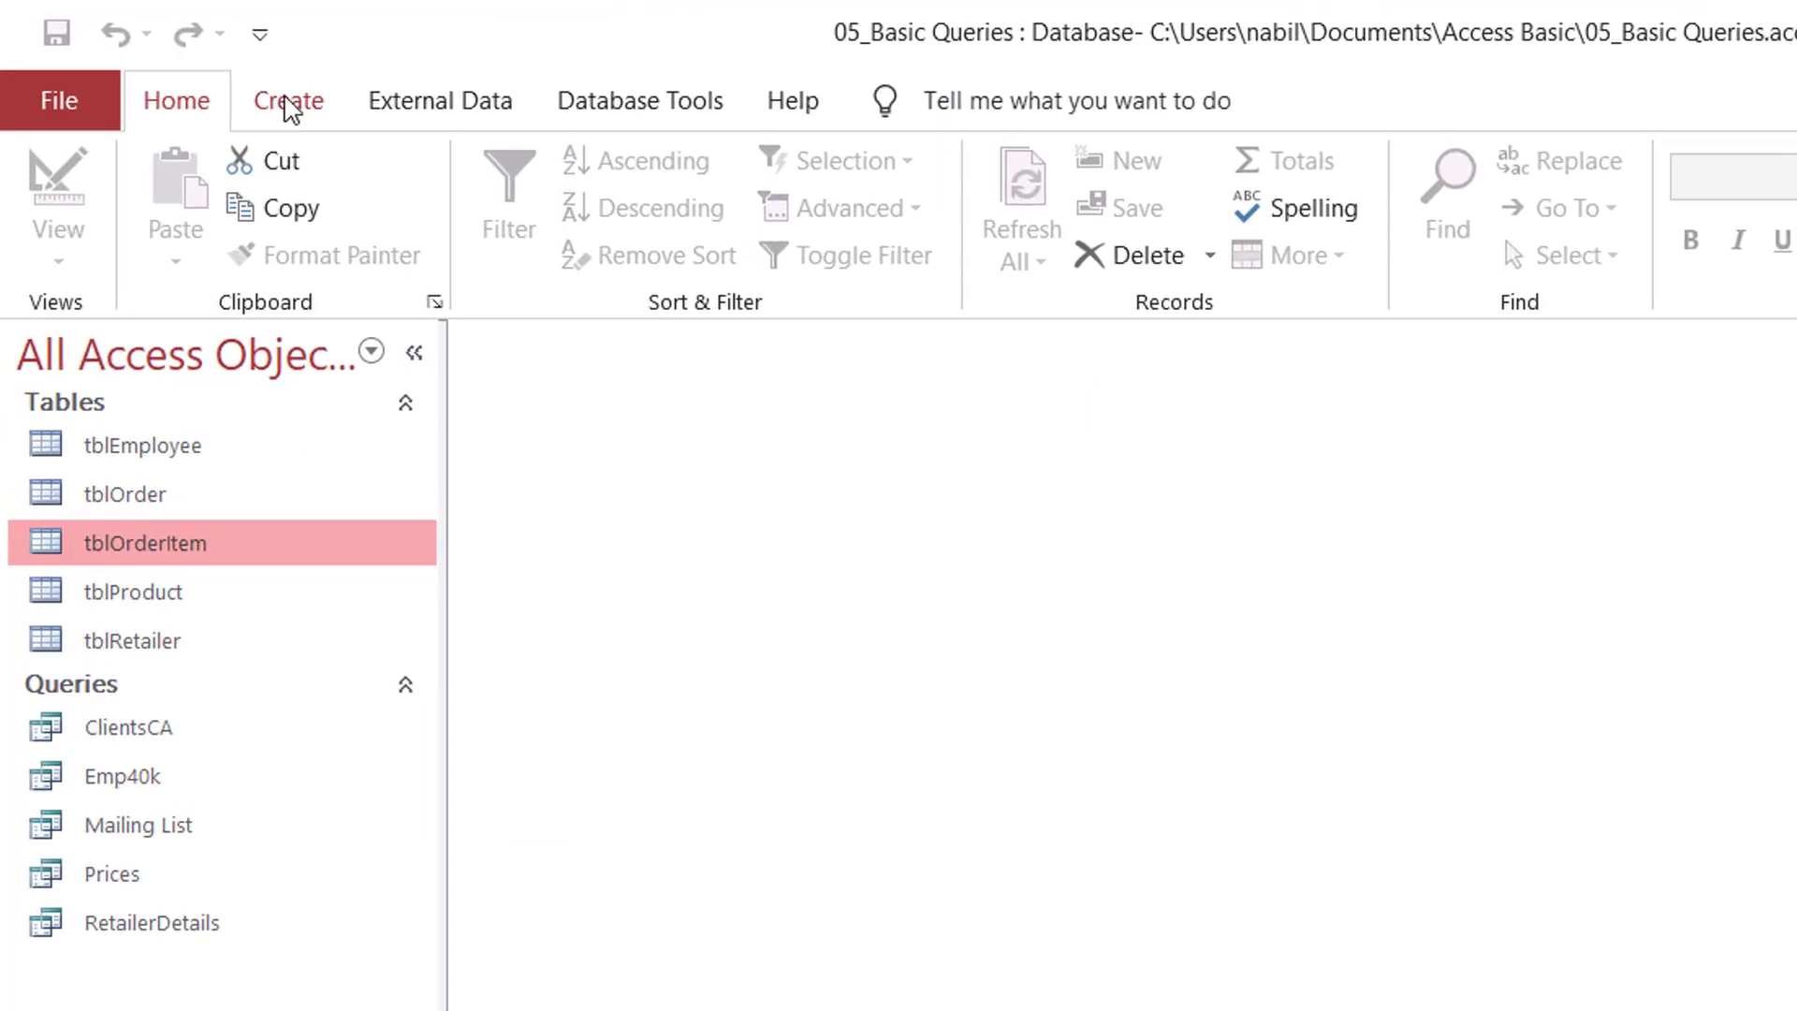
pyautogui.click(288, 101)
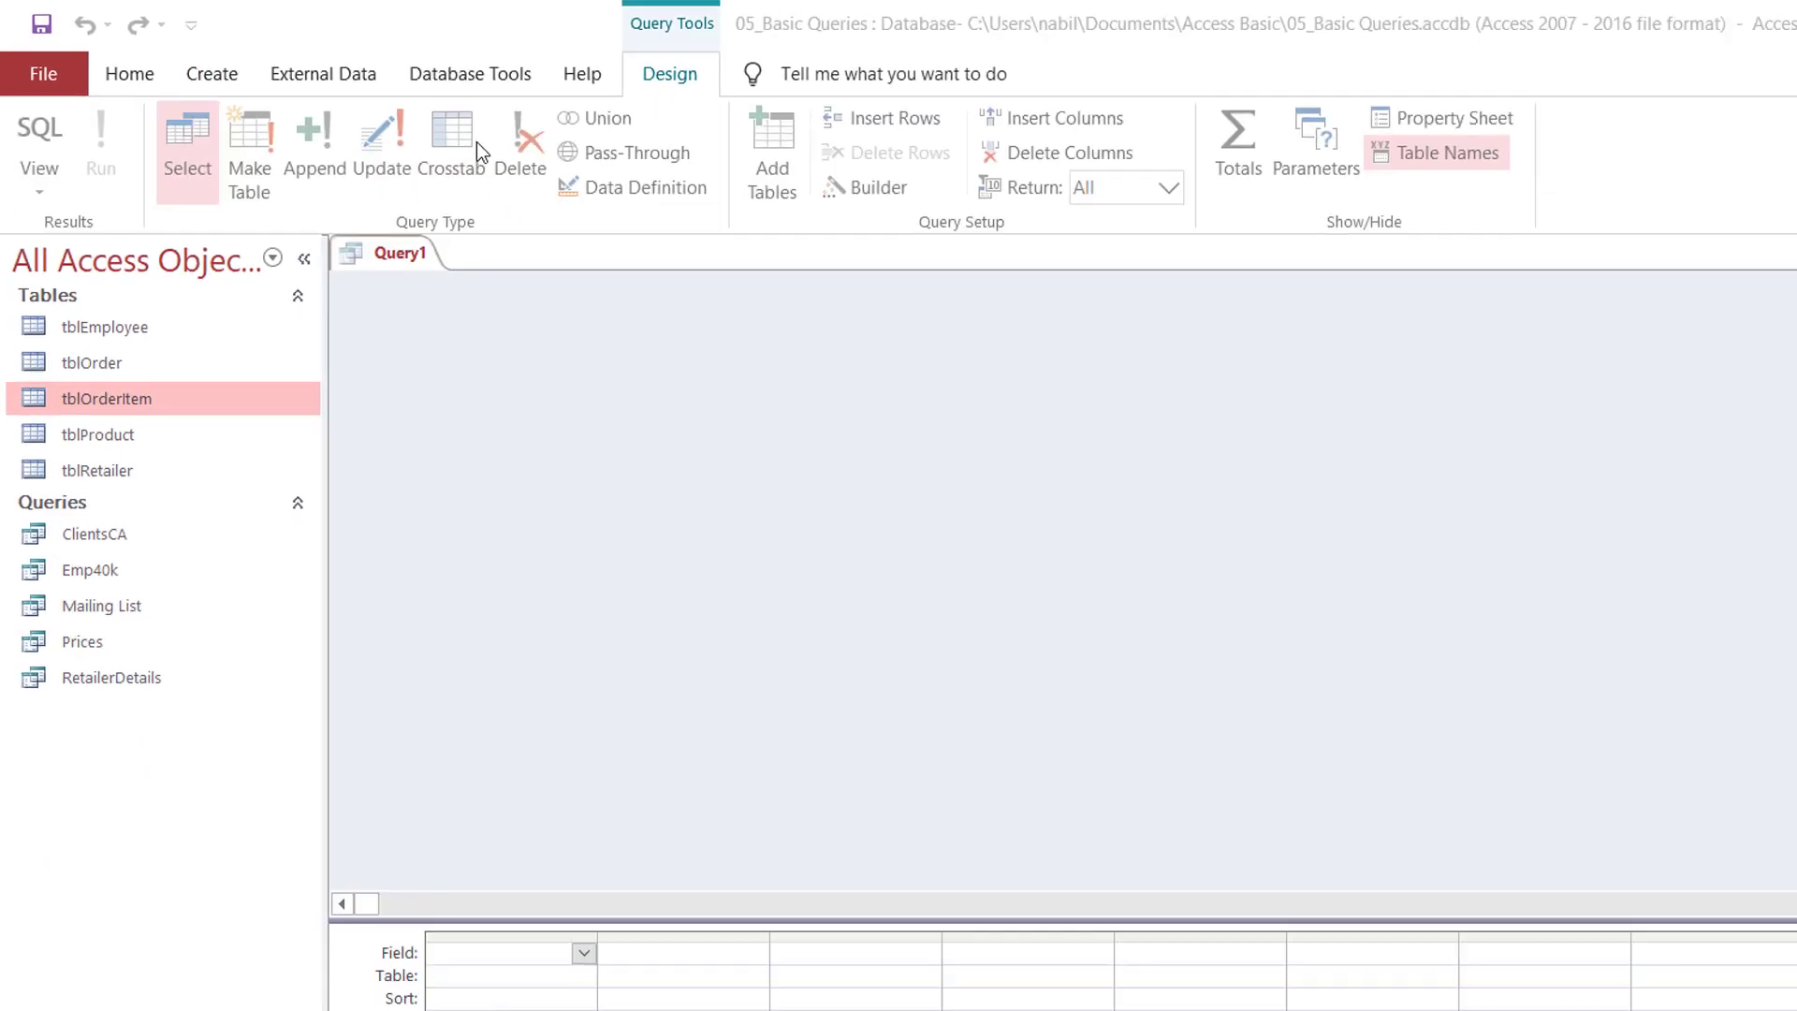
pyautogui.click(770, 154)
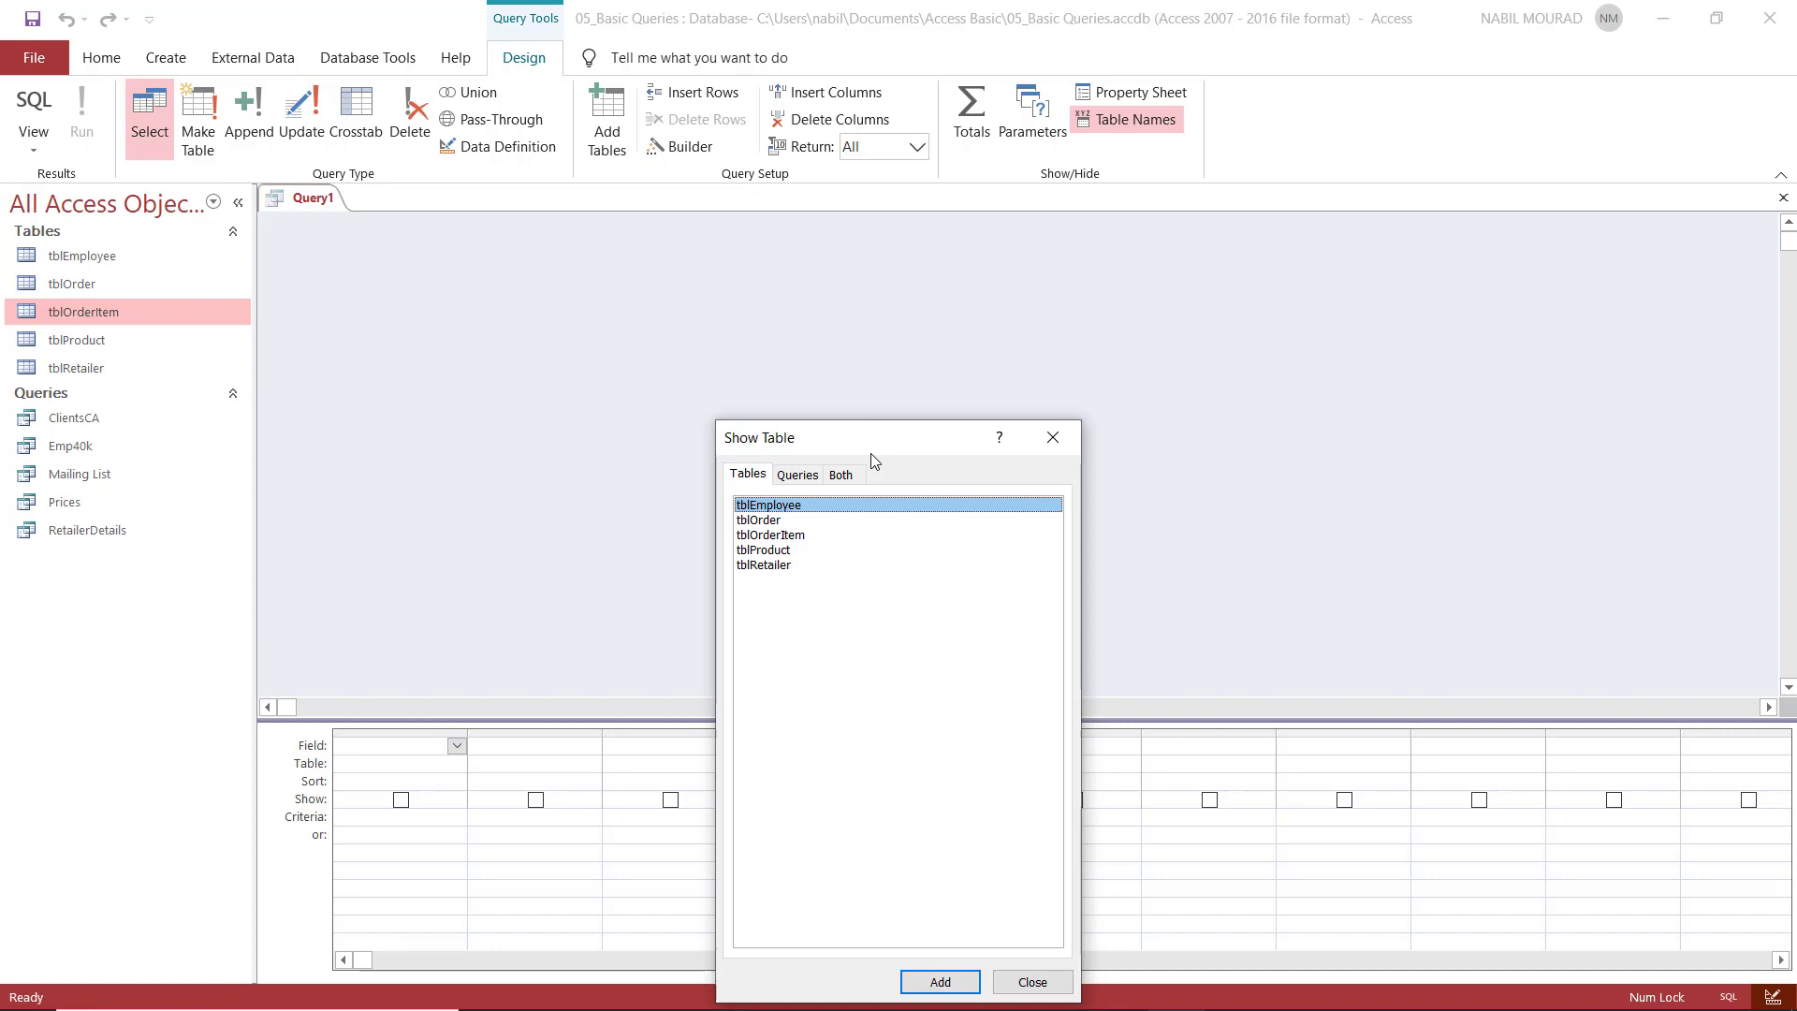
pyautogui.doubleClick(770, 533)
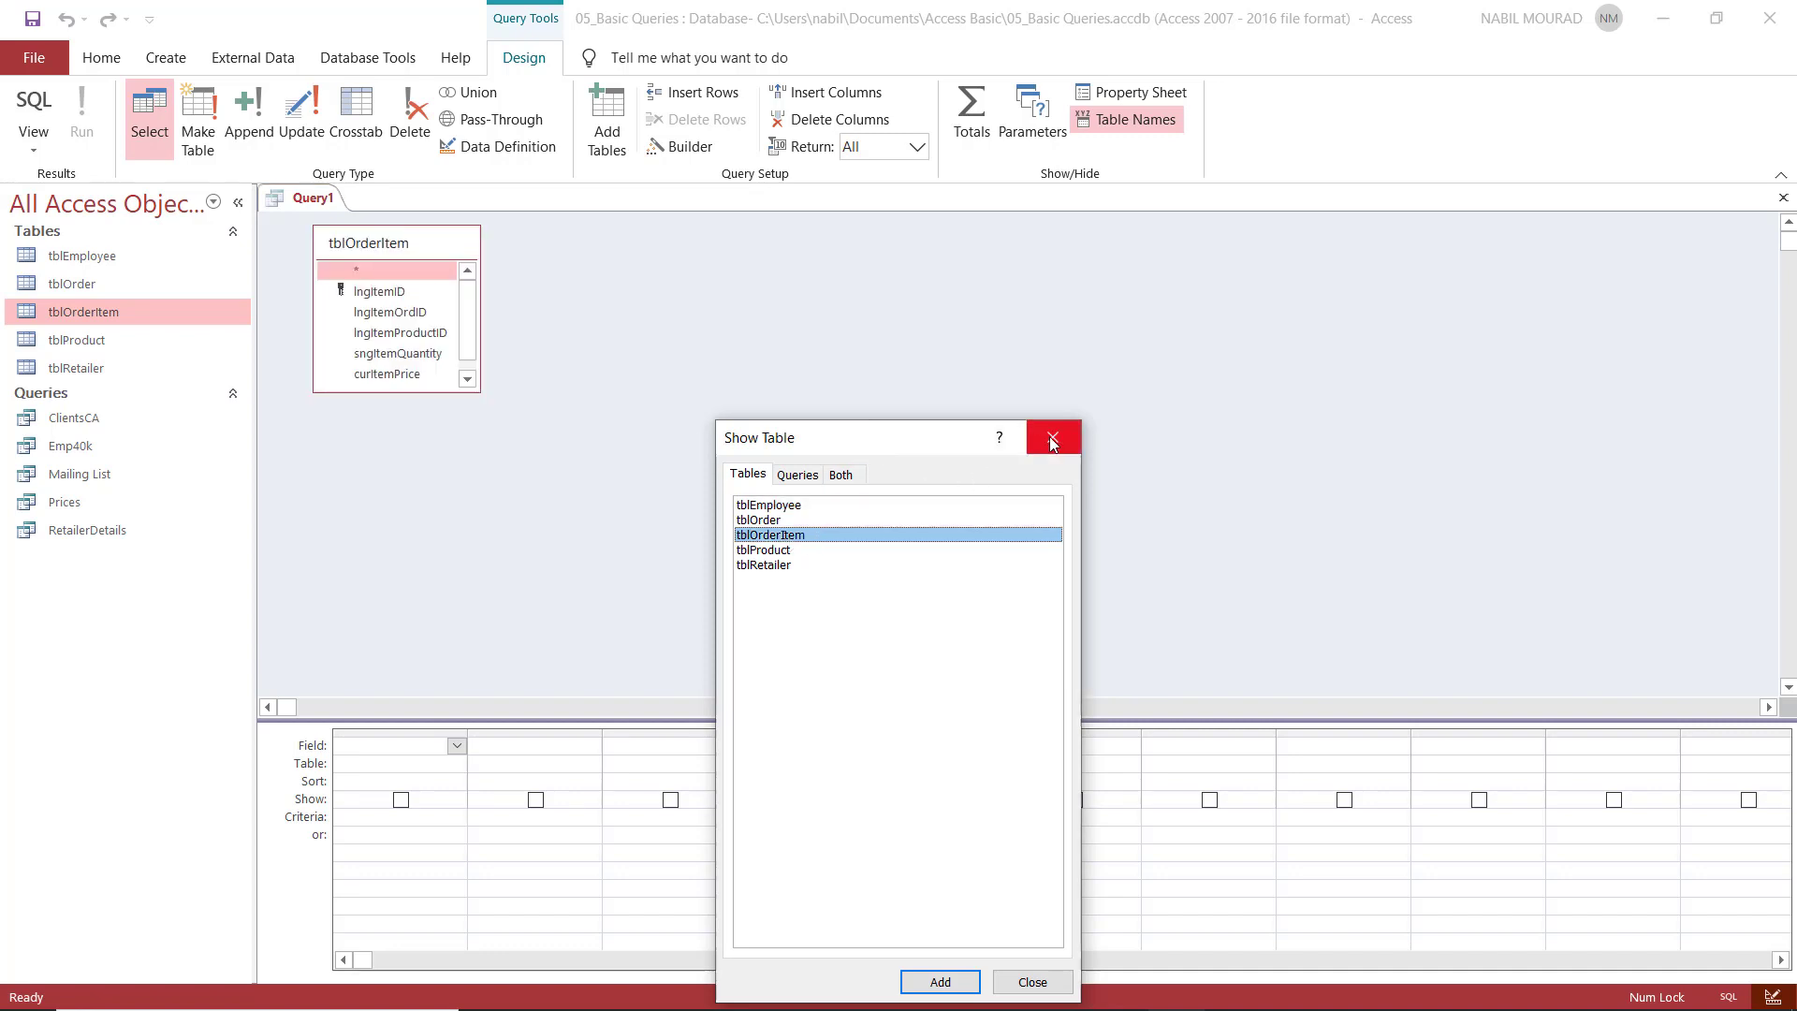
# Add lngItemOrdID, sngItemQuantity and curItemPrice to the query grid.
pyautogui.click(1050, 438)
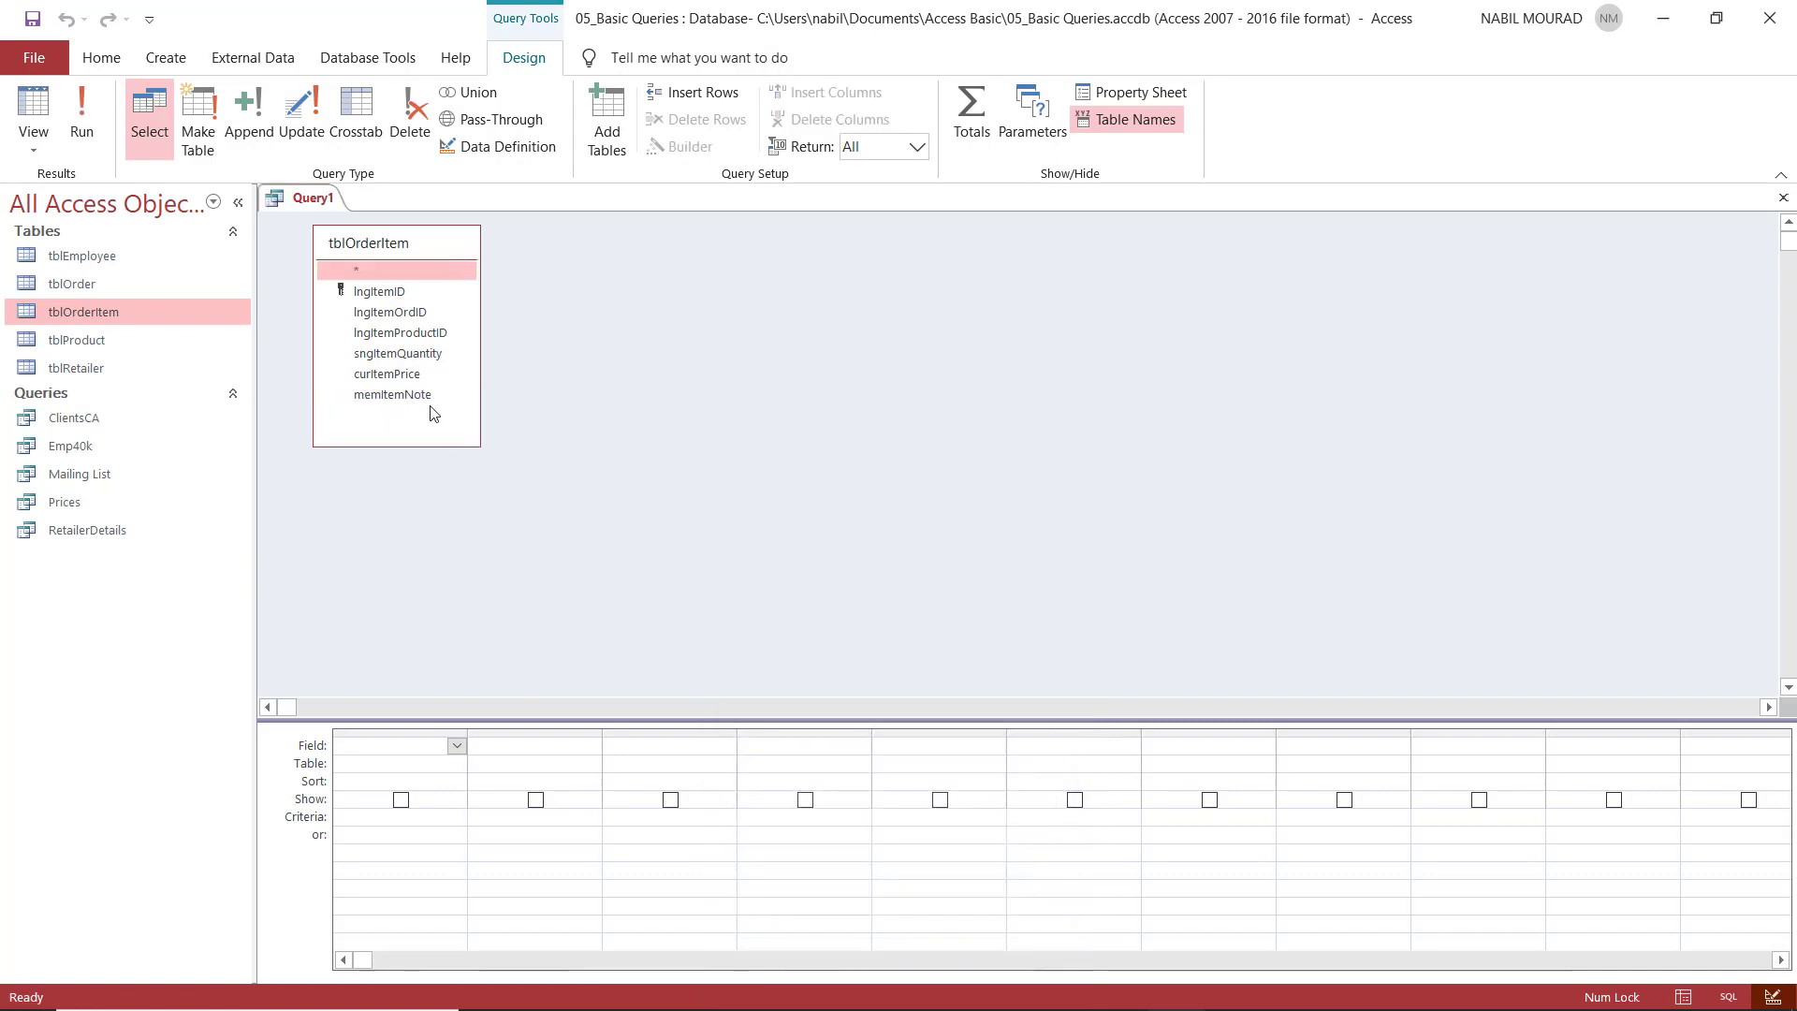
pyautogui.moveTo(835, 425)
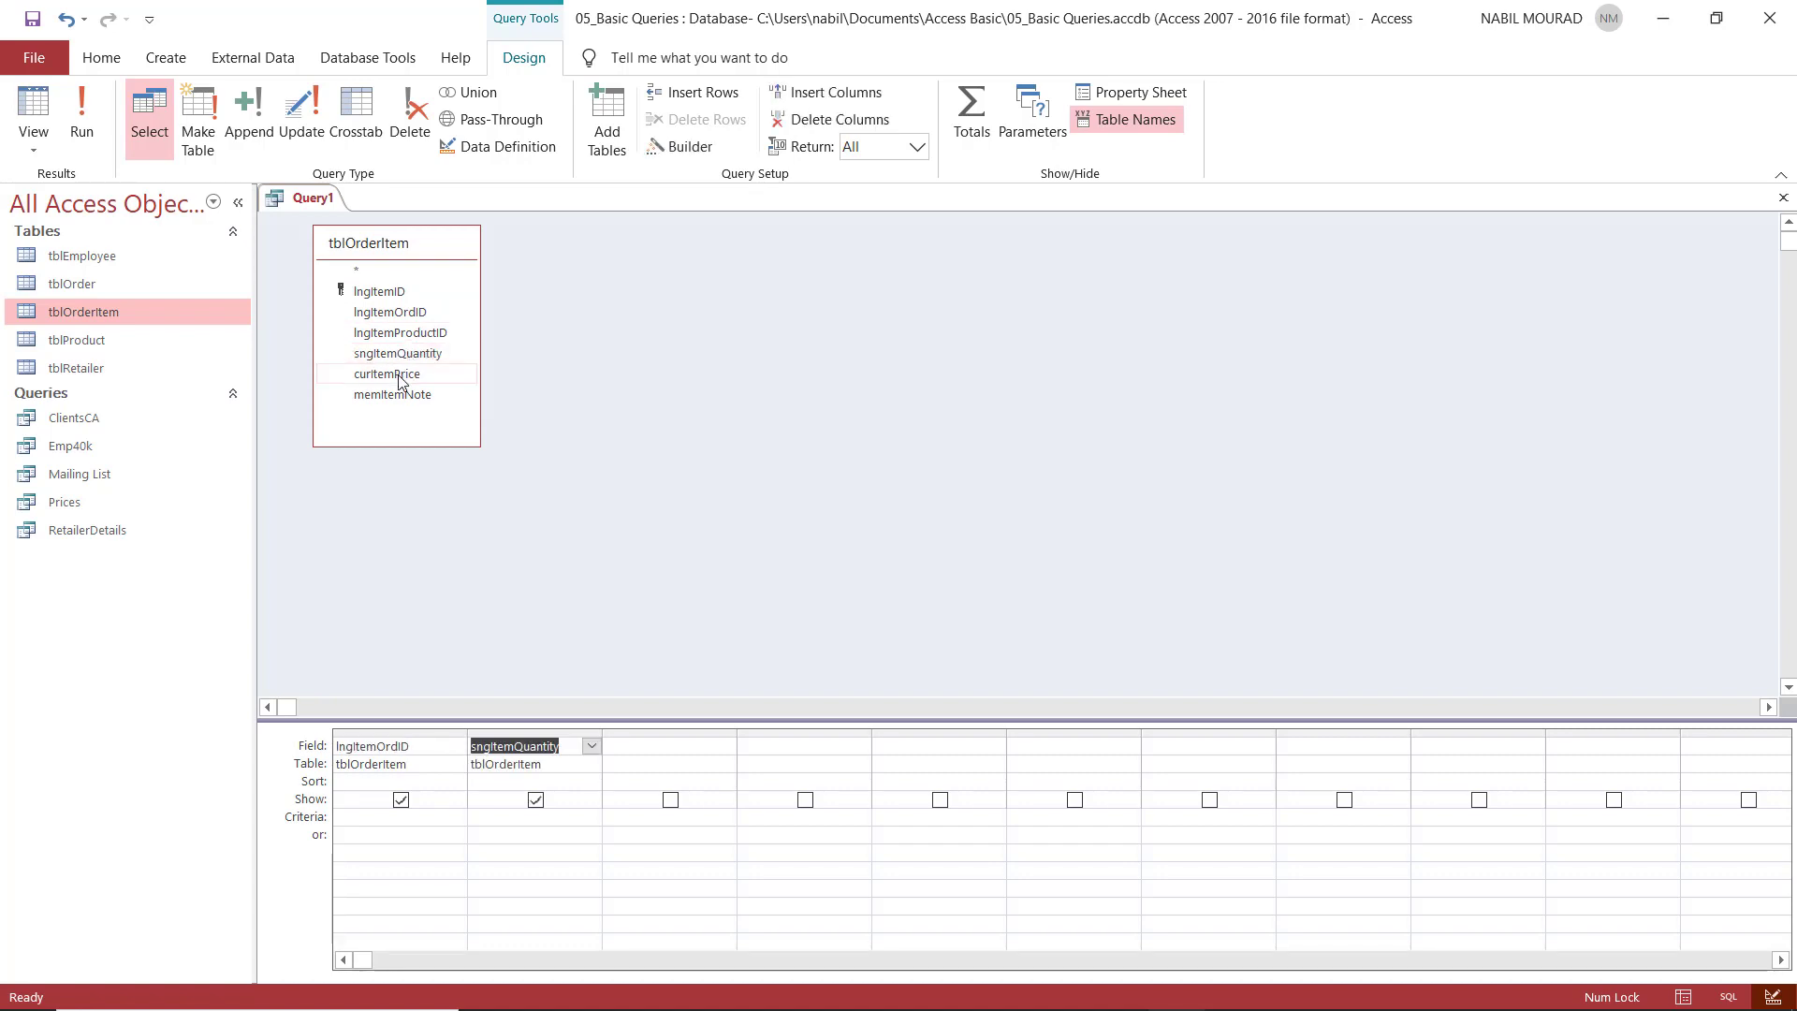
pyautogui.doubleClick(386, 374)
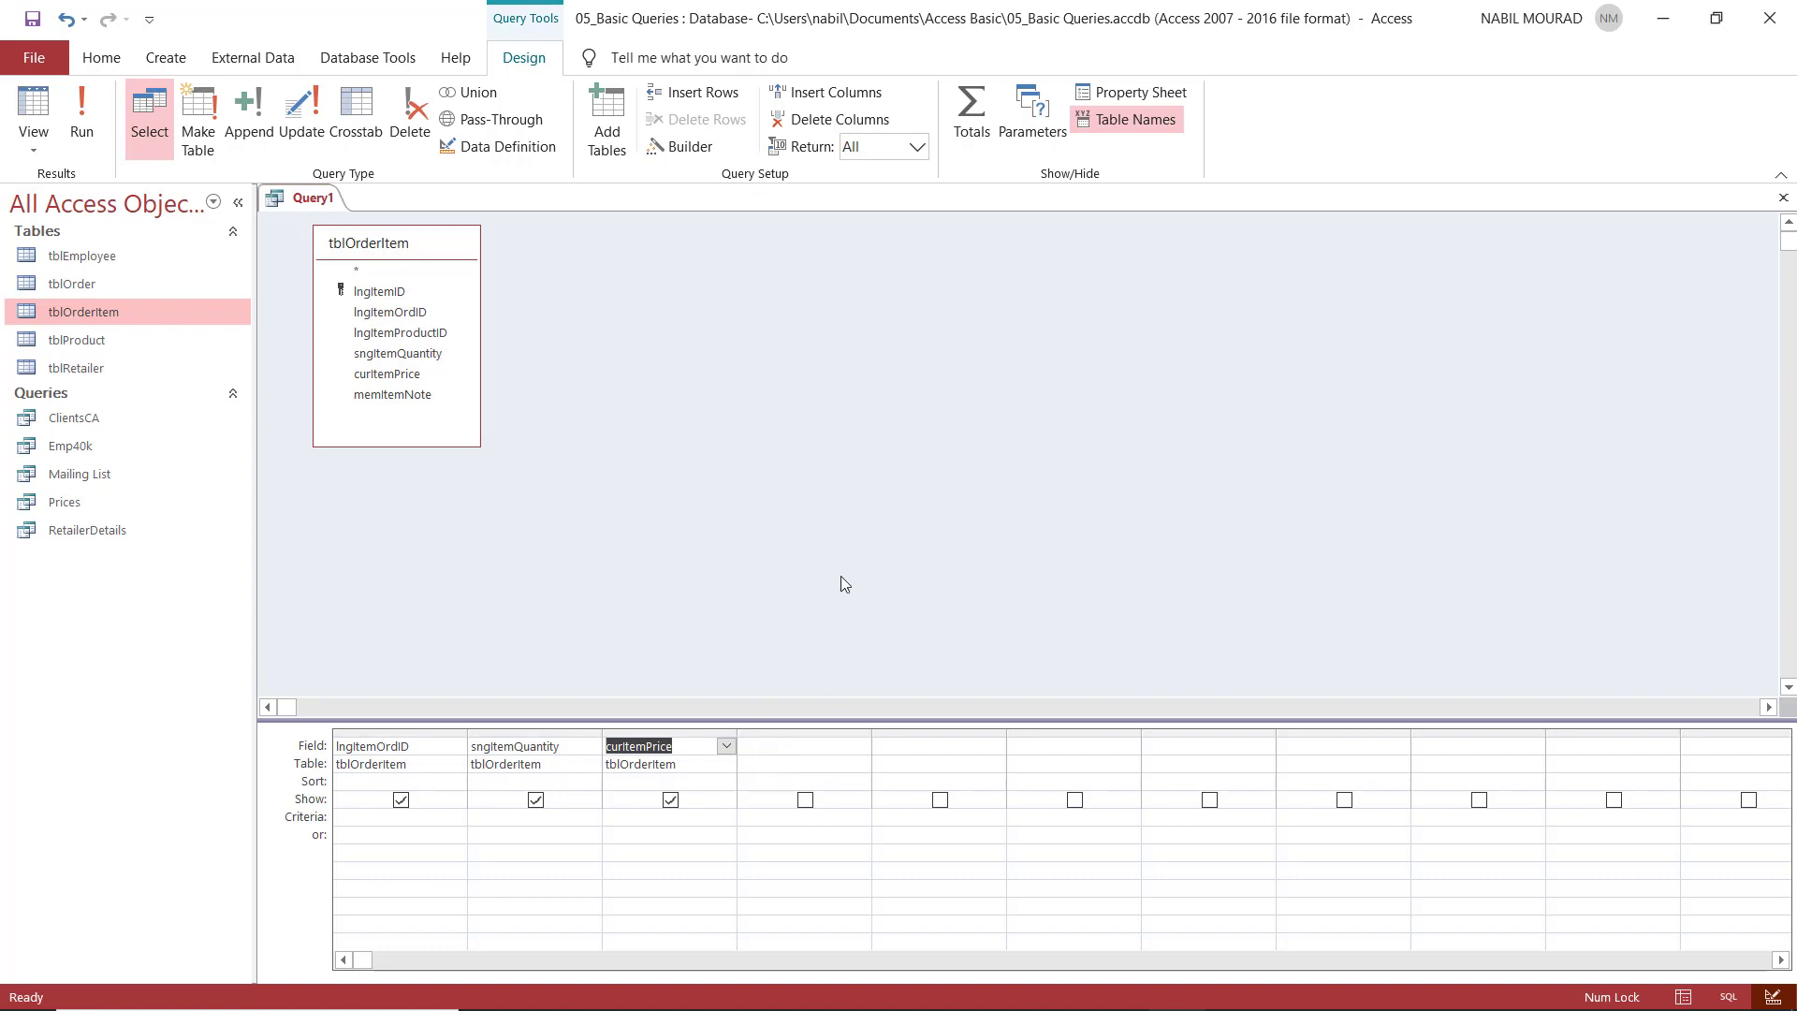
pyautogui.moveTo(80, 110)
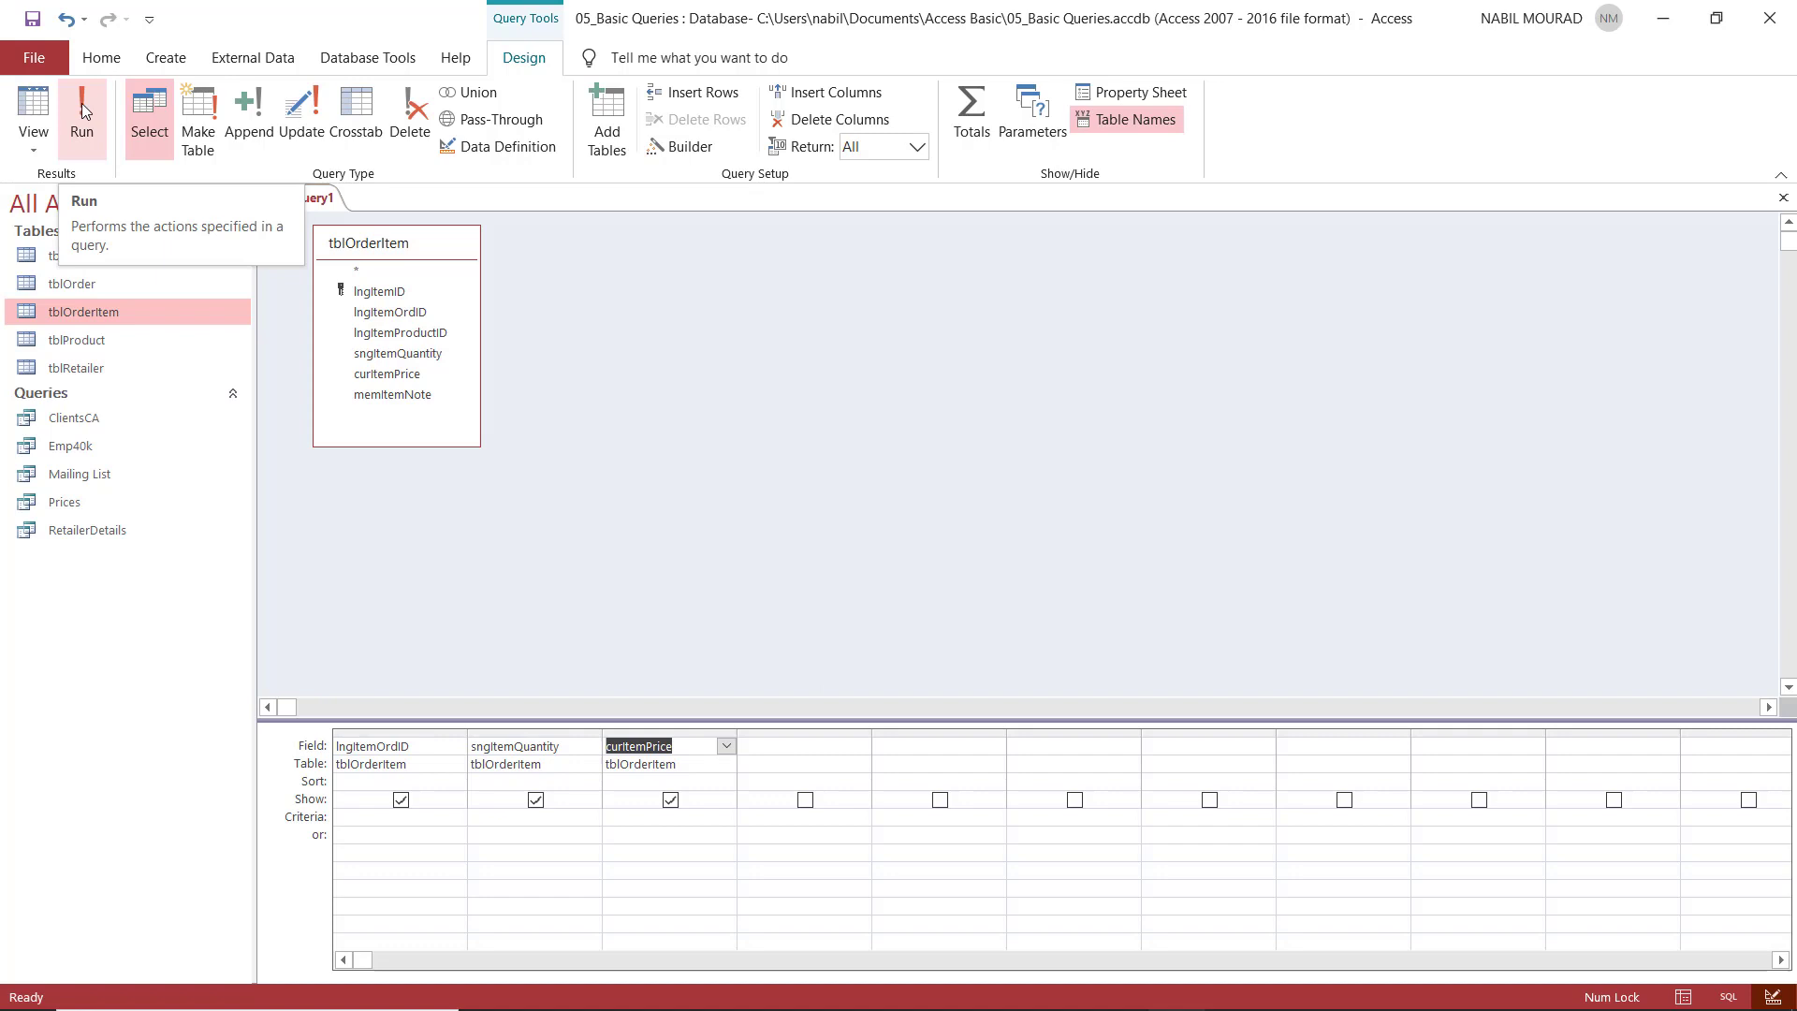
pyautogui.click(80, 115)
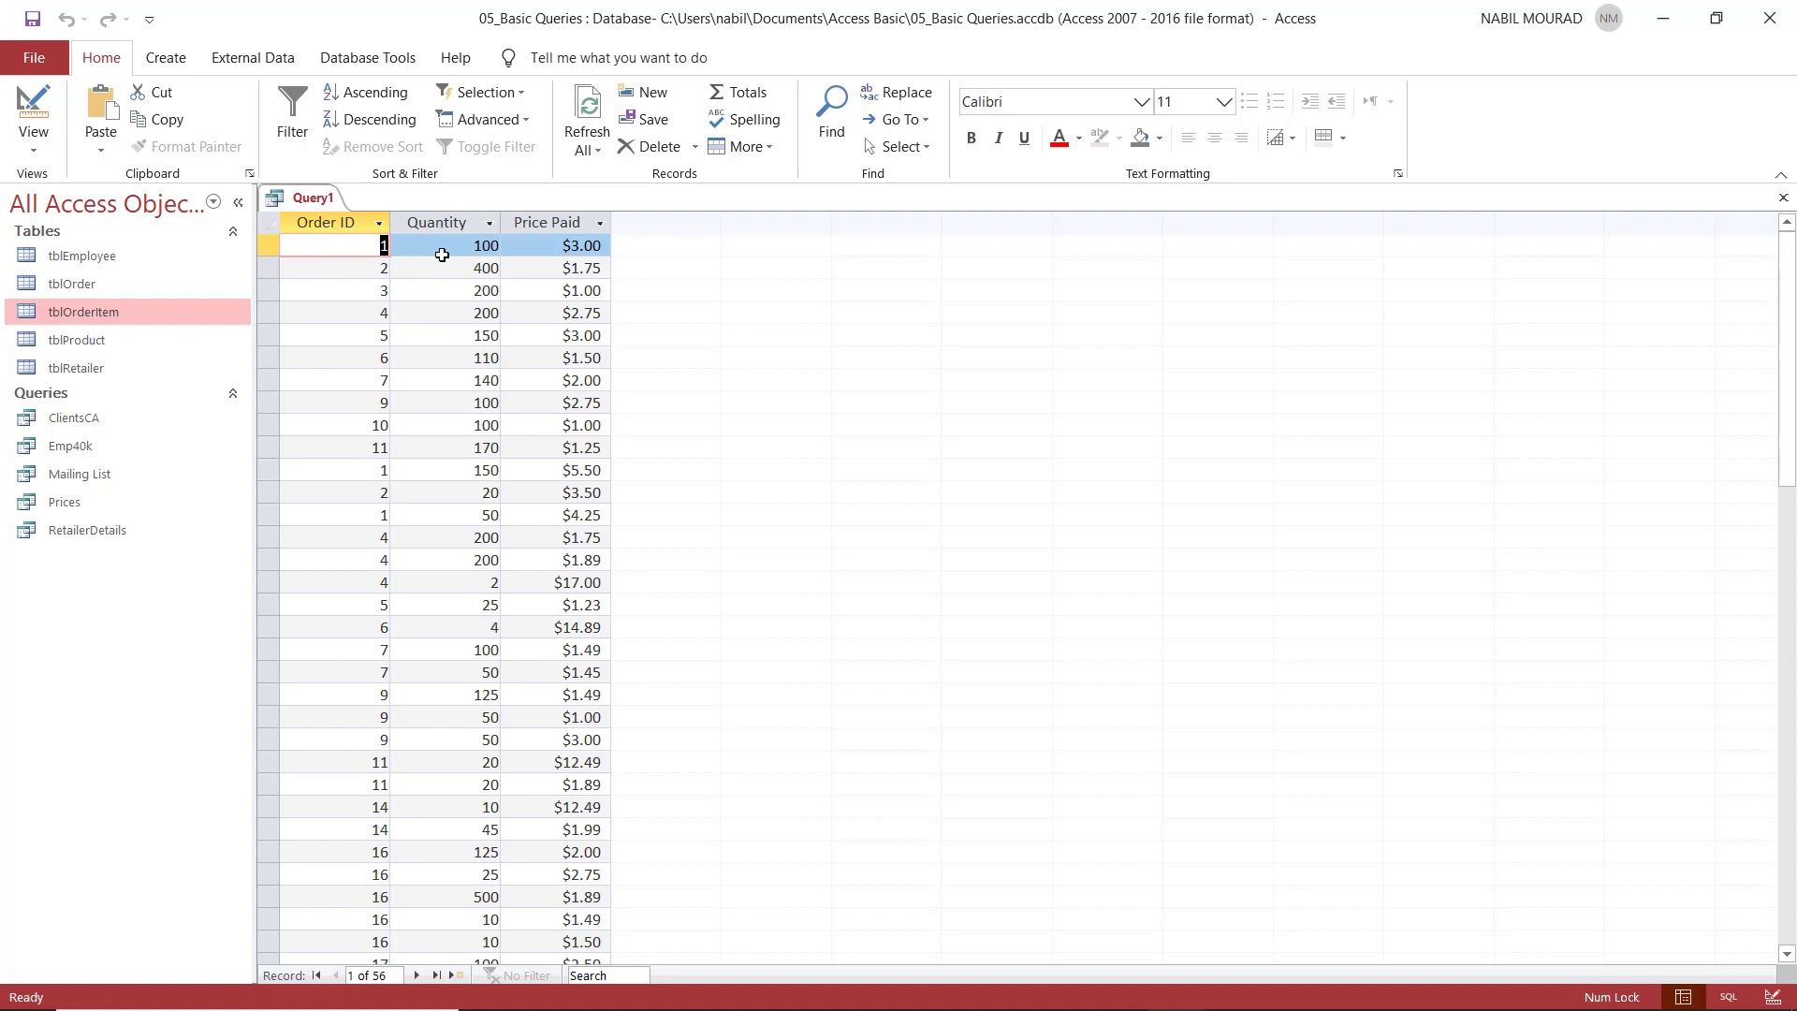
pyautogui.moveTo(586, 284)
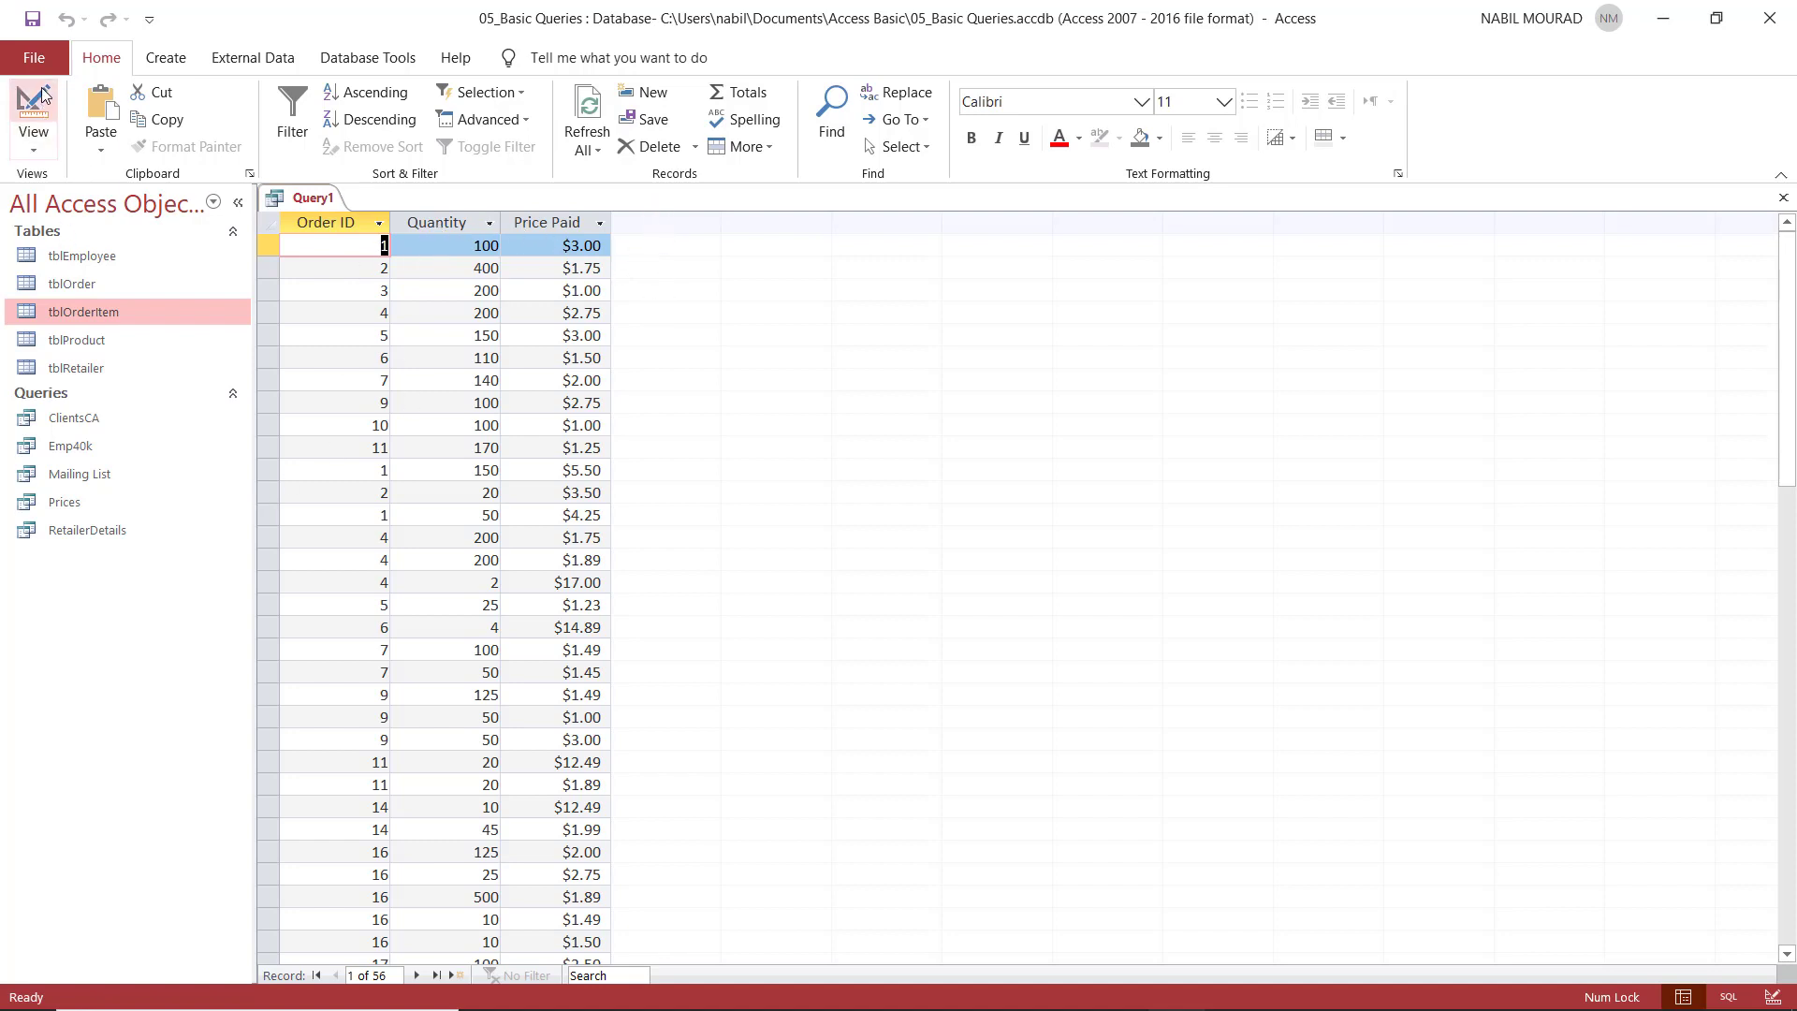
pyautogui.click(33, 108)
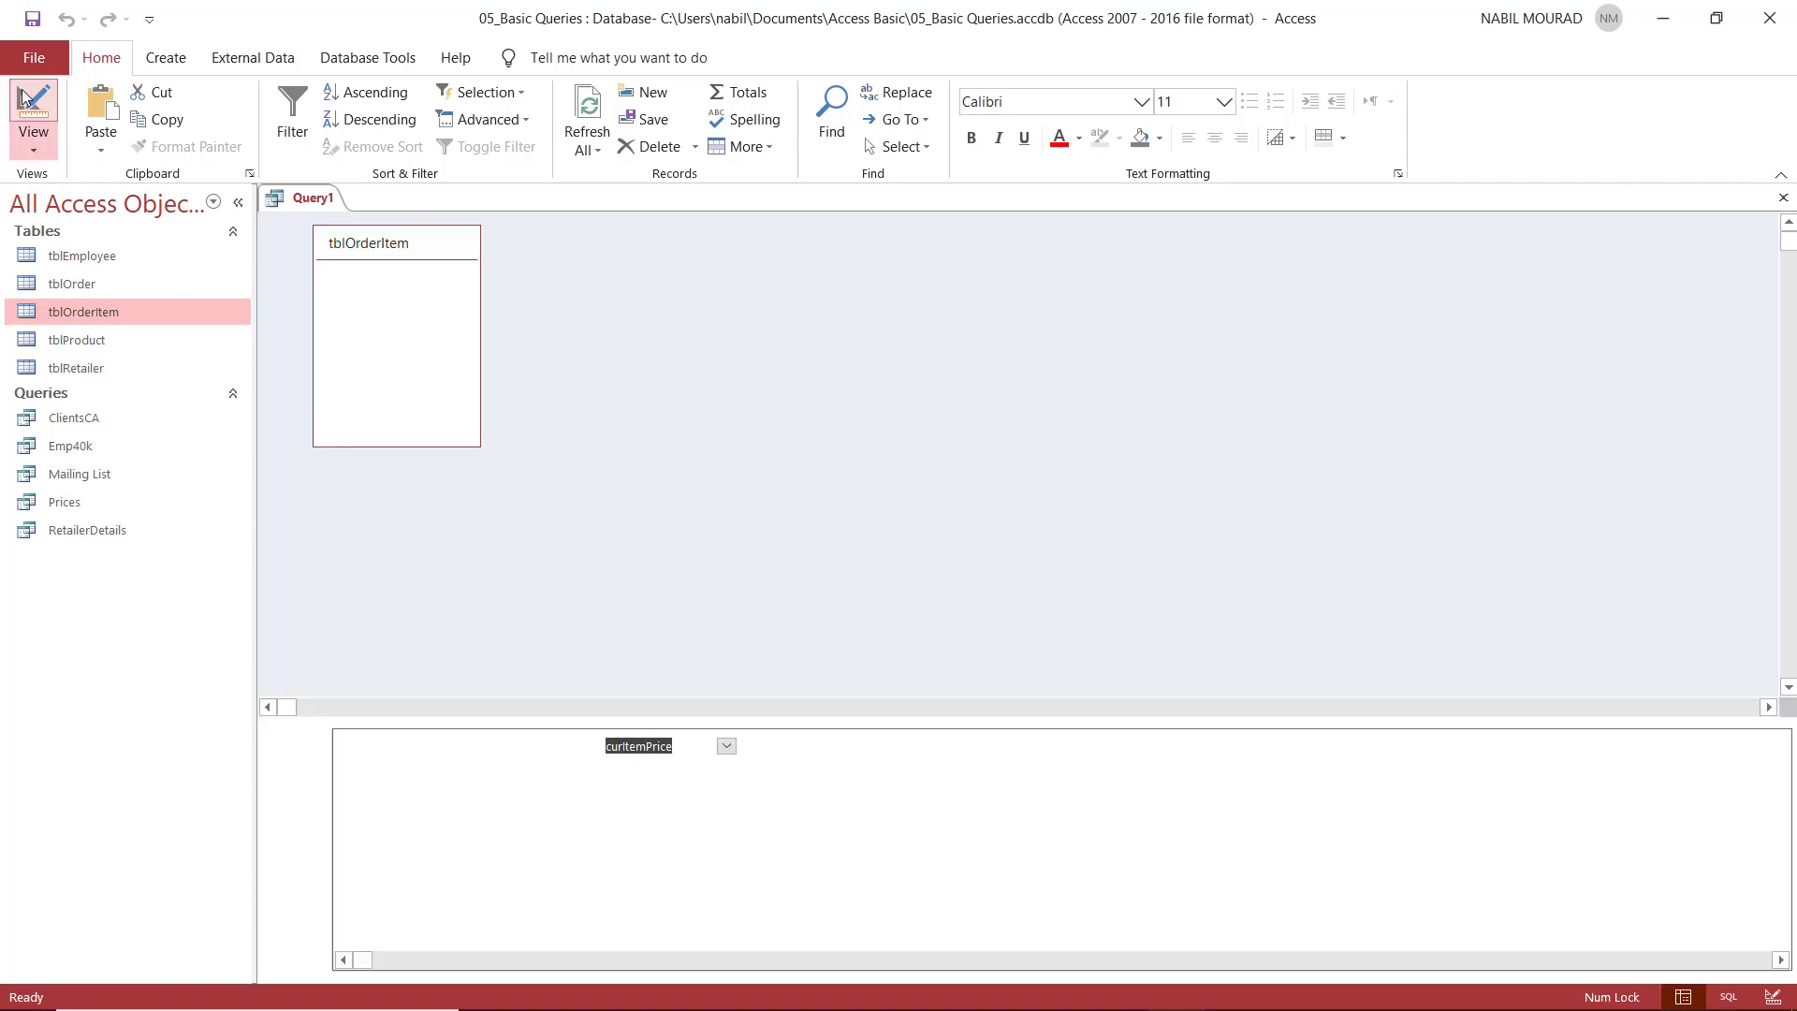
# Bring up the shortcut options for the empty fourth Field cell.
pyautogui.click(34, 109)
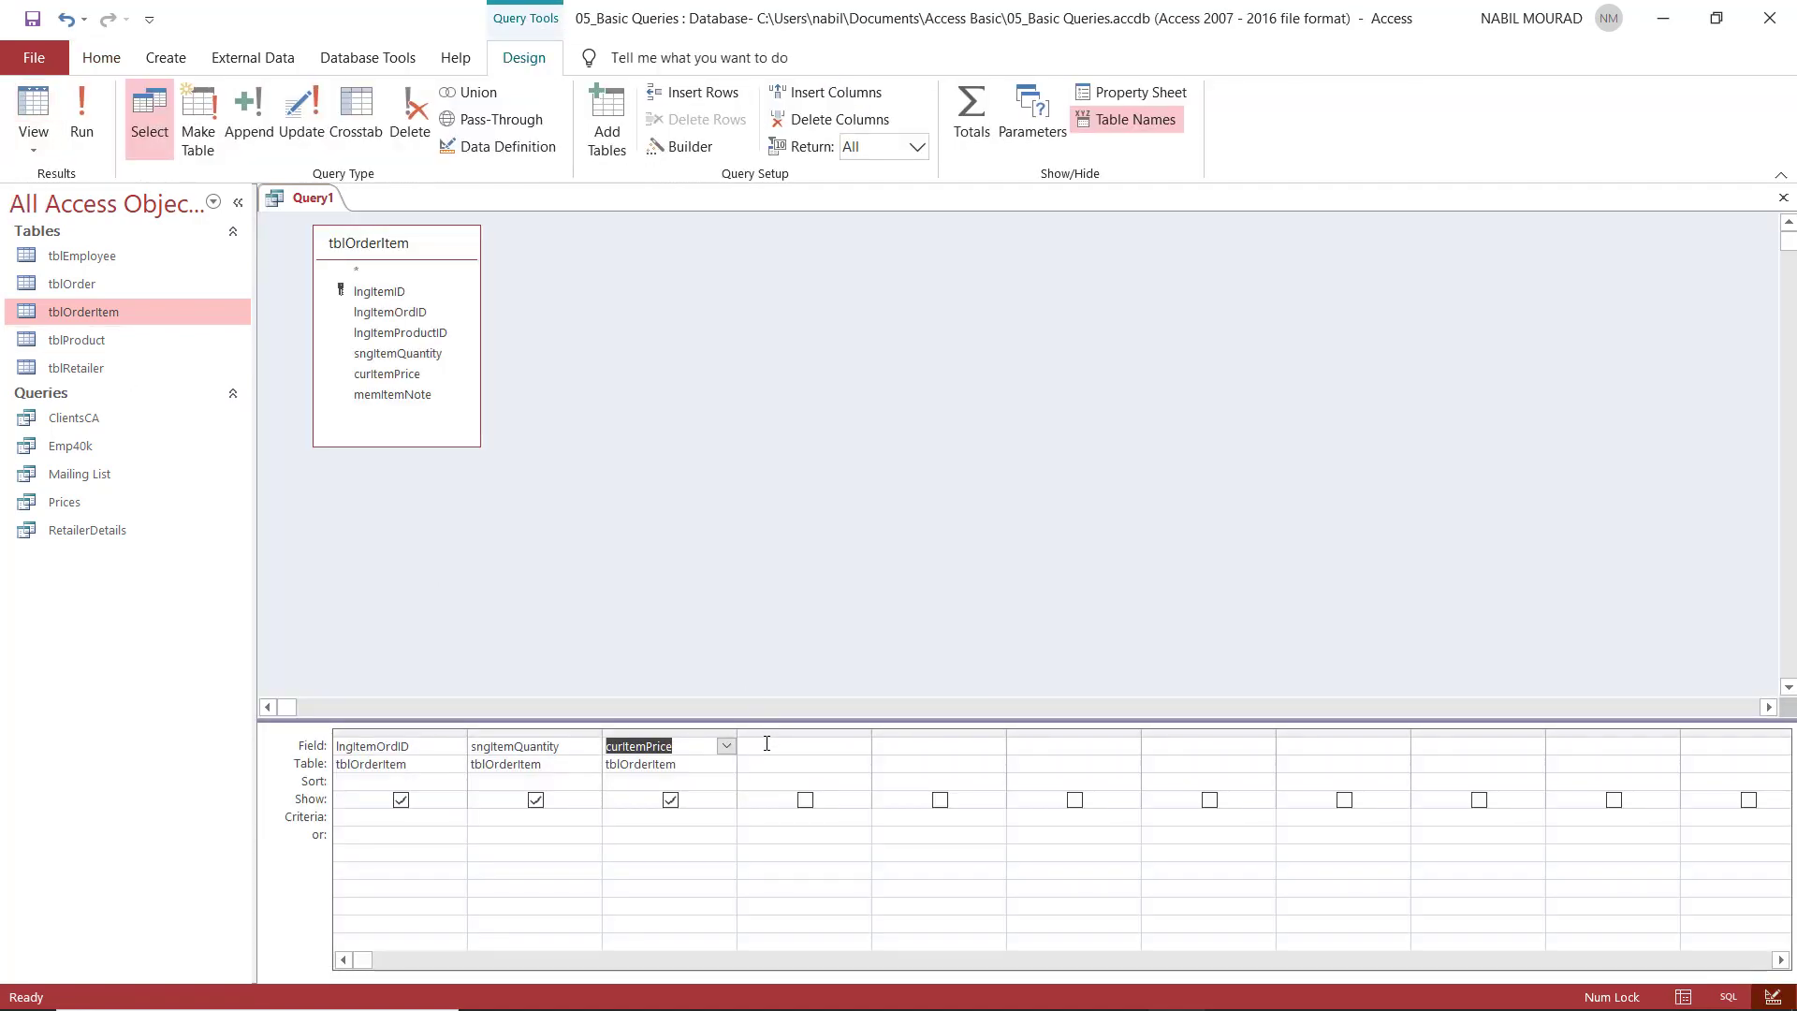
pyautogui.click(805, 747)
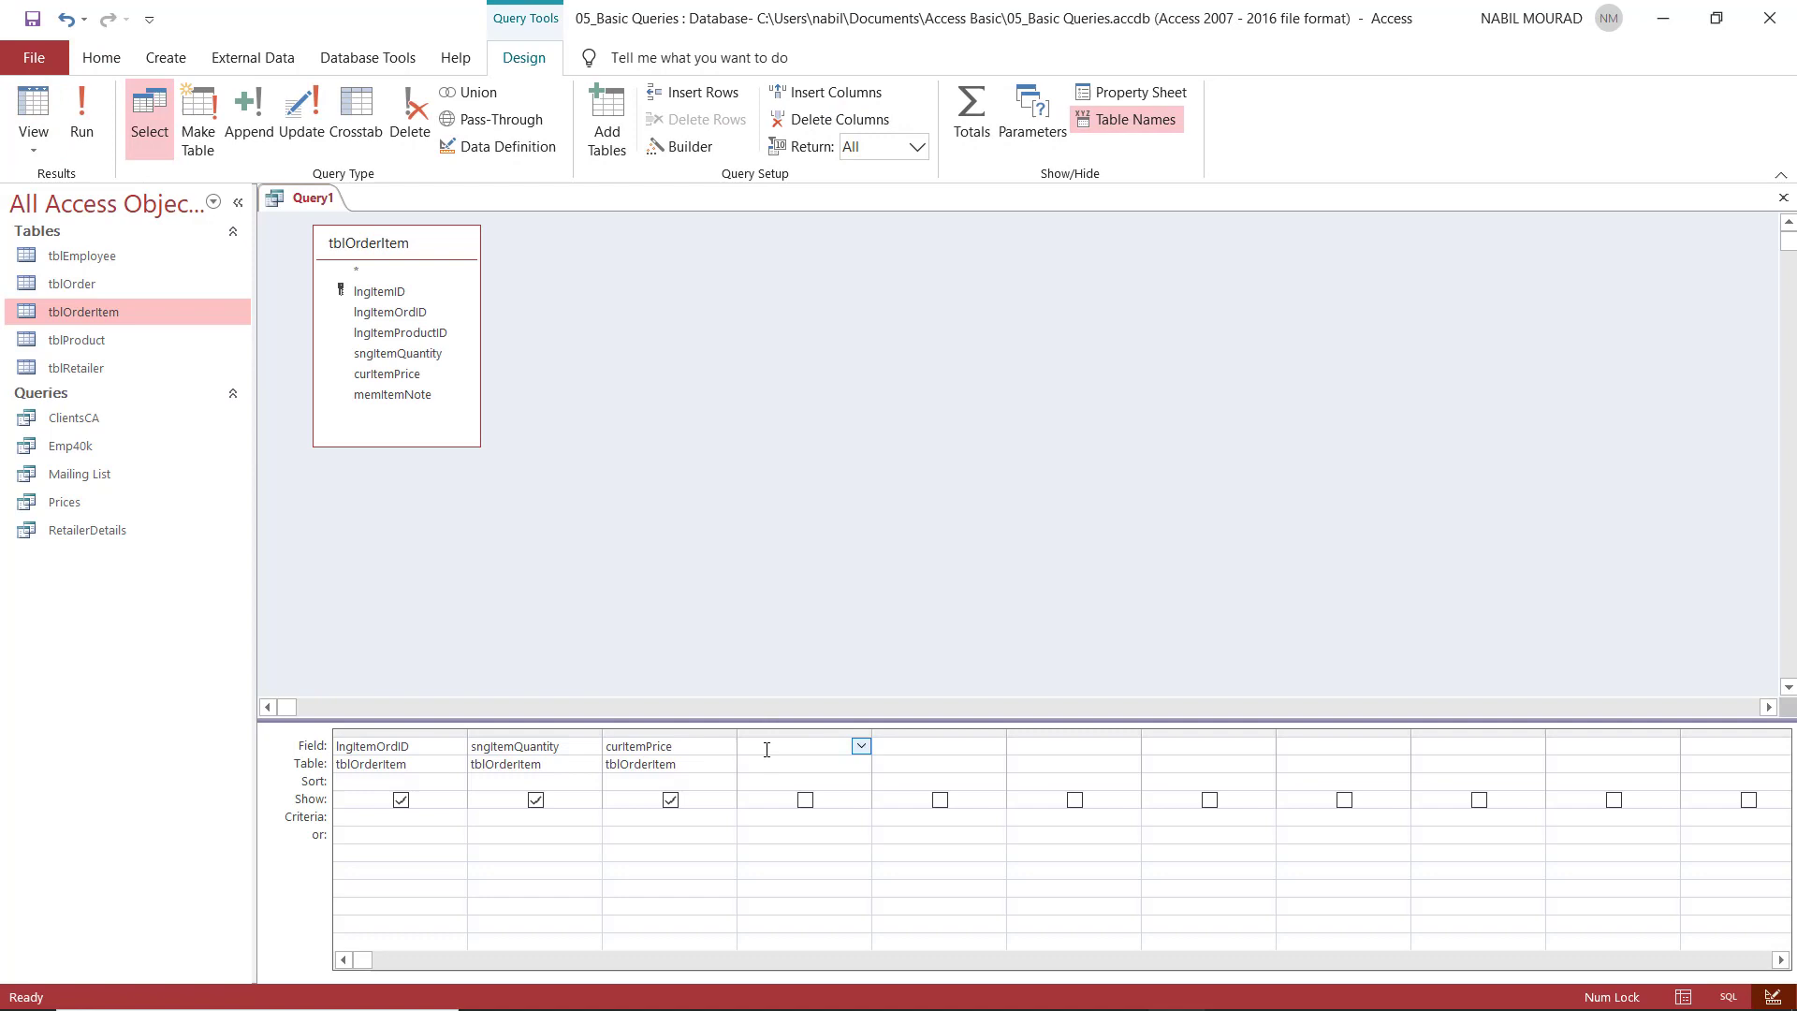
pyautogui.click(790, 747)
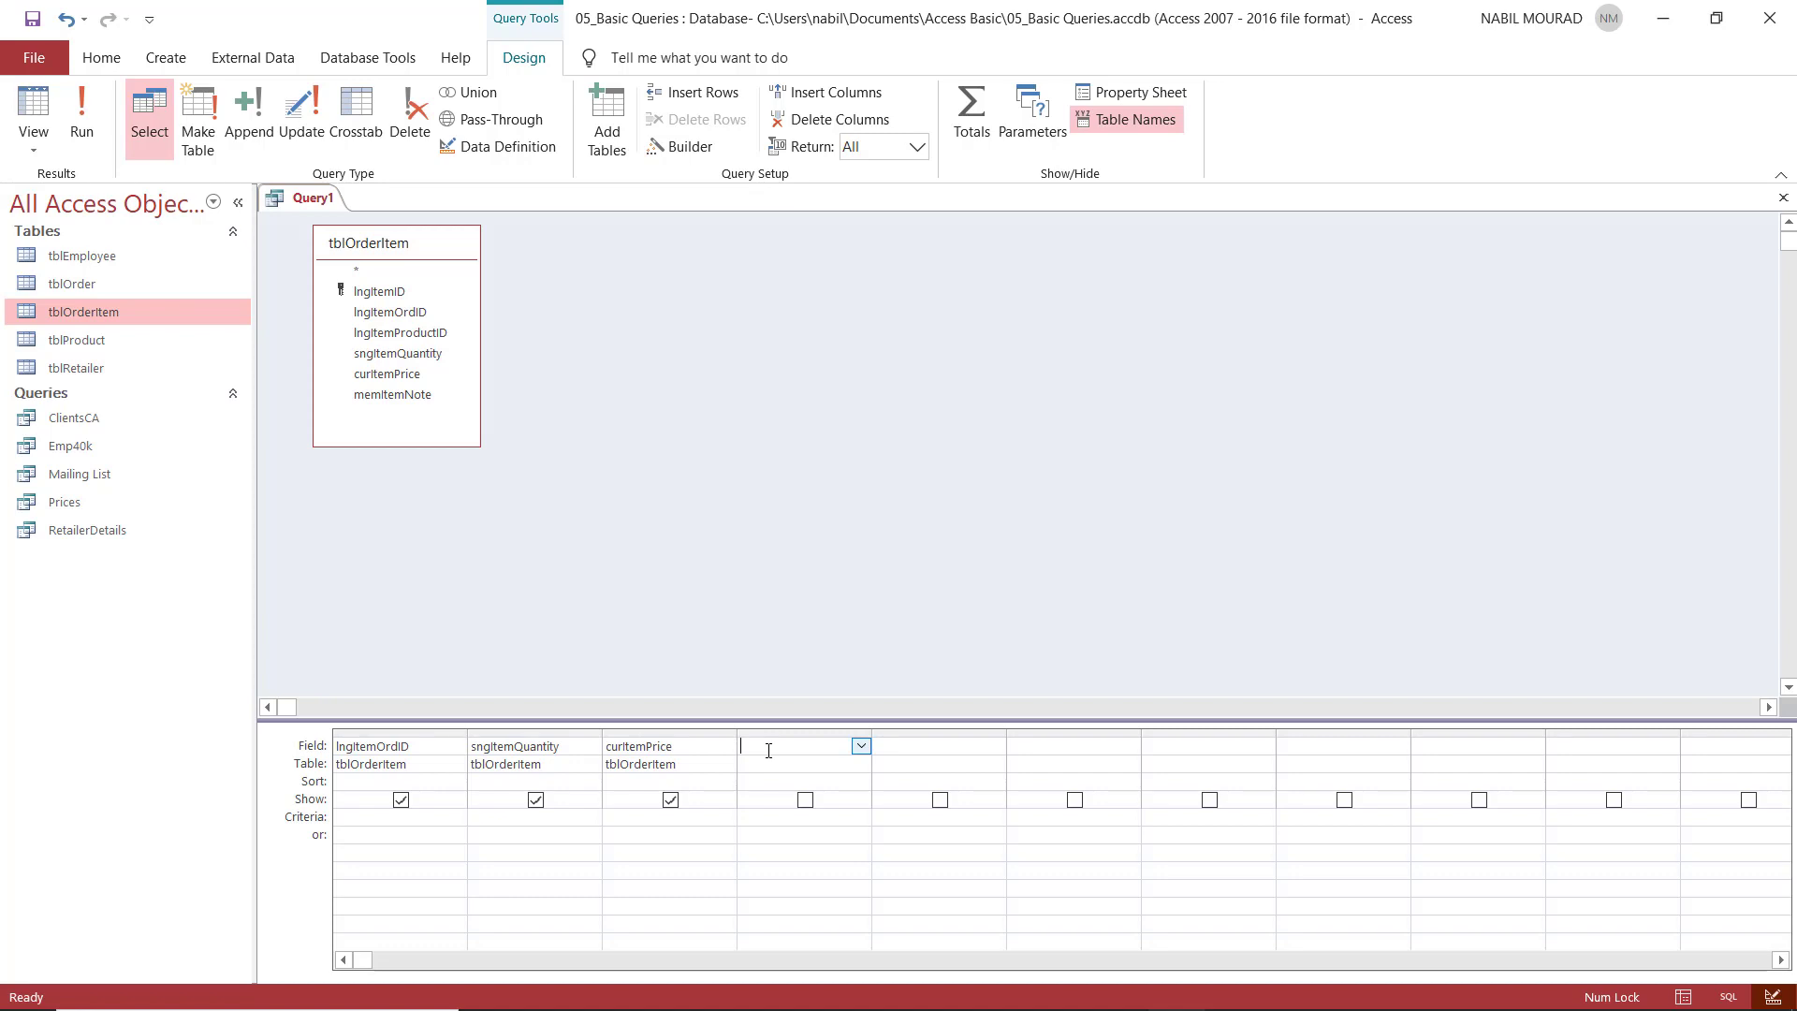
pyautogui.rightClick(803, 747)
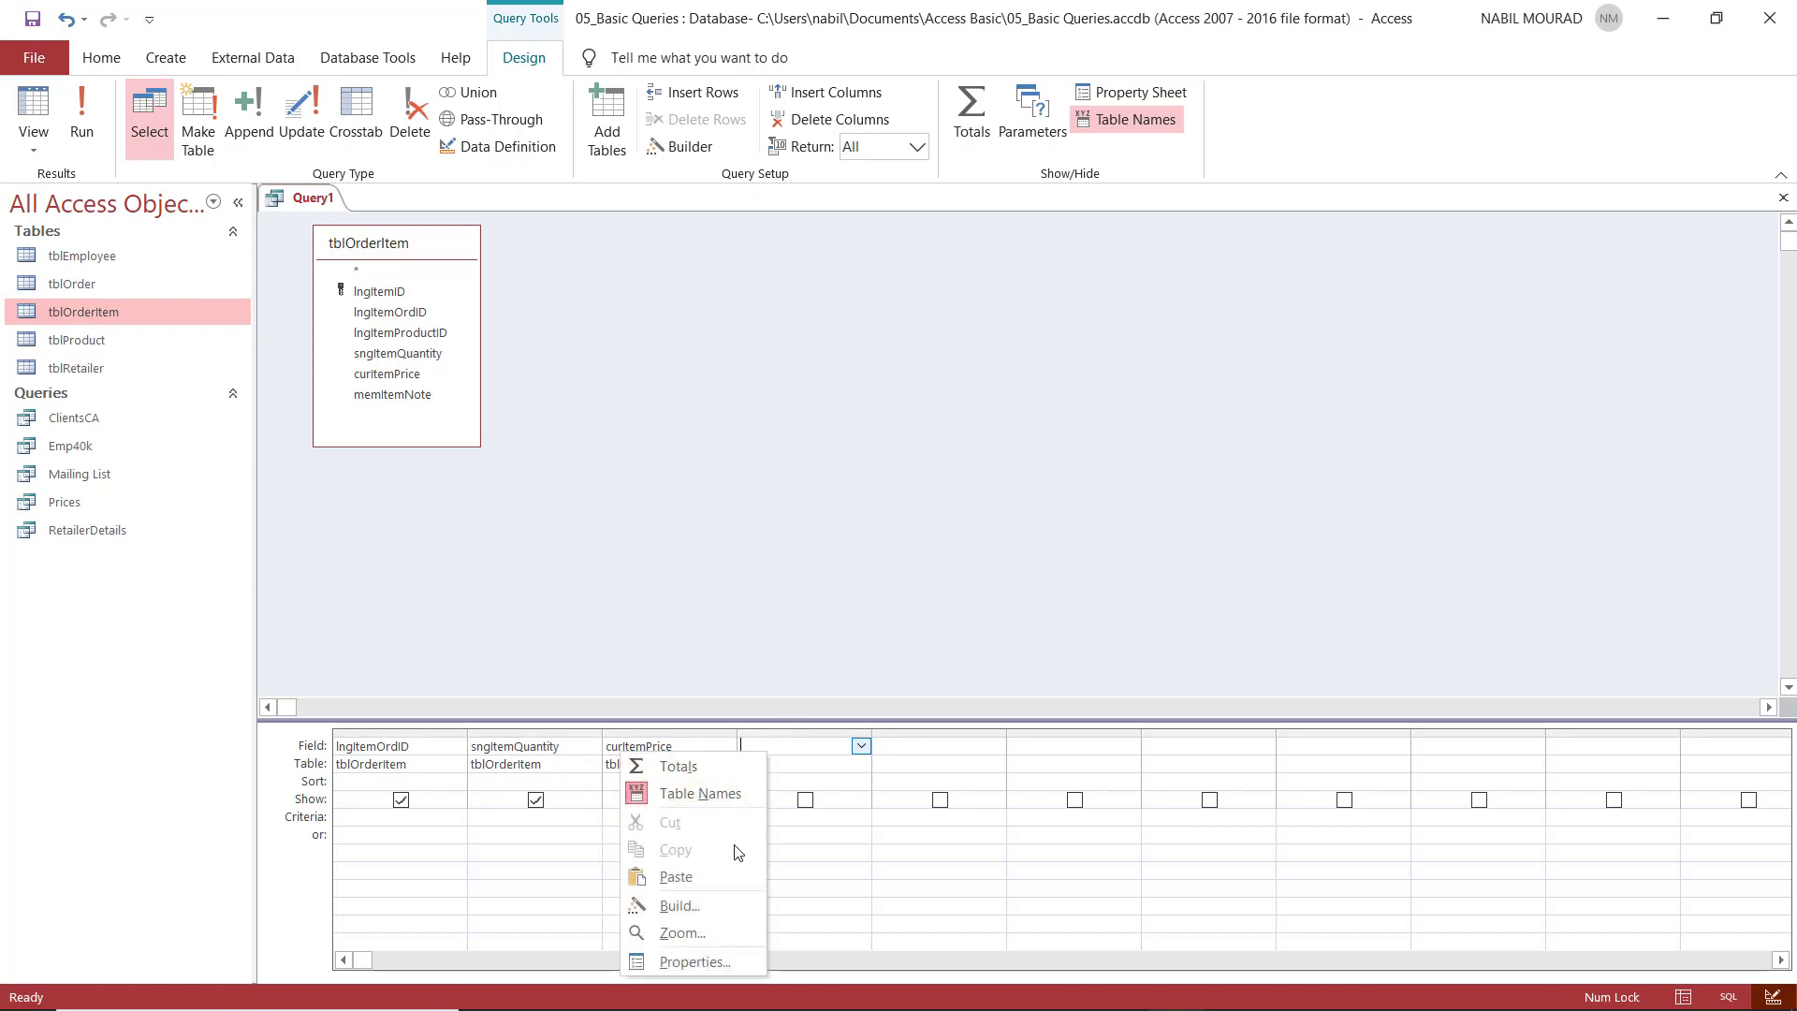
# Enter Total:[sngItemQuantity]*[curItemPrice] in the Zoom box as the fourth column.
pyautogui.click(681, 932)
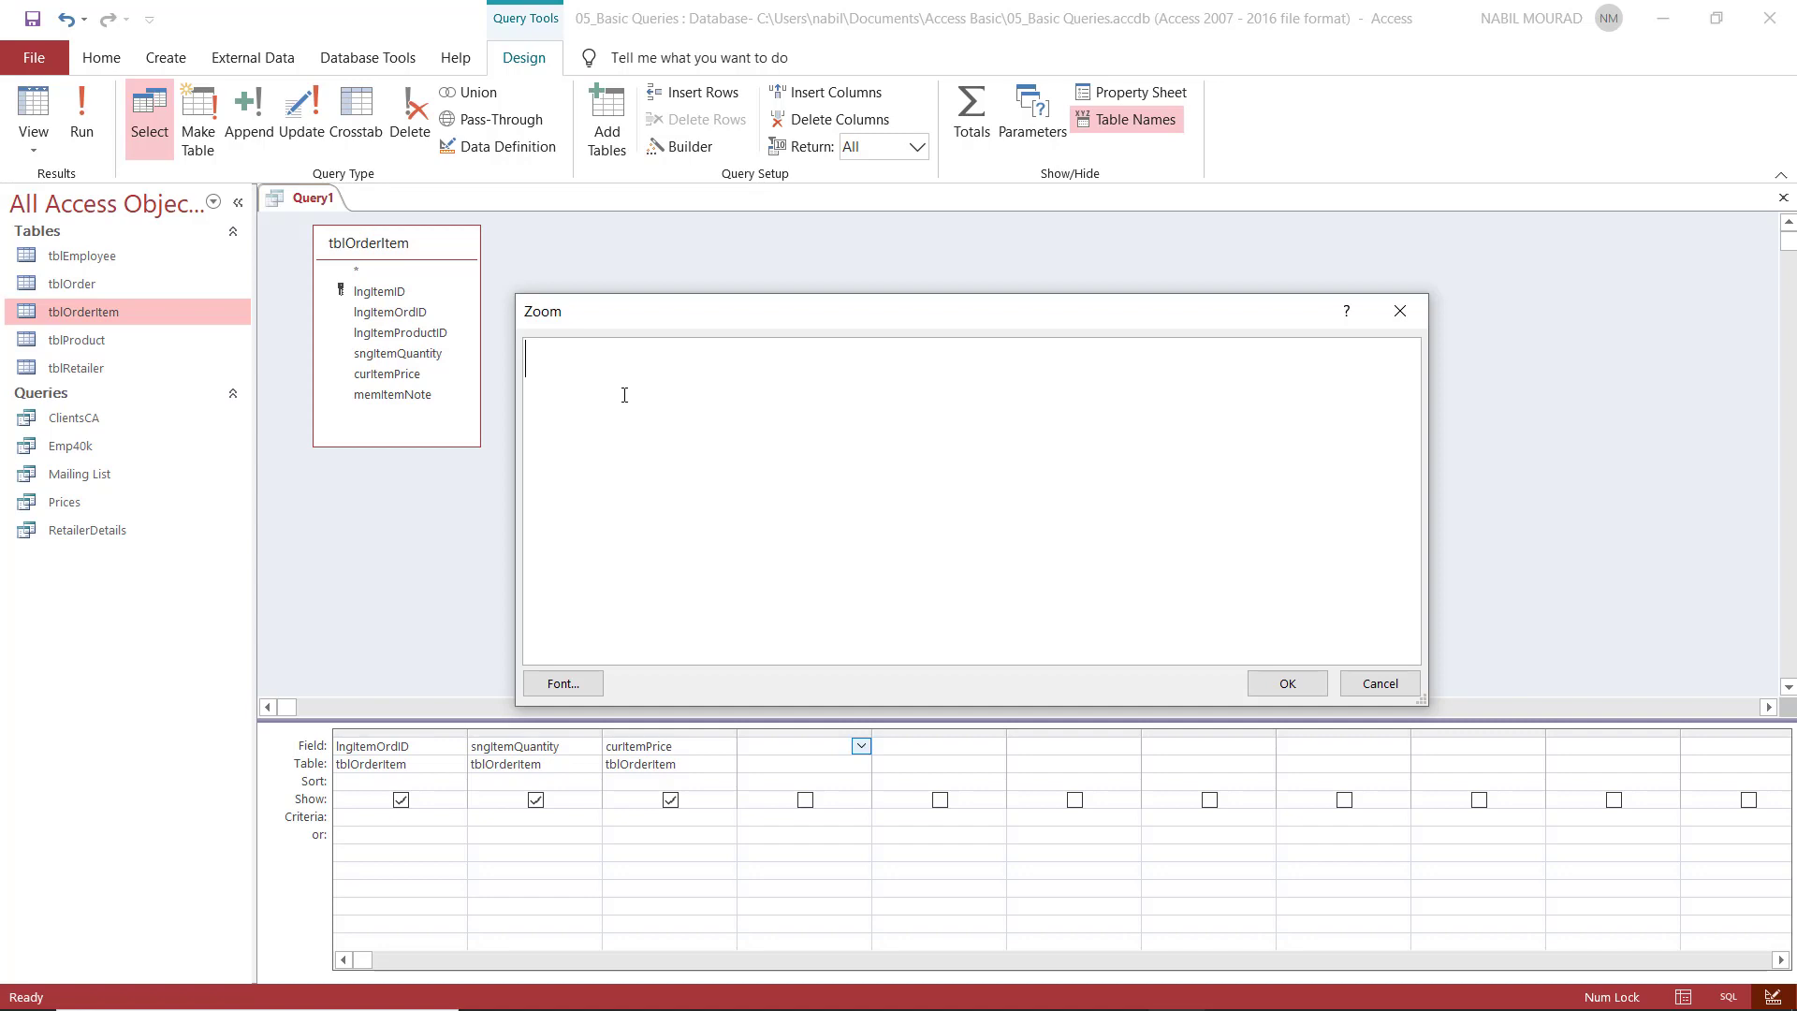
pyautogui.write('Total')
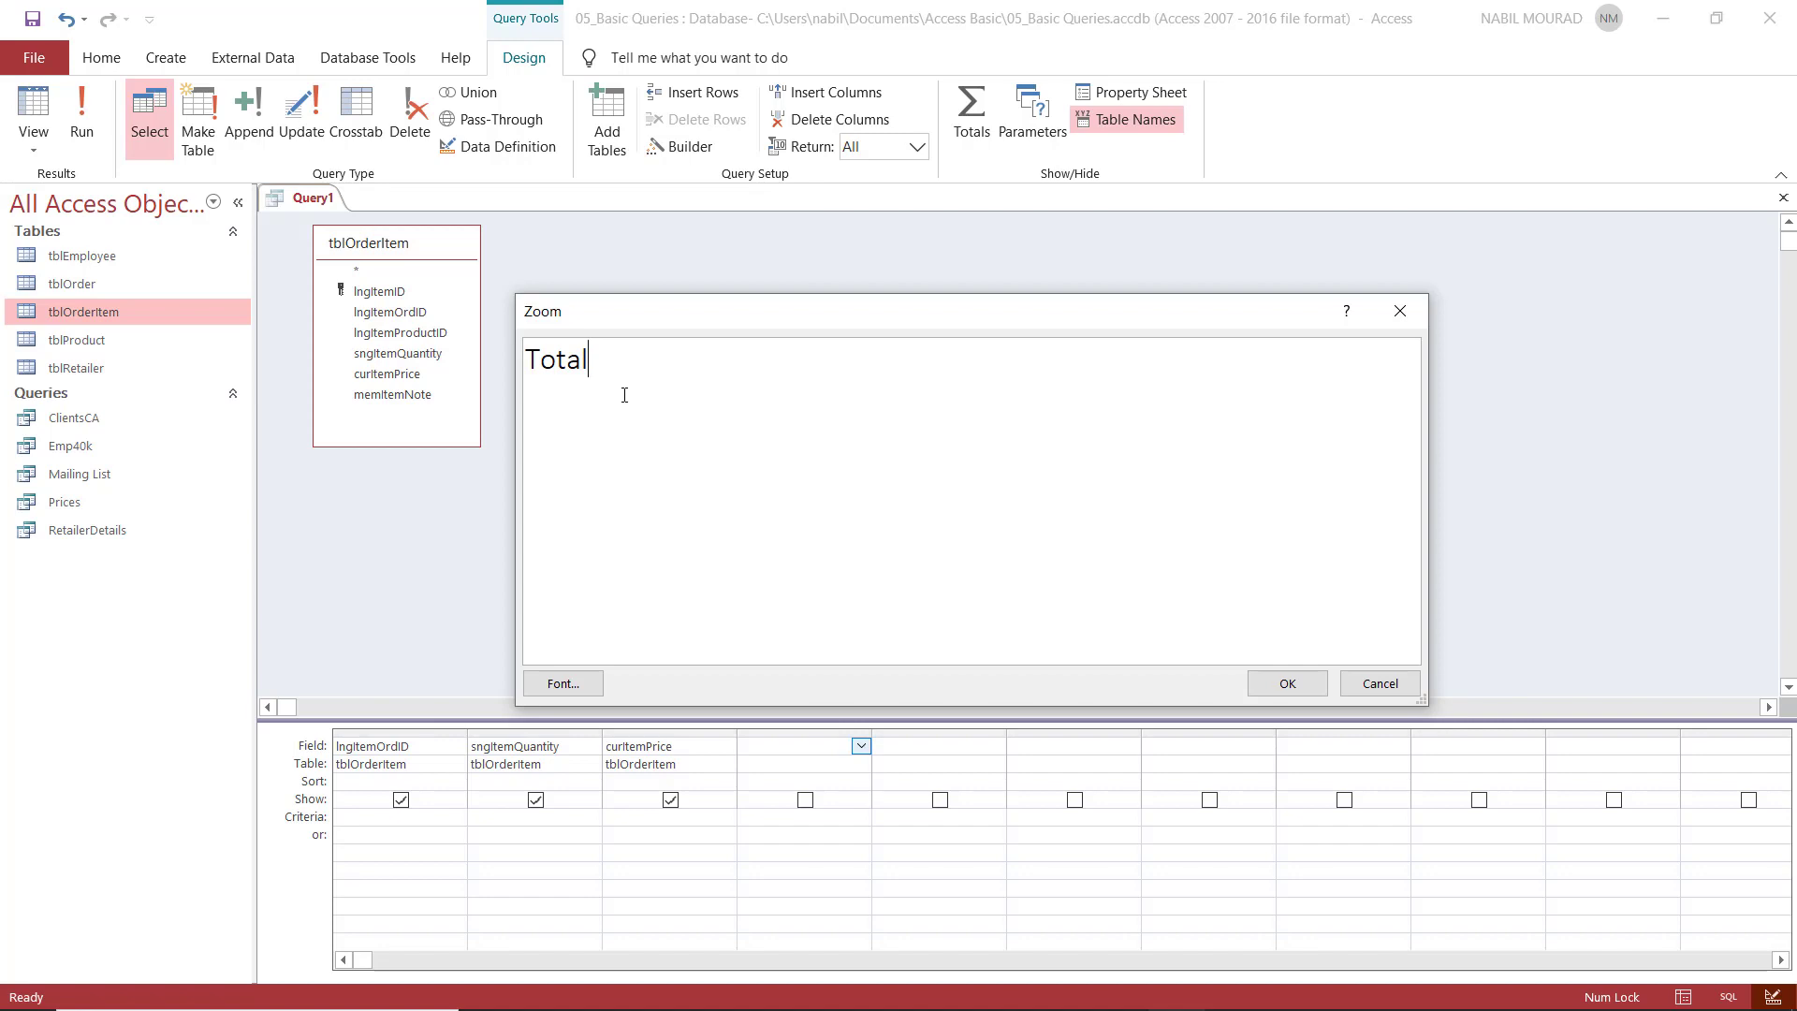
pyautogui.write(':')
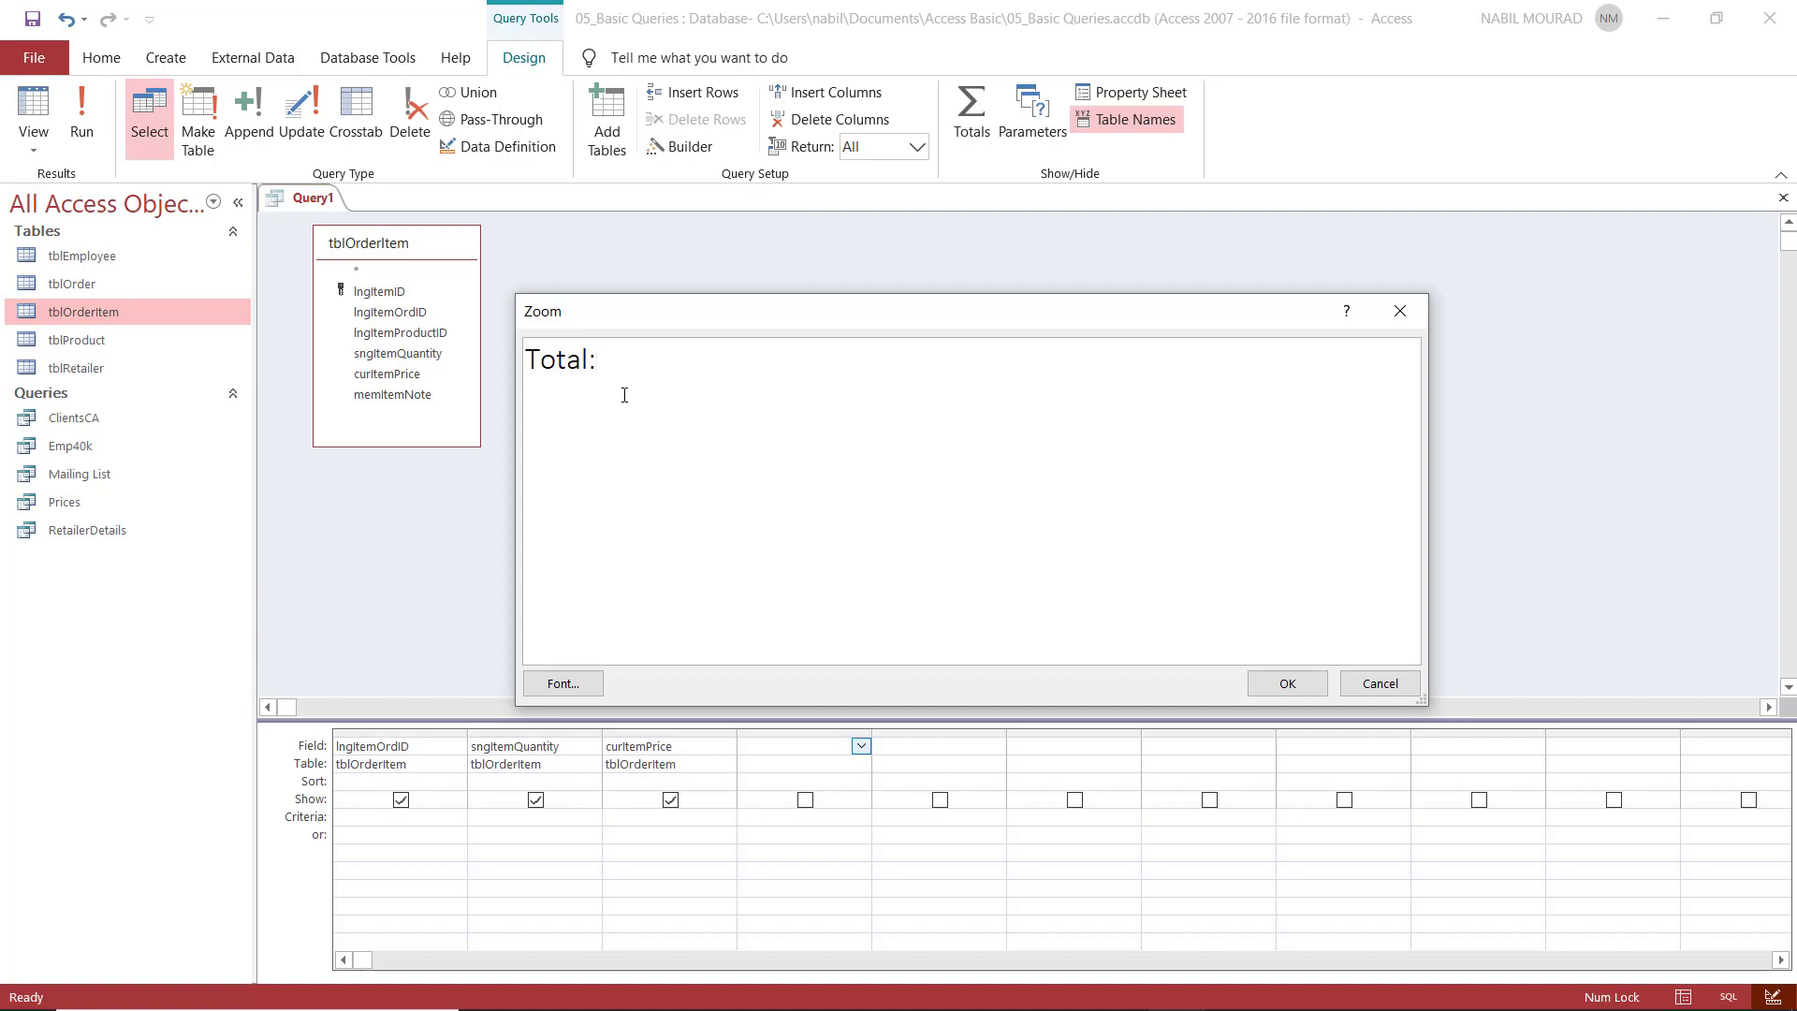
pyautogui.click(626, 359)
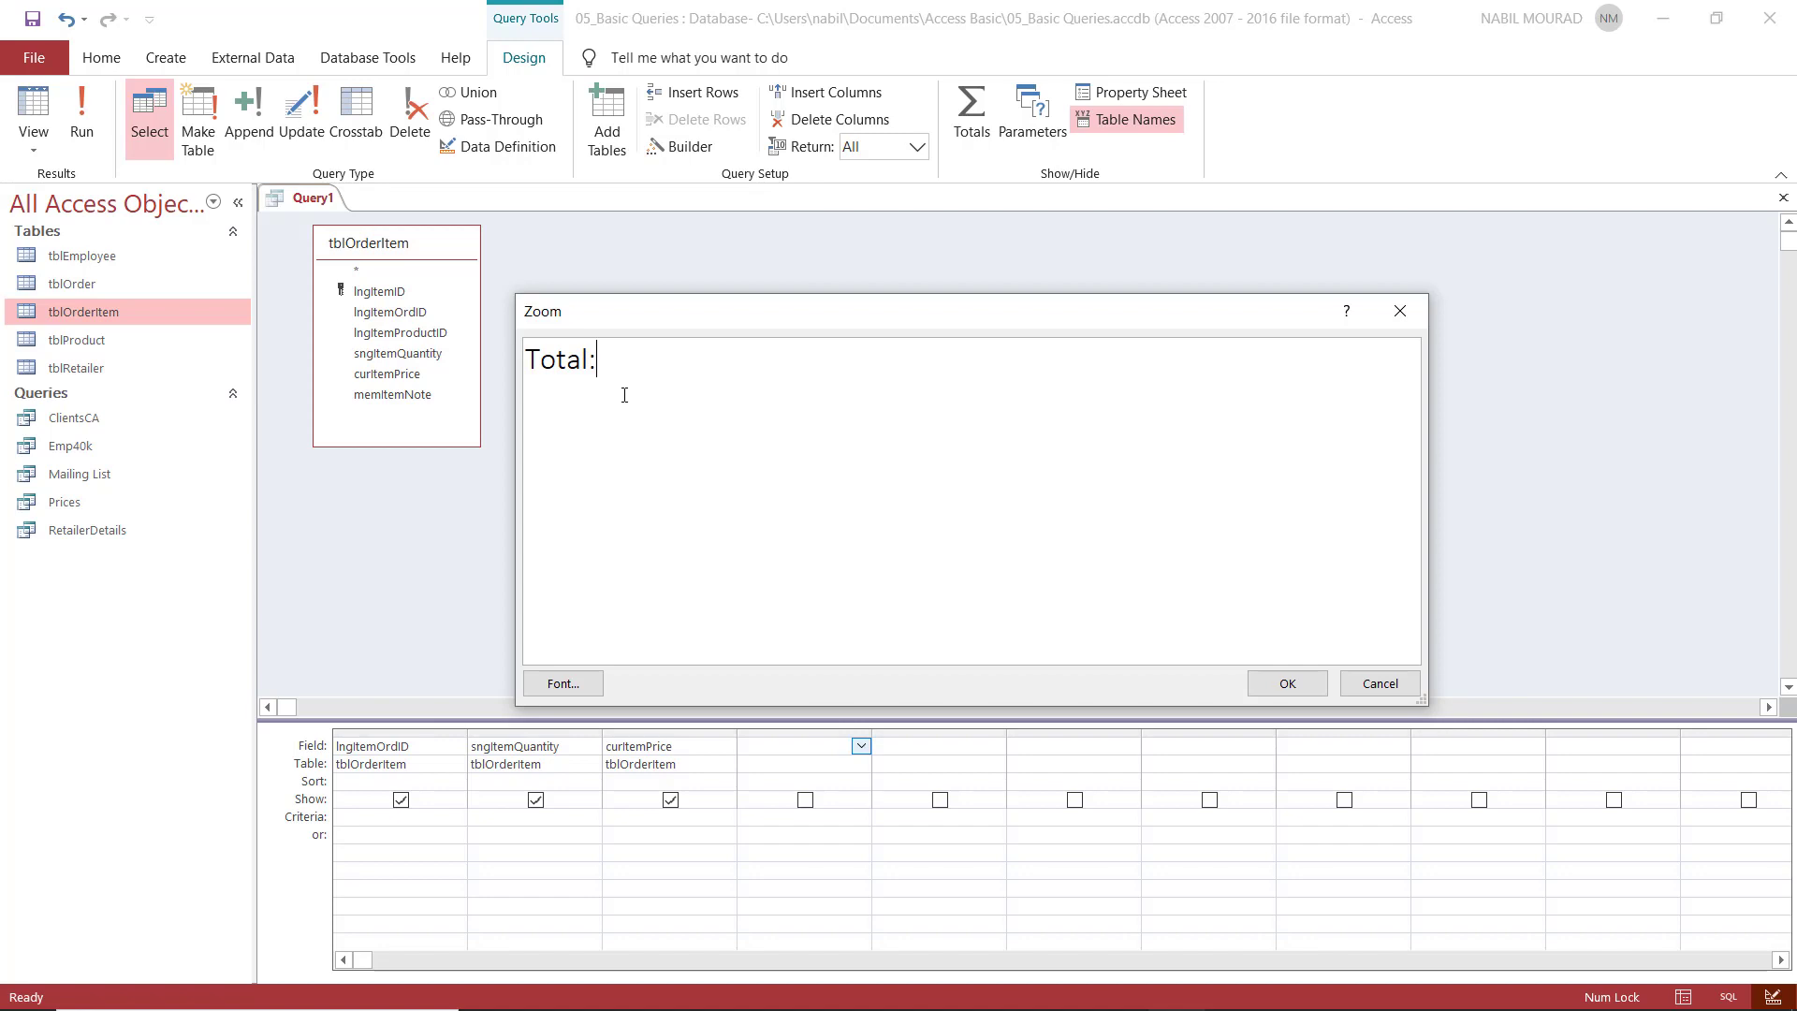
pyautogui.write('[')
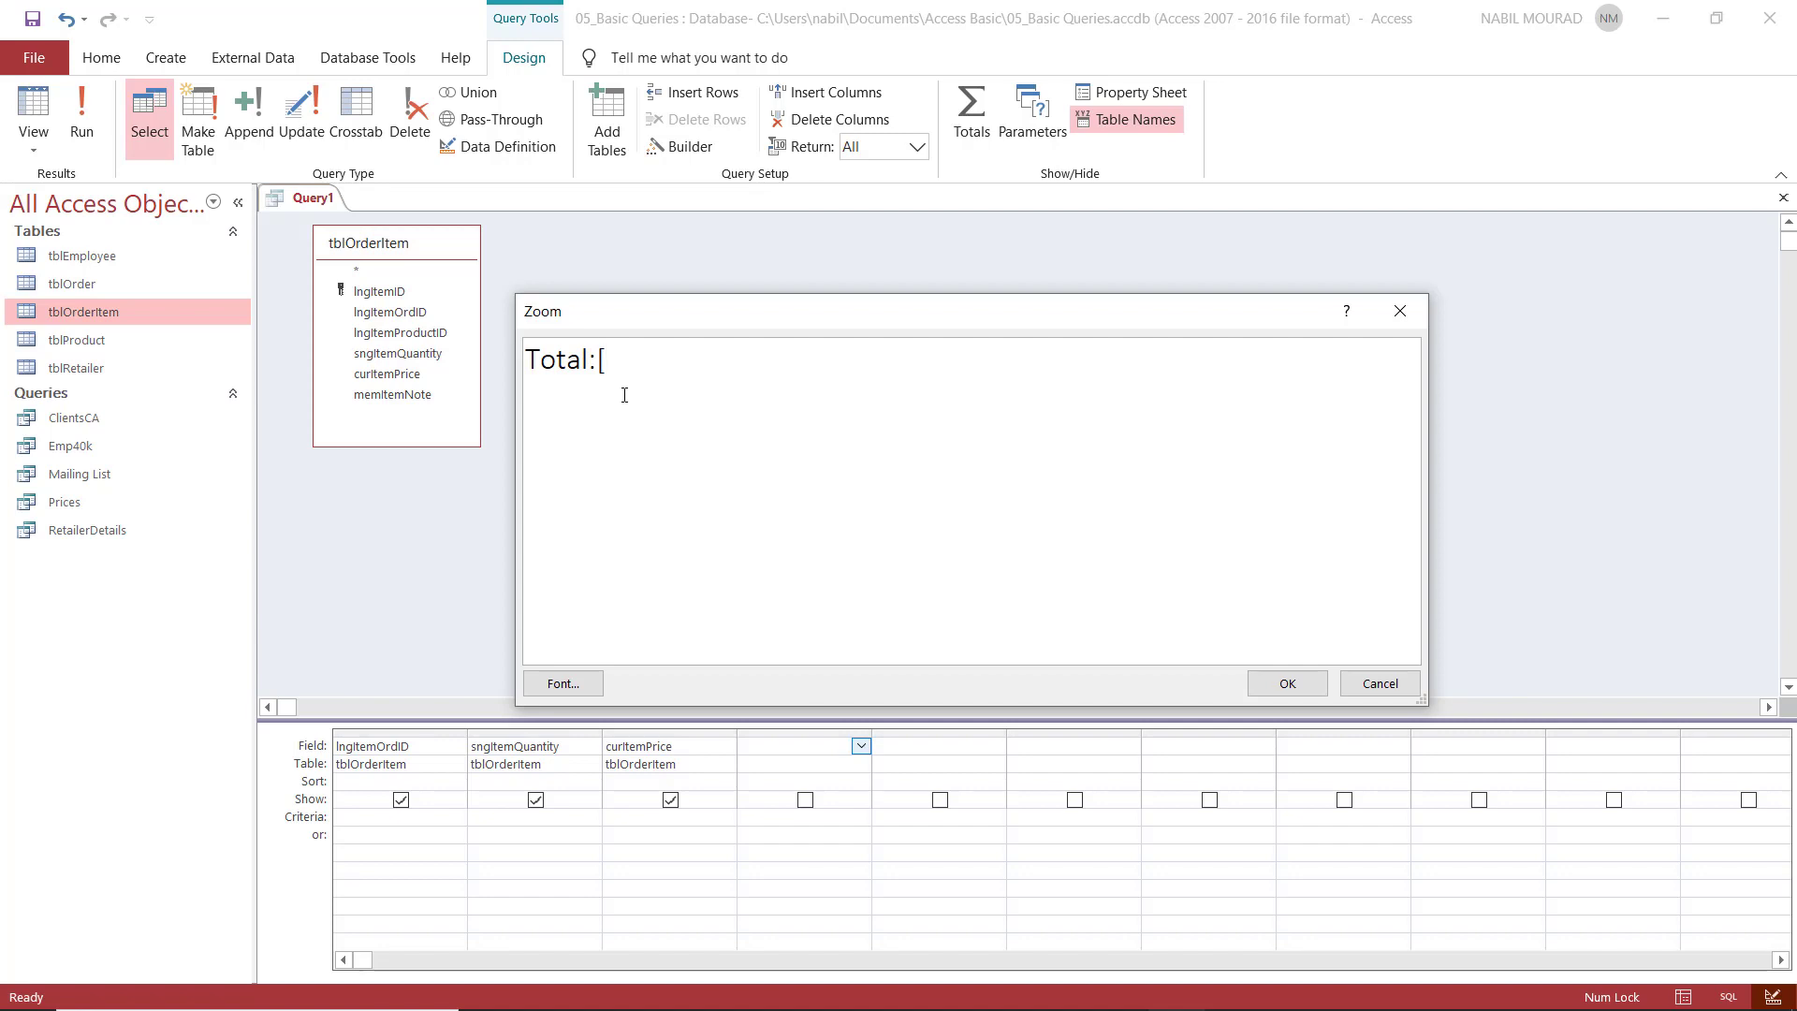
pyautogui.write('sngItemQuantity')
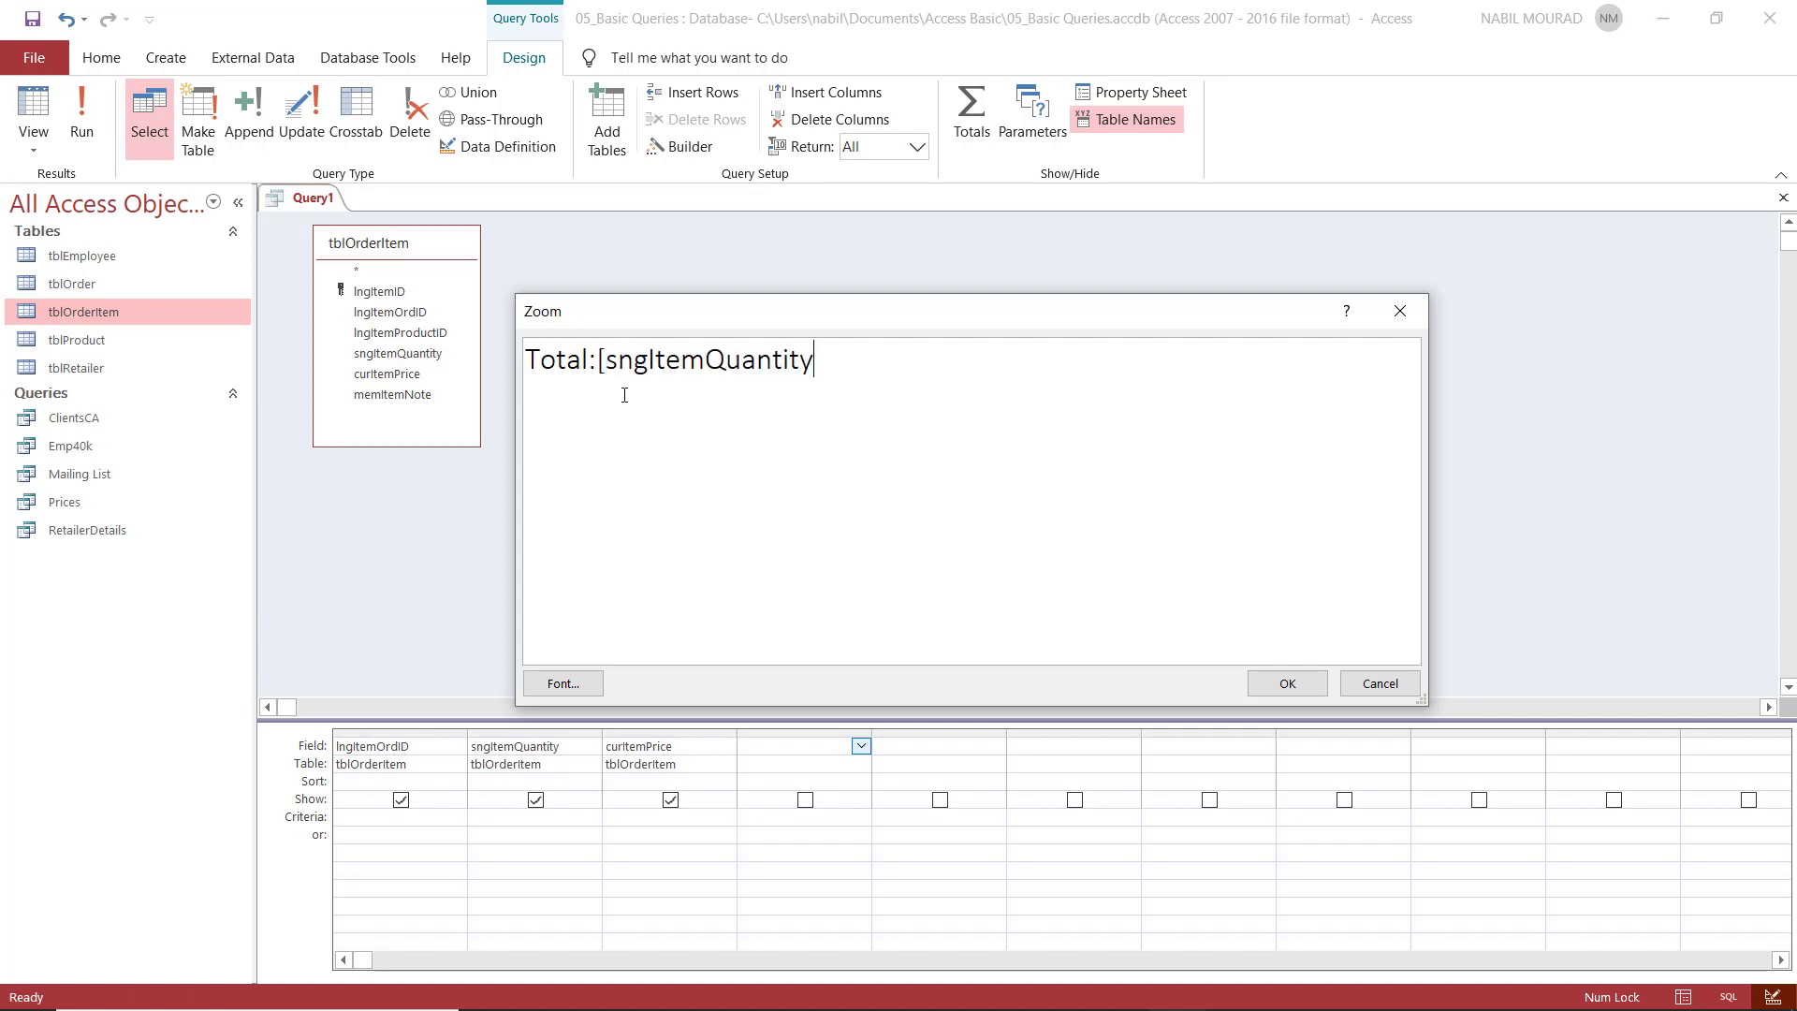
pyautogui.write(']')
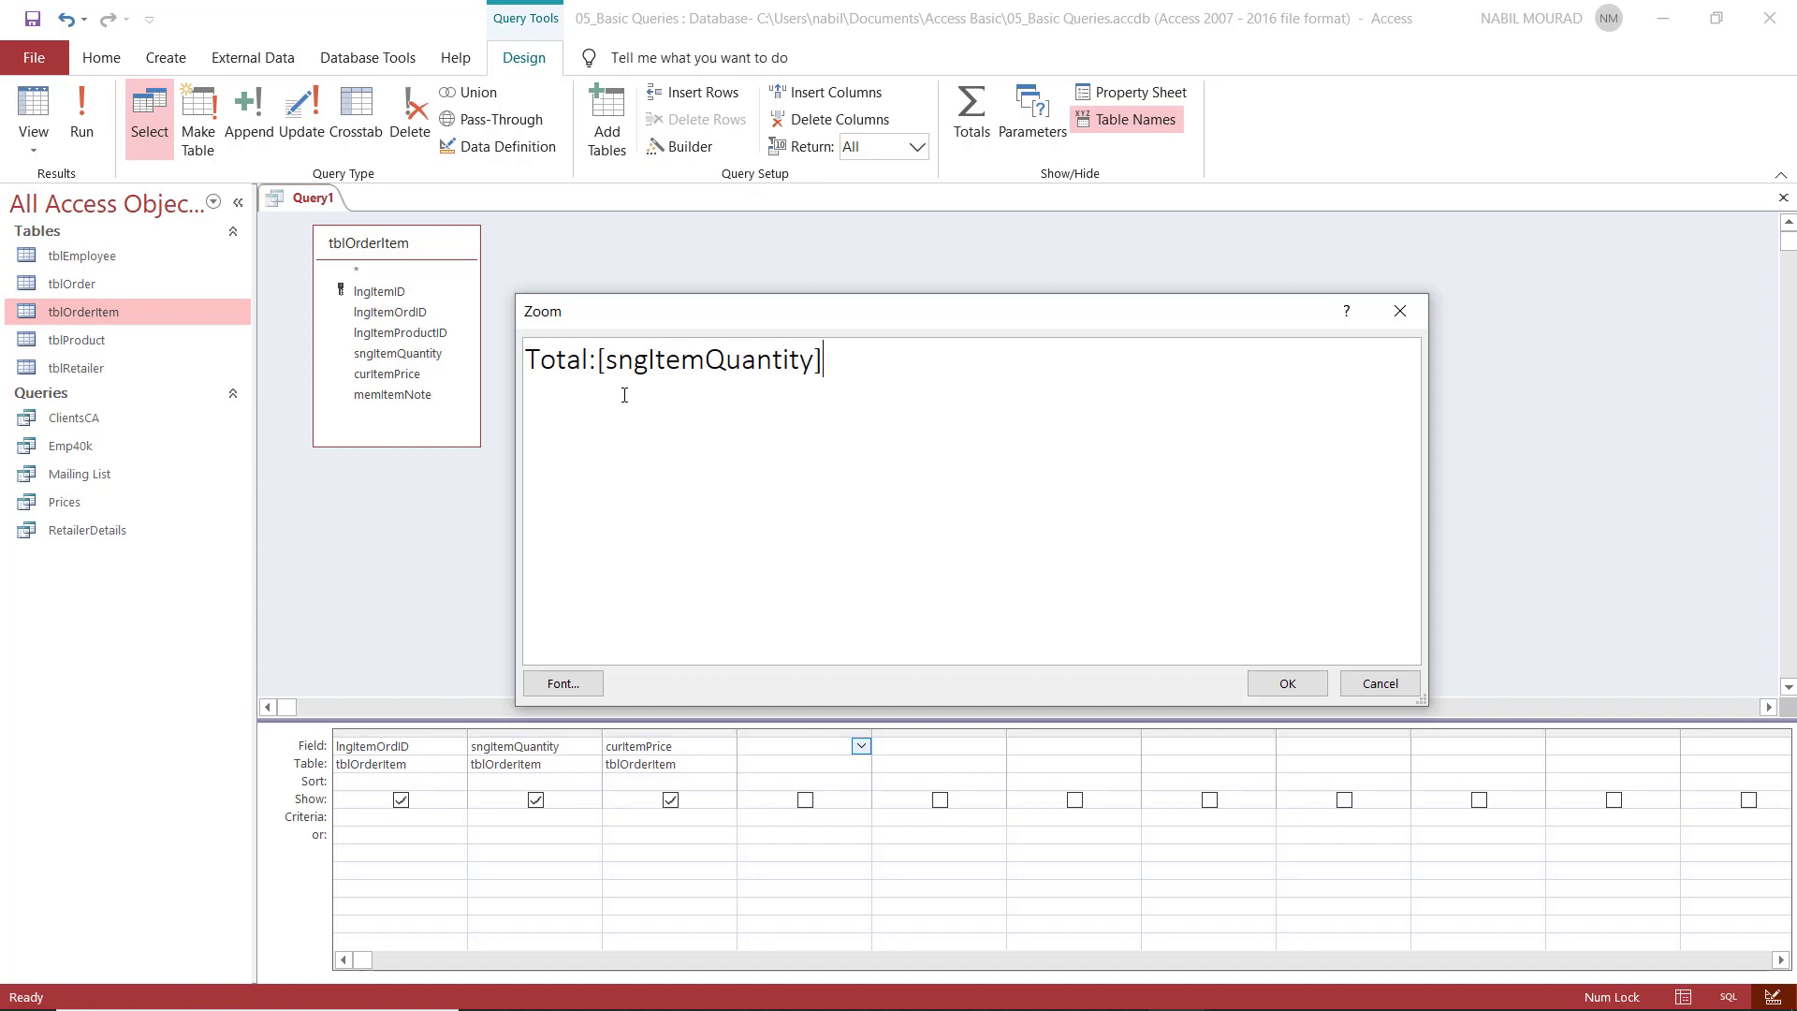
pyautogui.write('*')
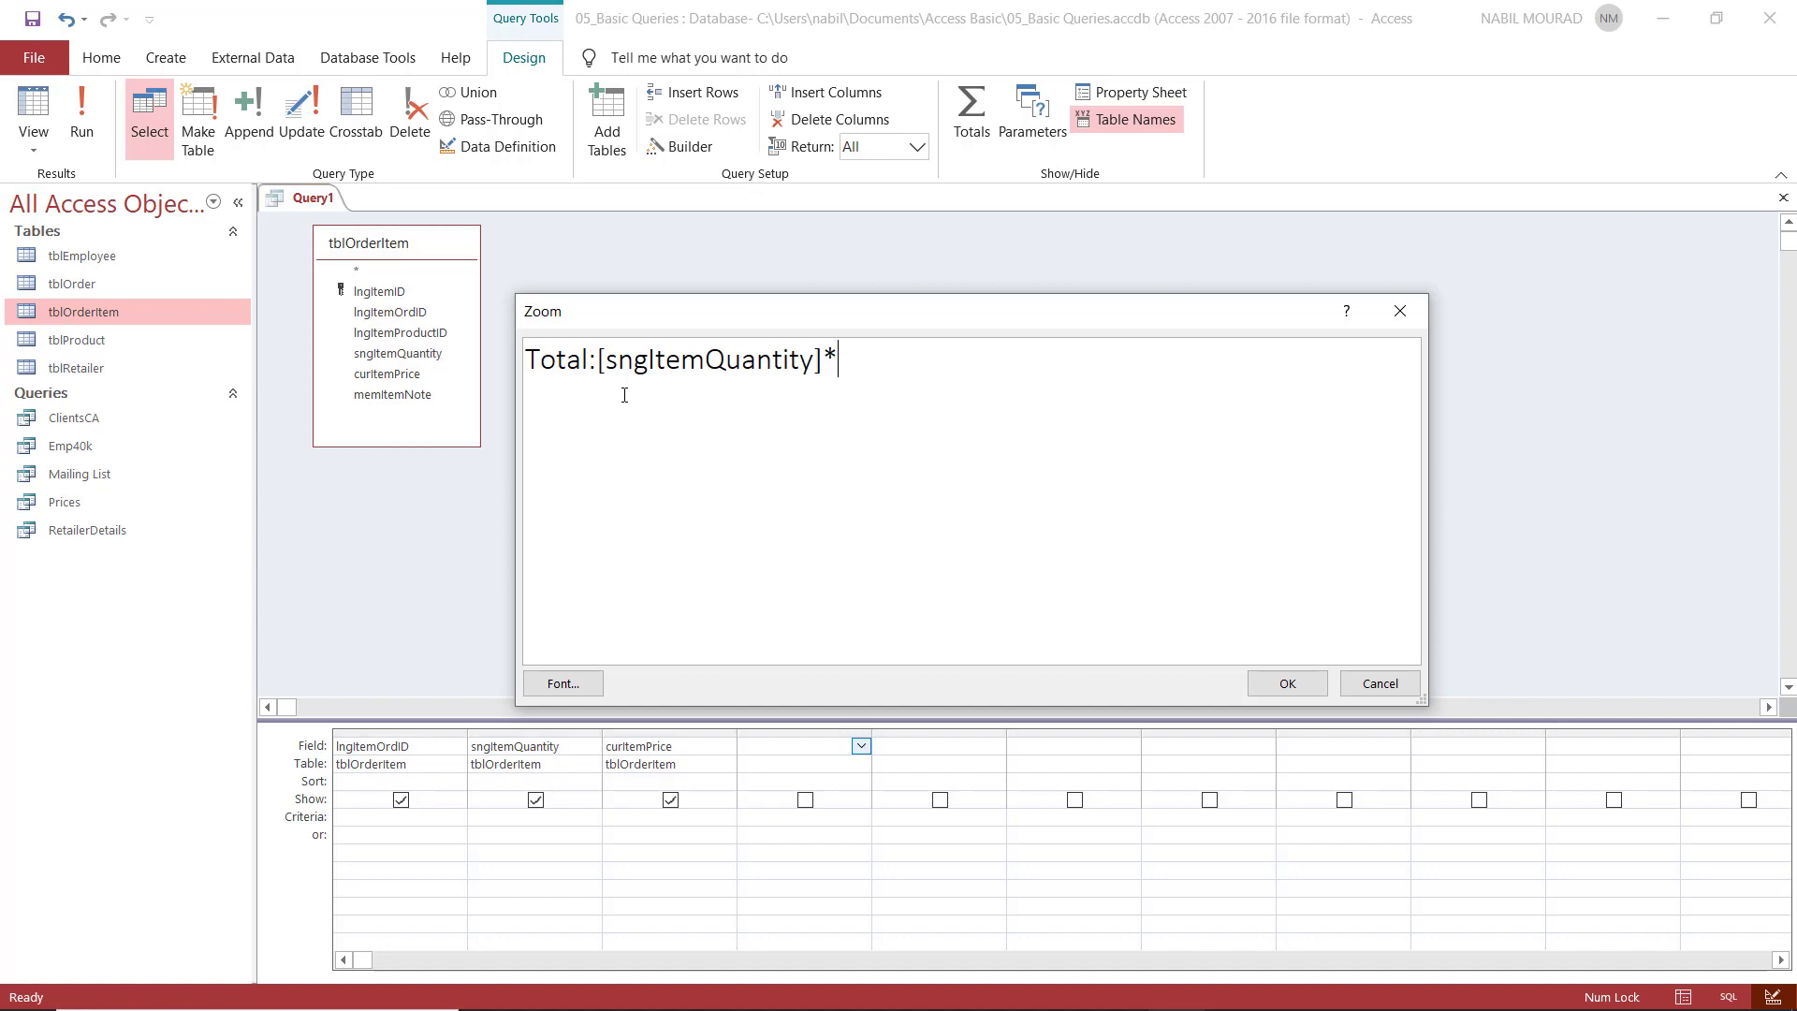
pyautogui.write('[')
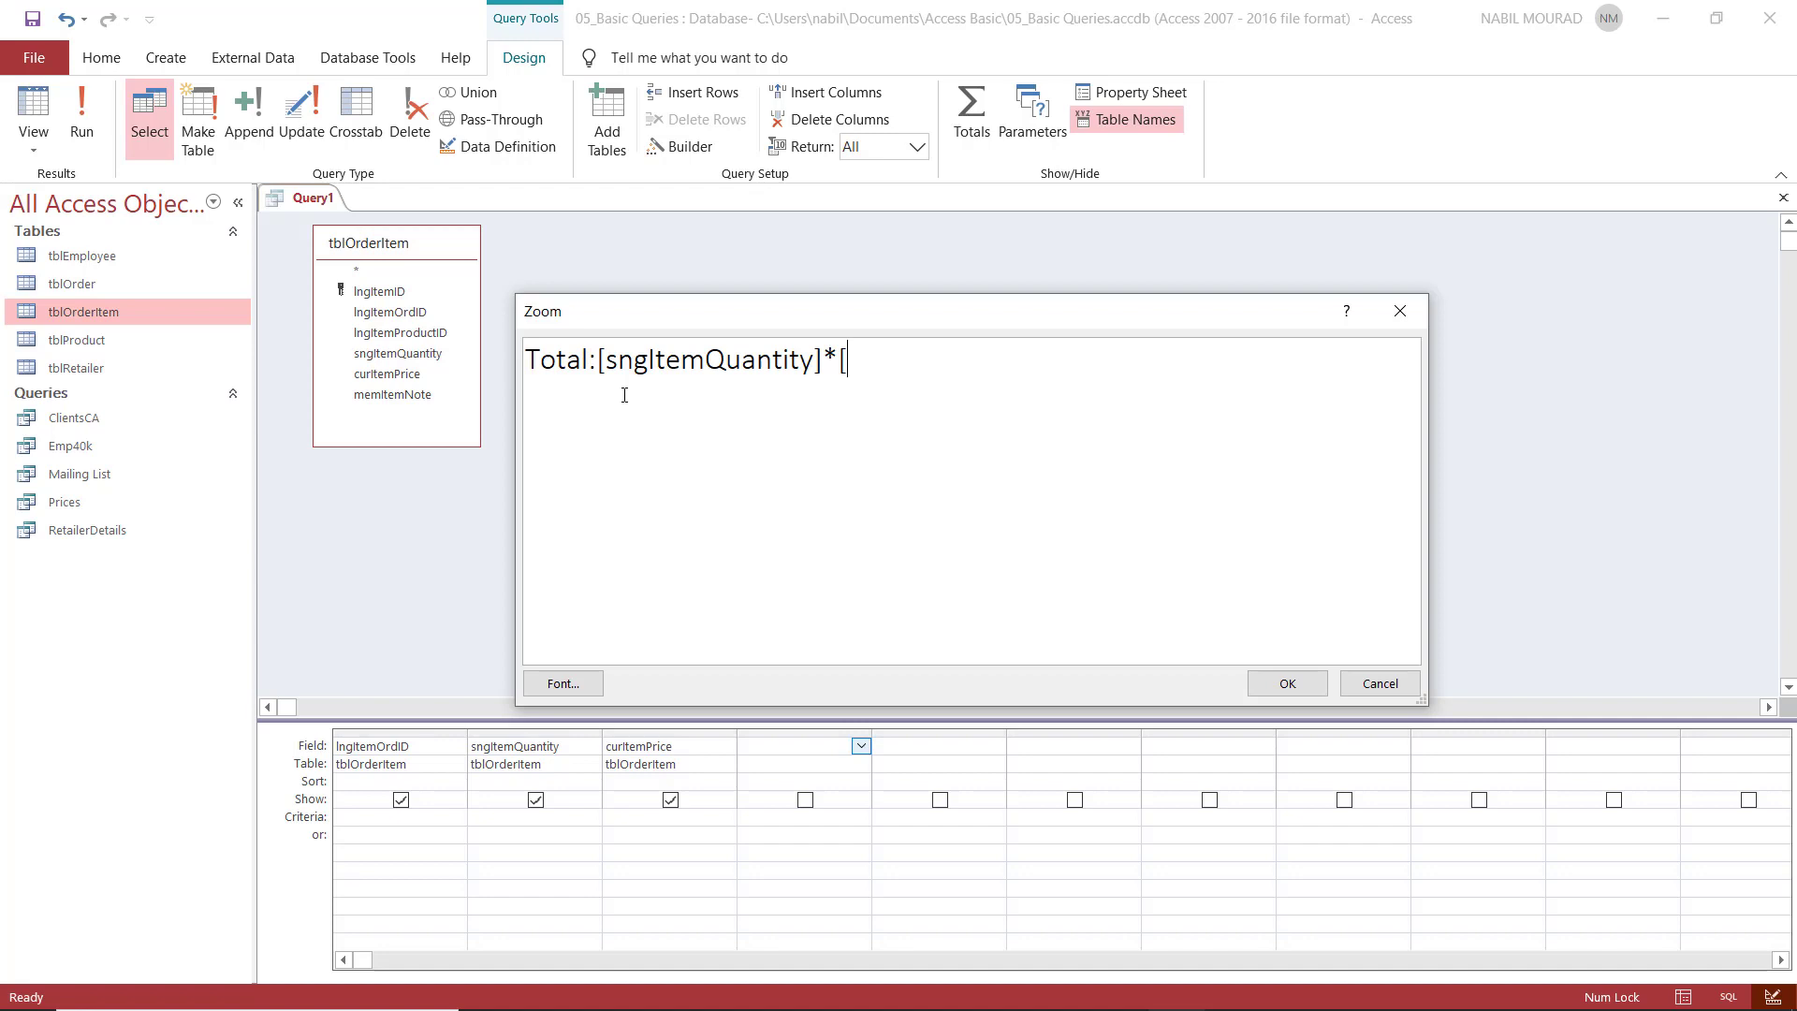
pyautogui.write('curItemPrice]')
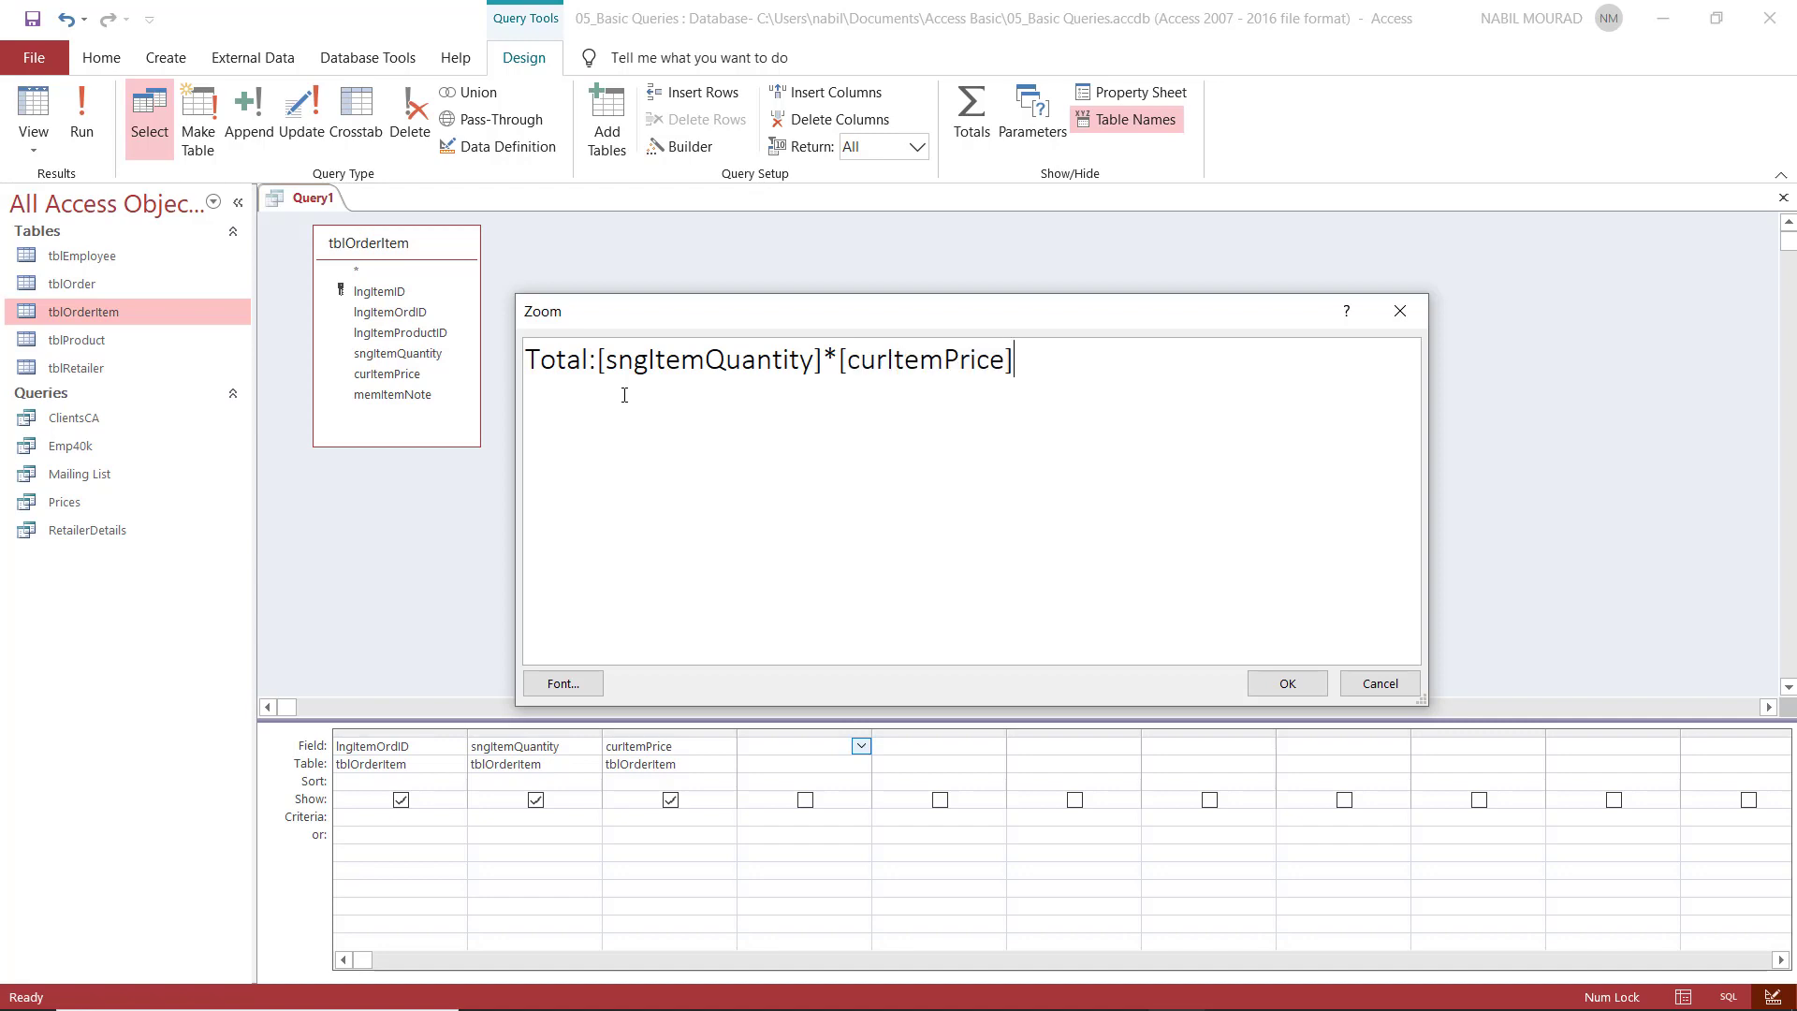
pyautogui.moveTo(1105, 466)
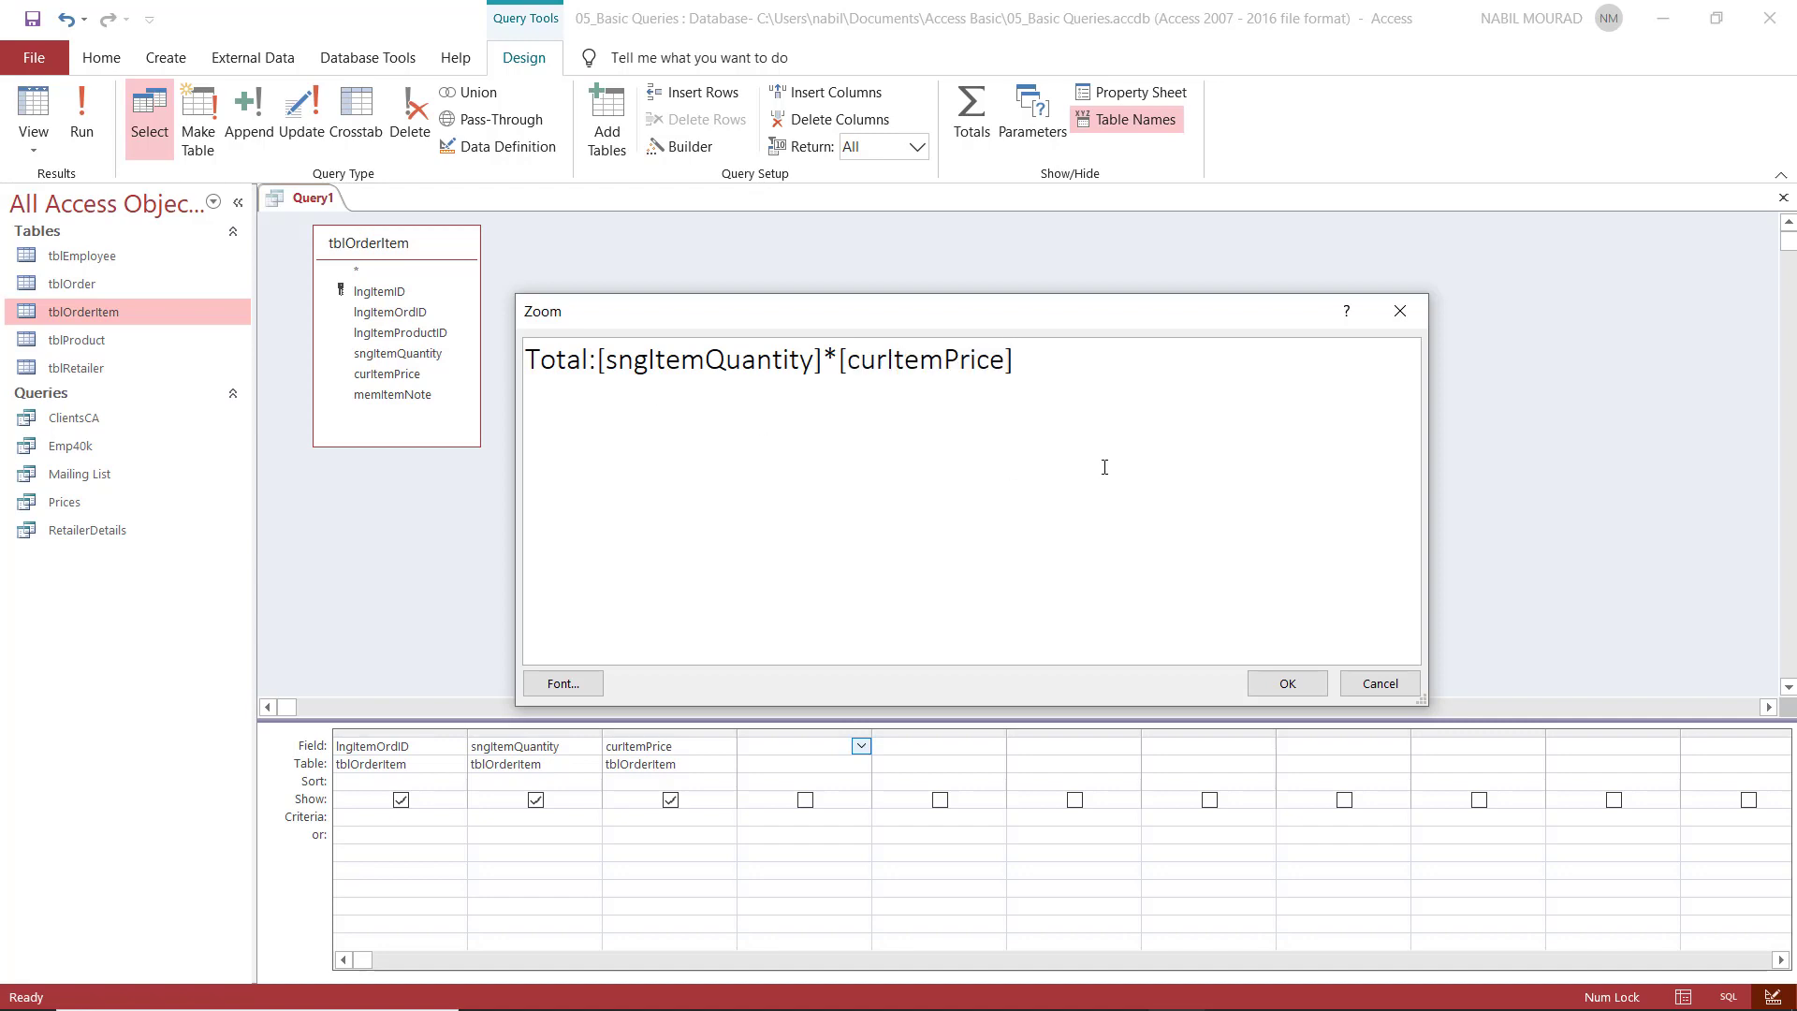
pyautogui.moveTo(897, 442)
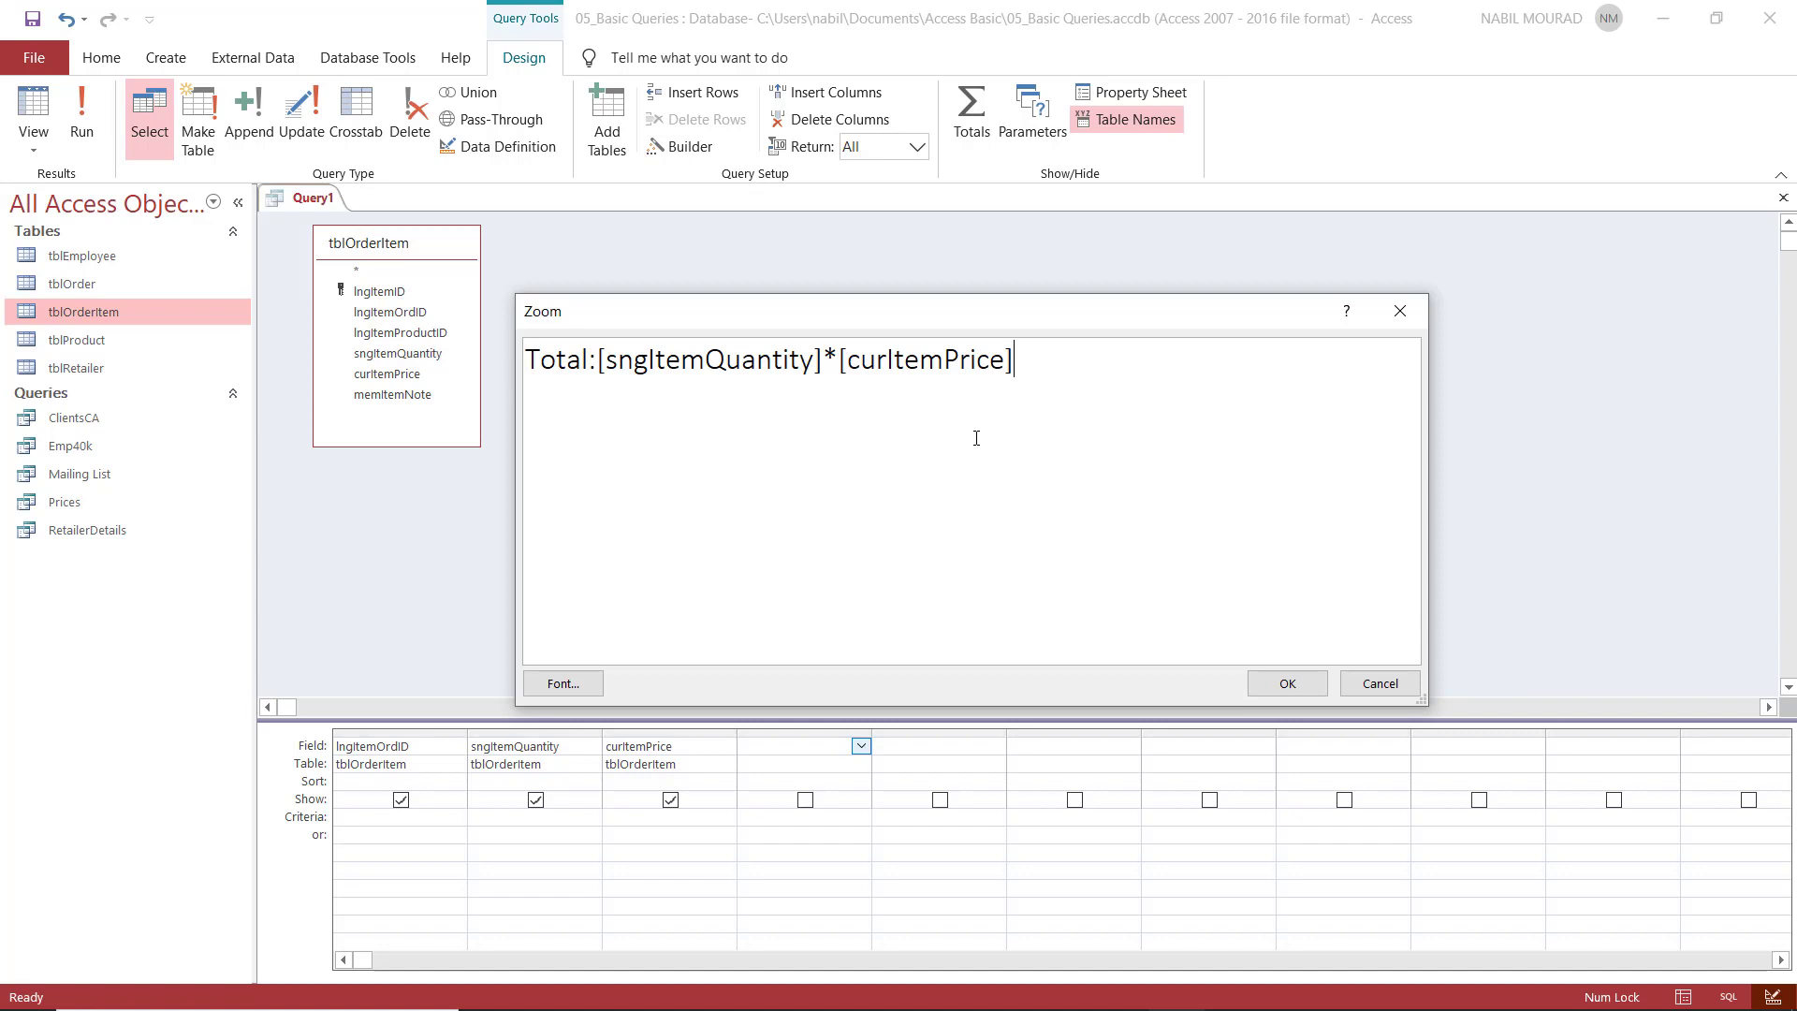
pyautogui.click(1284, 684)
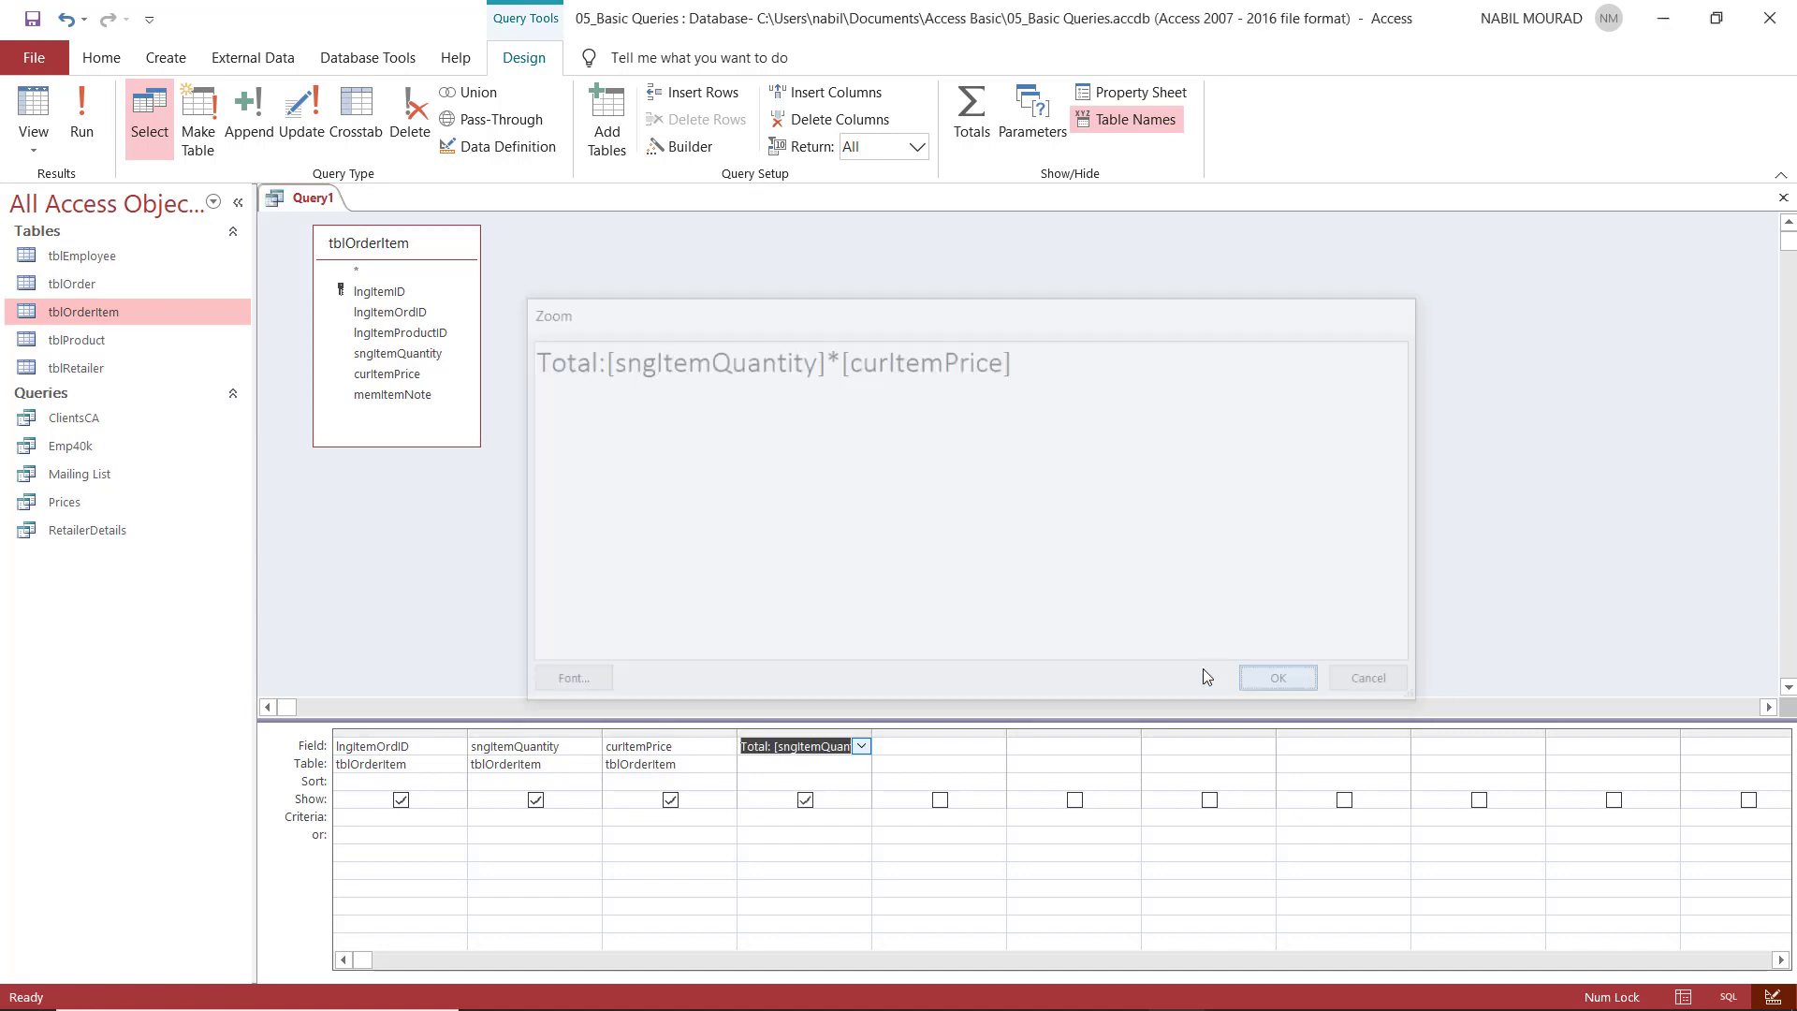
# Run the query to see Order ID, Quantity, Price Paid and the unformatted Total.
pyautogui.click(1275, 677)
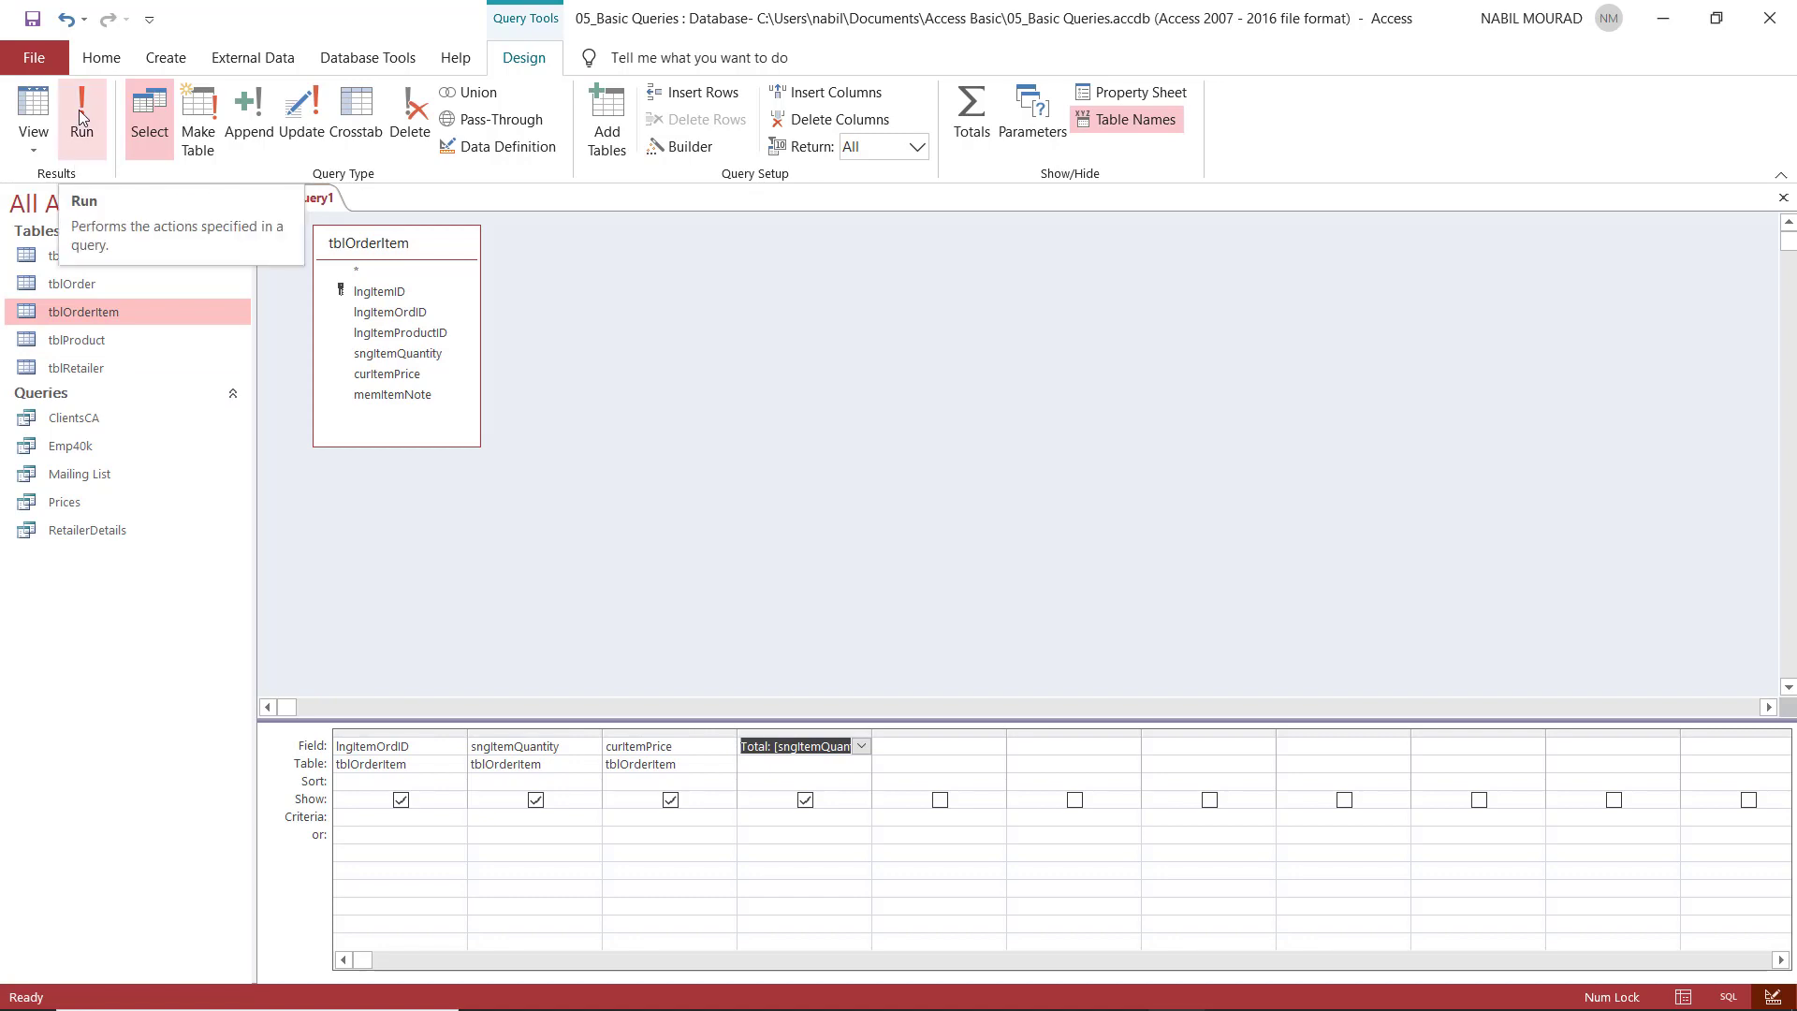
pyautogui.click(80, 114)
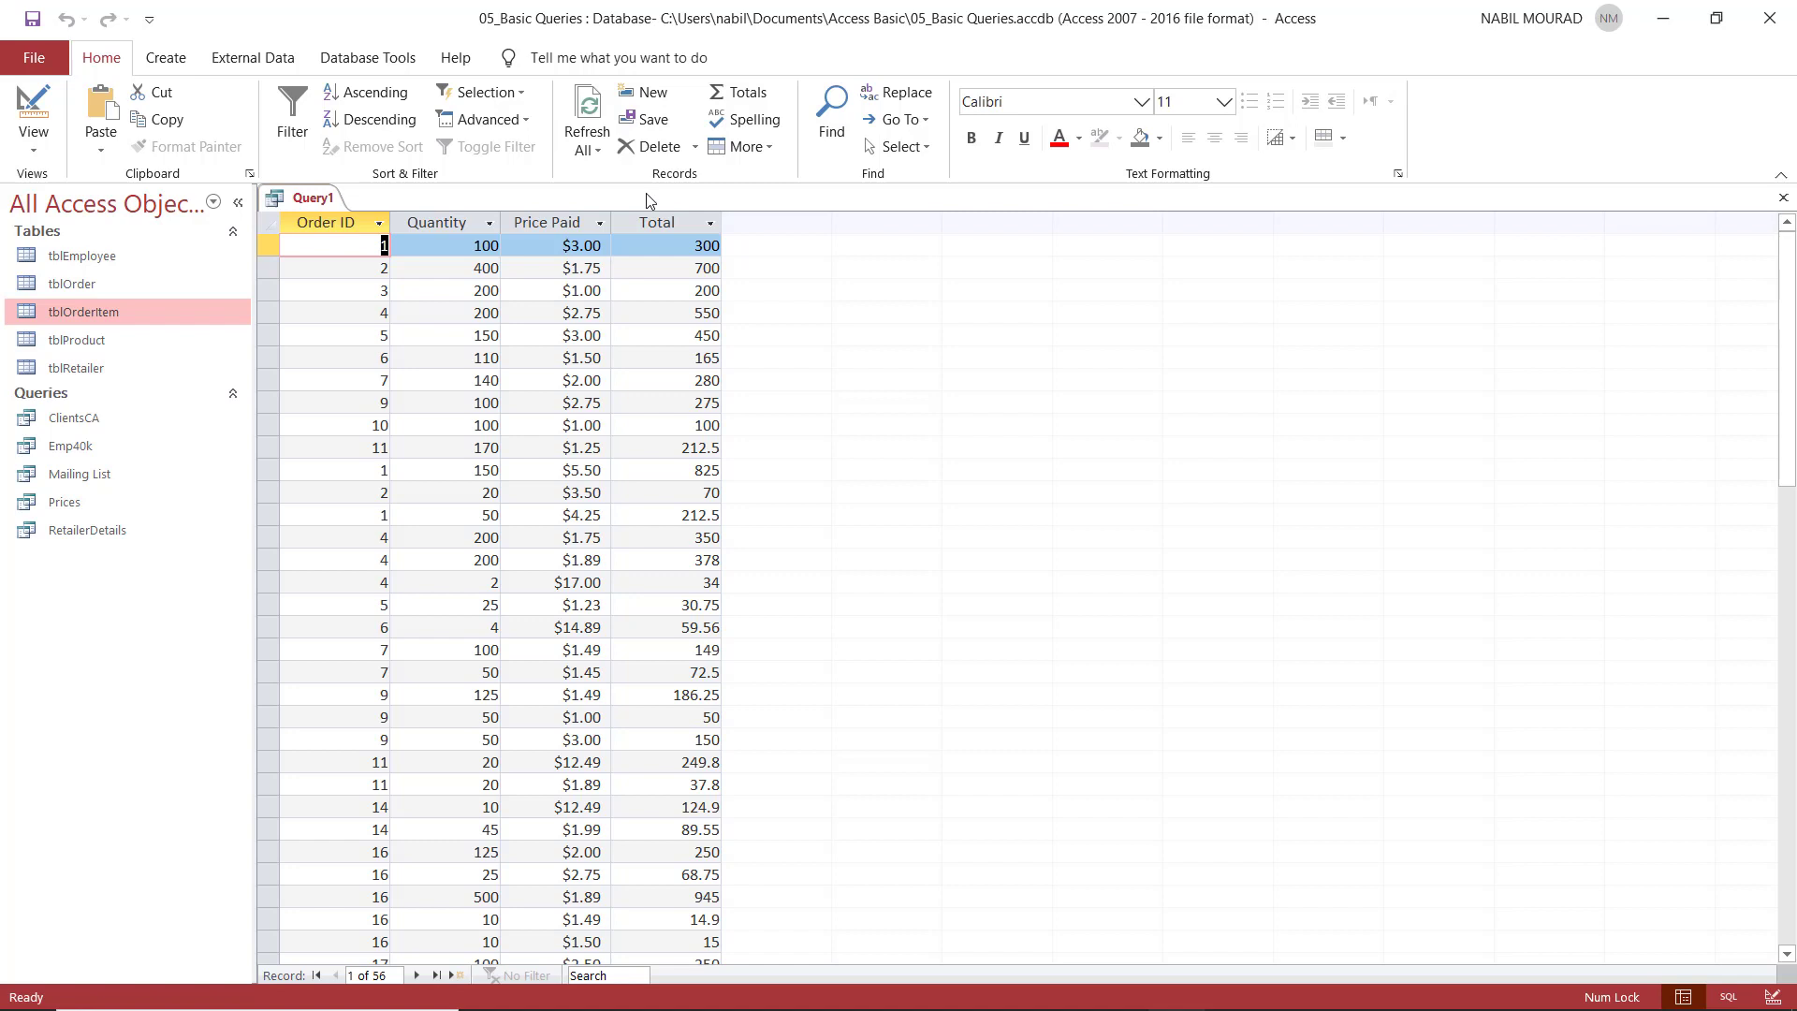
pyautogui.moveTo(620, 318)
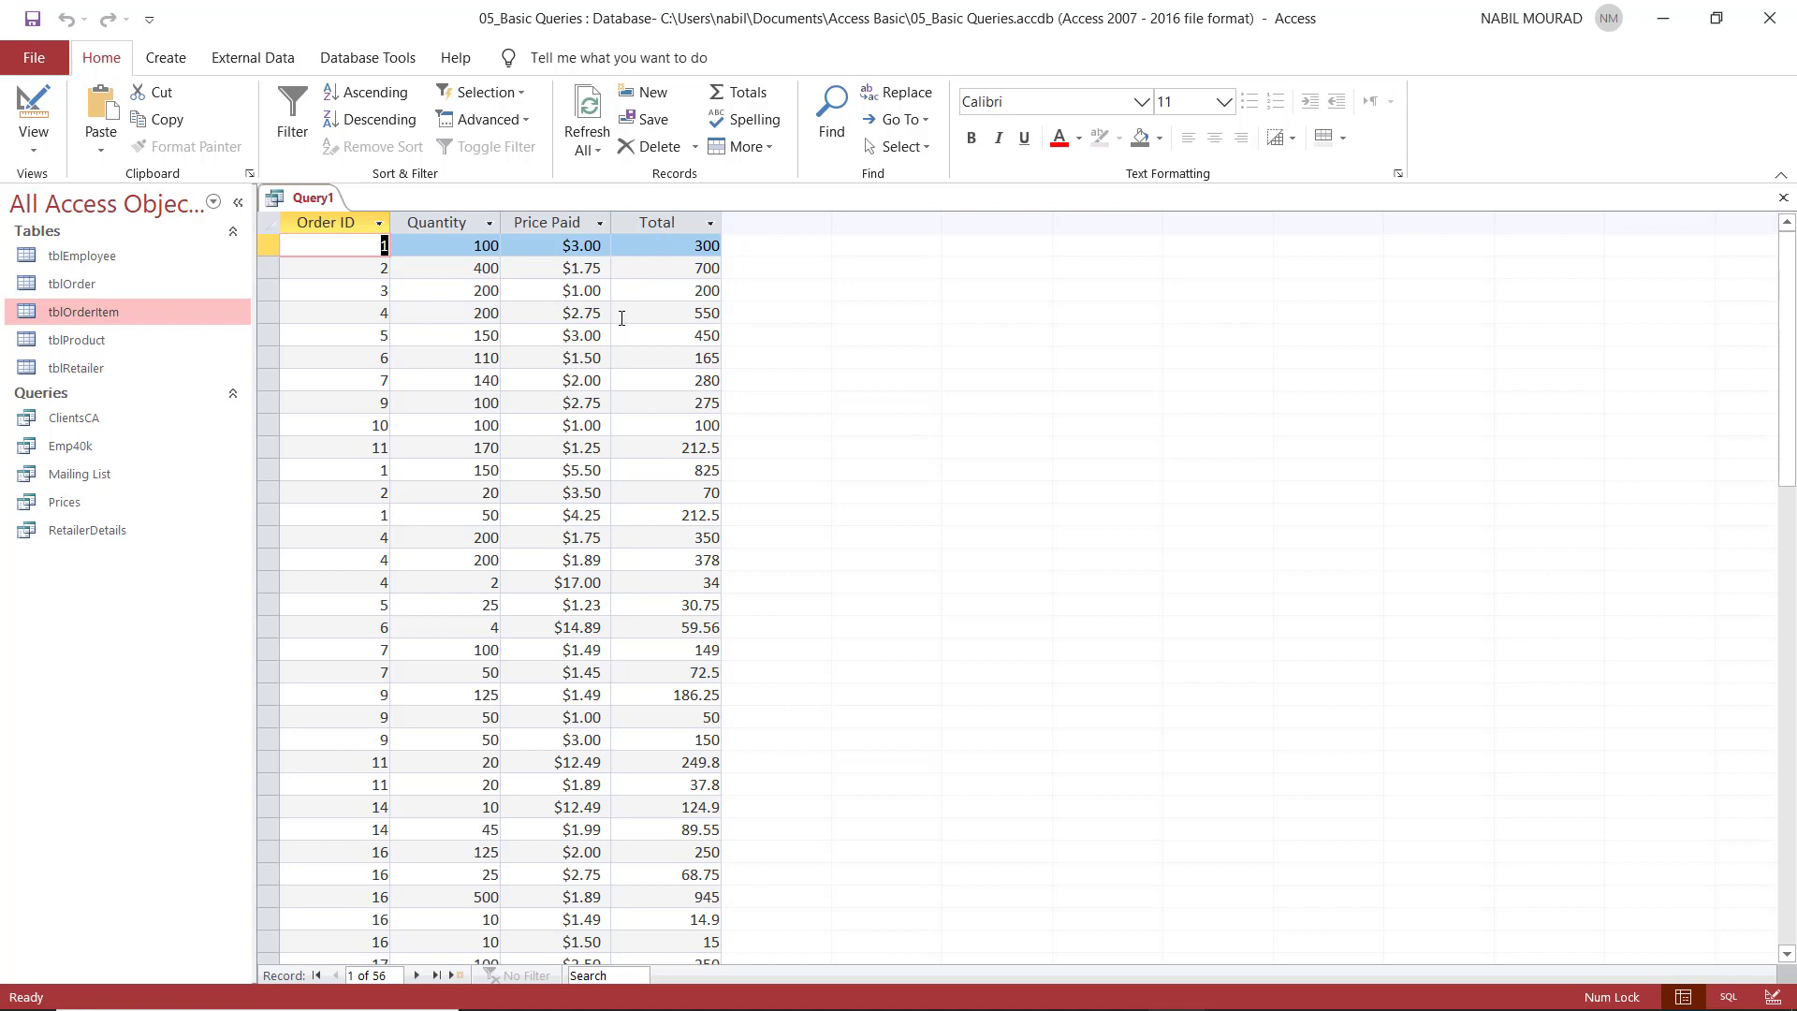
pyautogui.moveTo(628, 297)
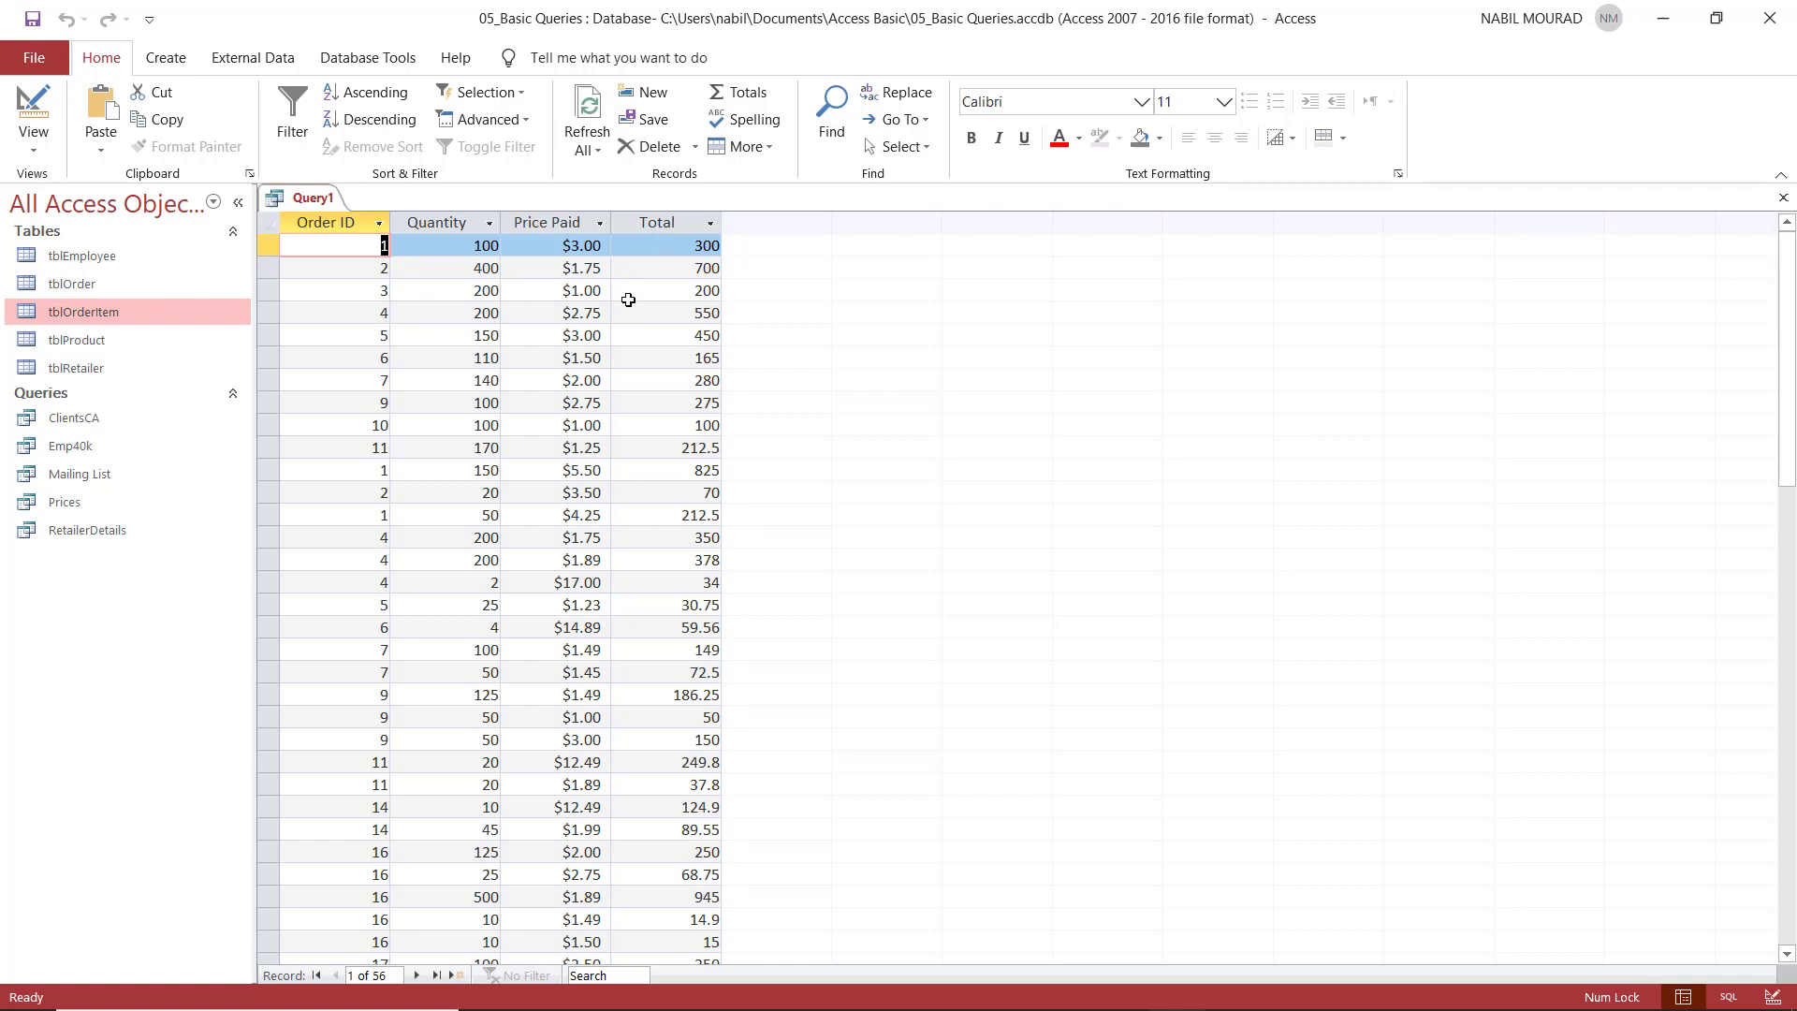
pyautogui.moveTo(663, 244)
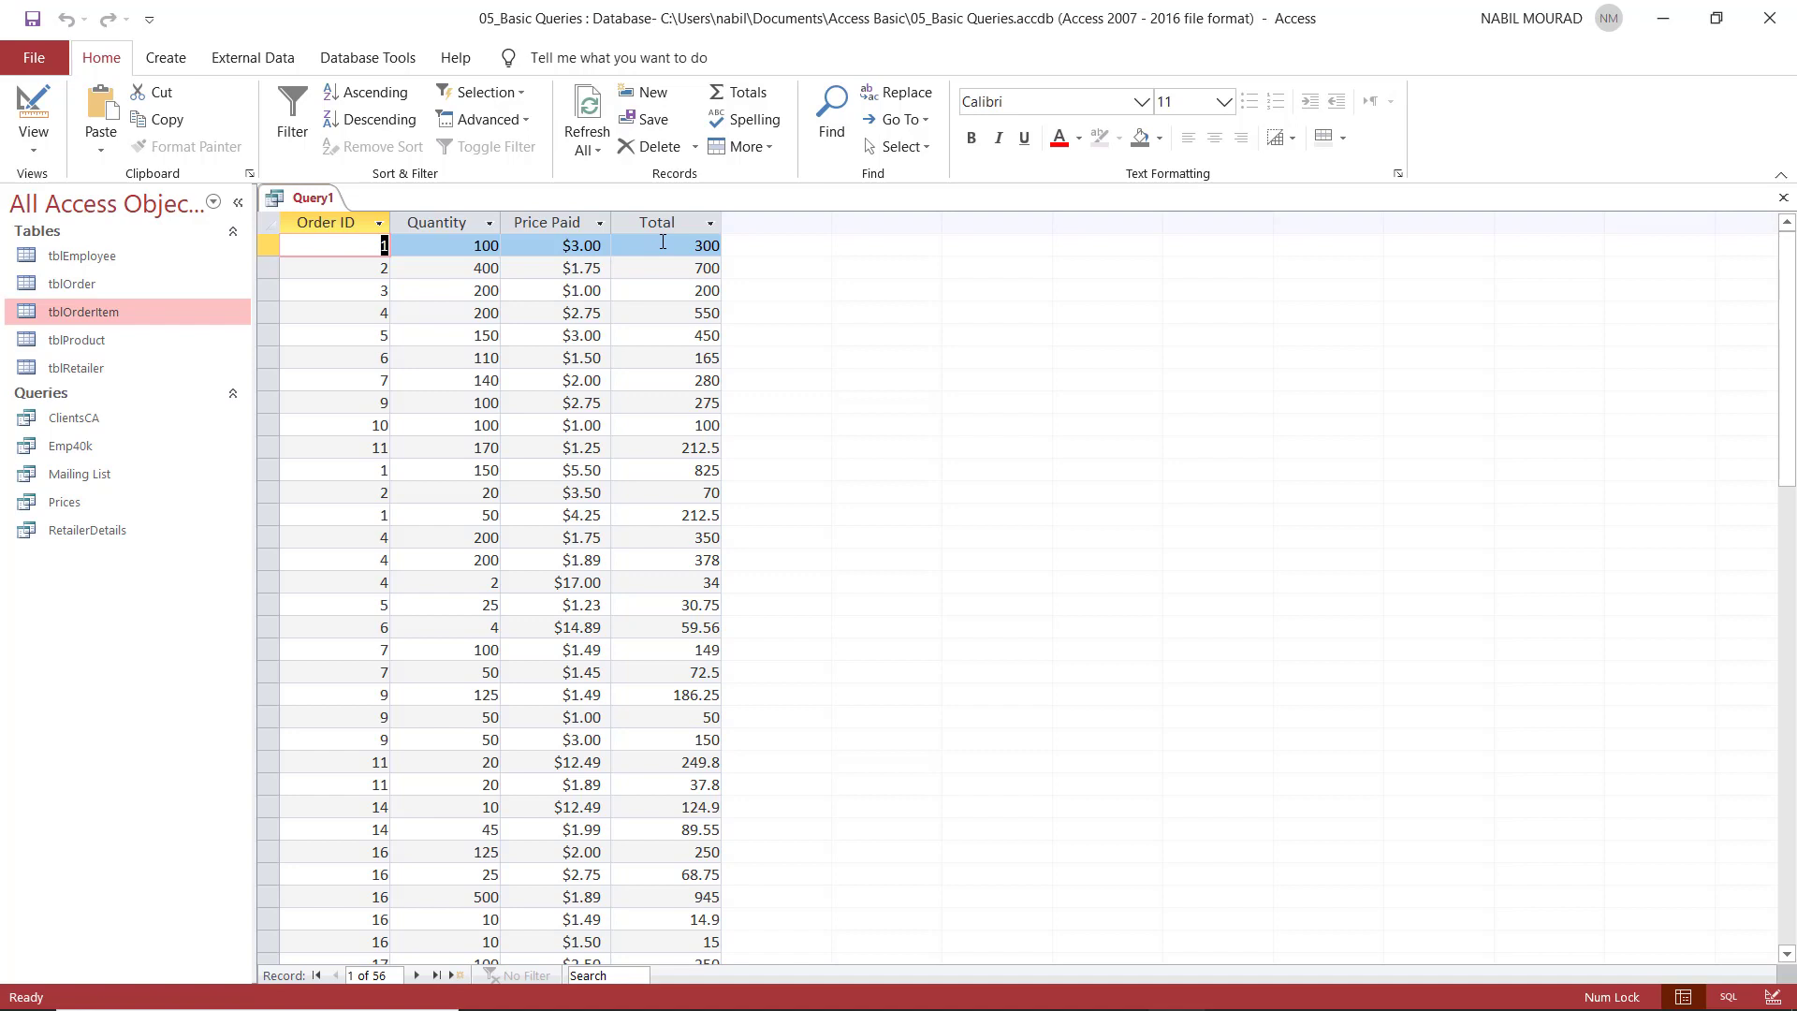
pyautogui.moveTo(533, 245)
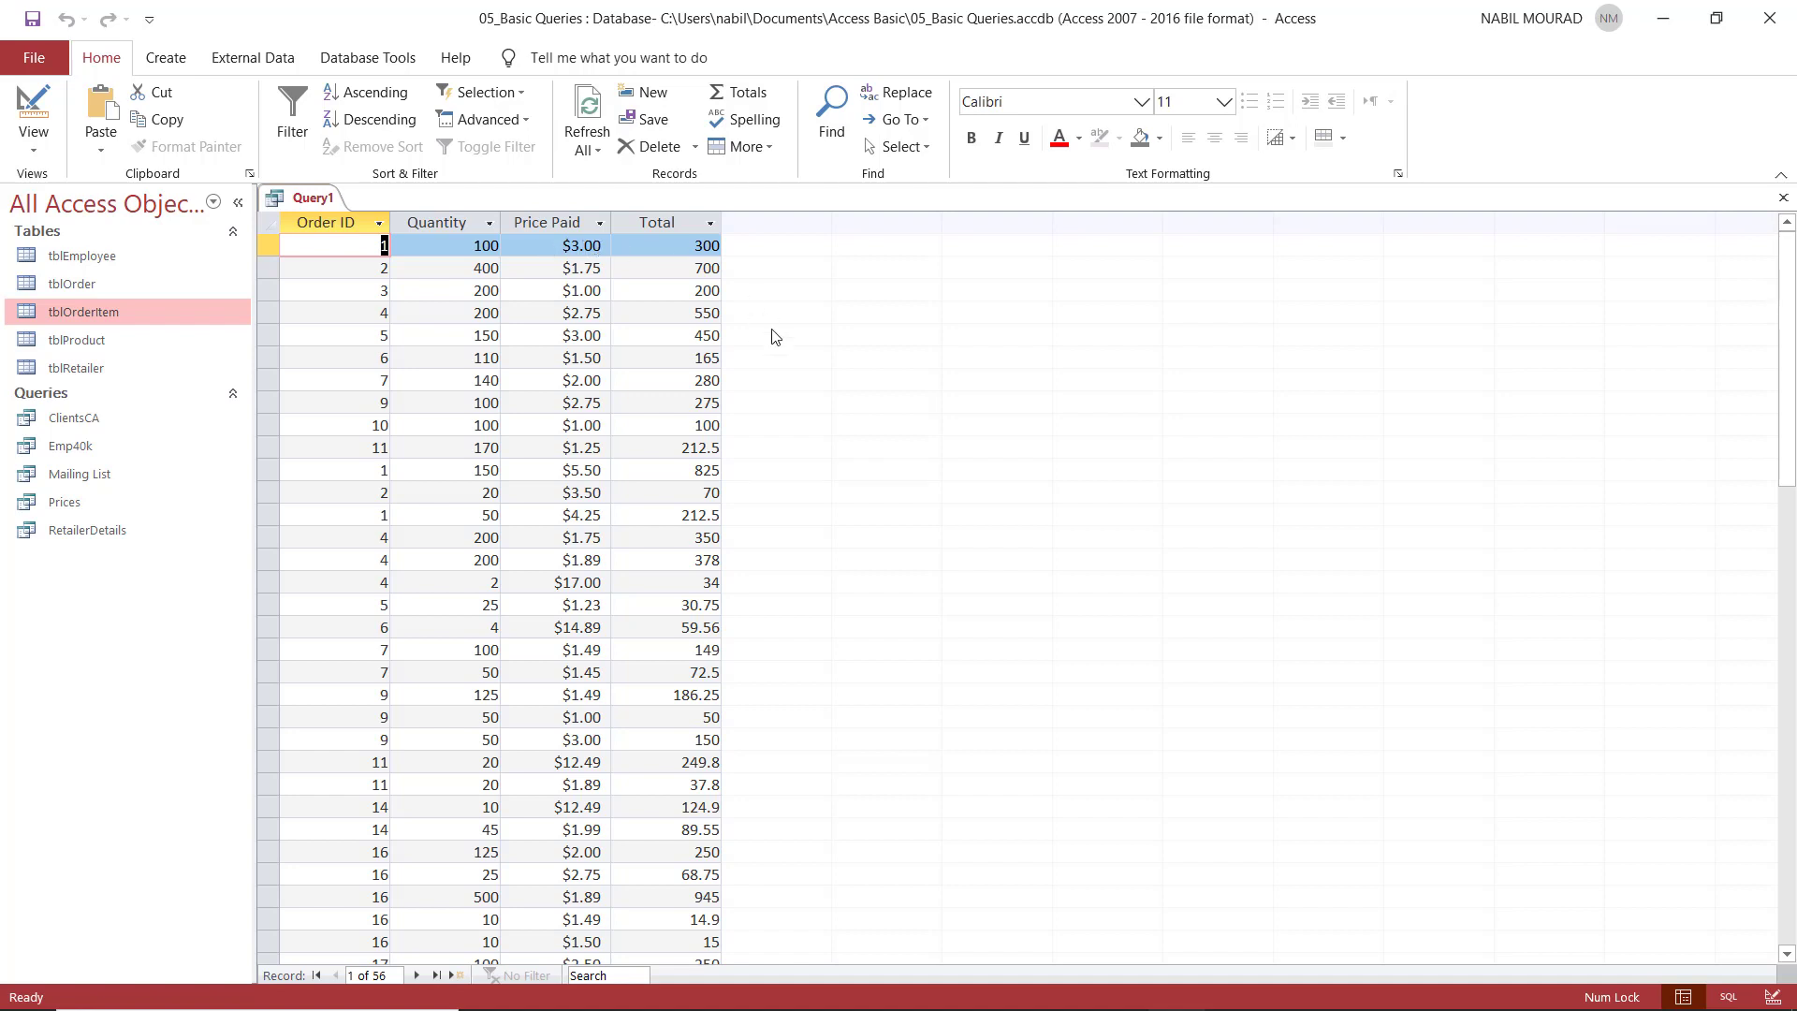
pyautogui.moveTo(680, 246)
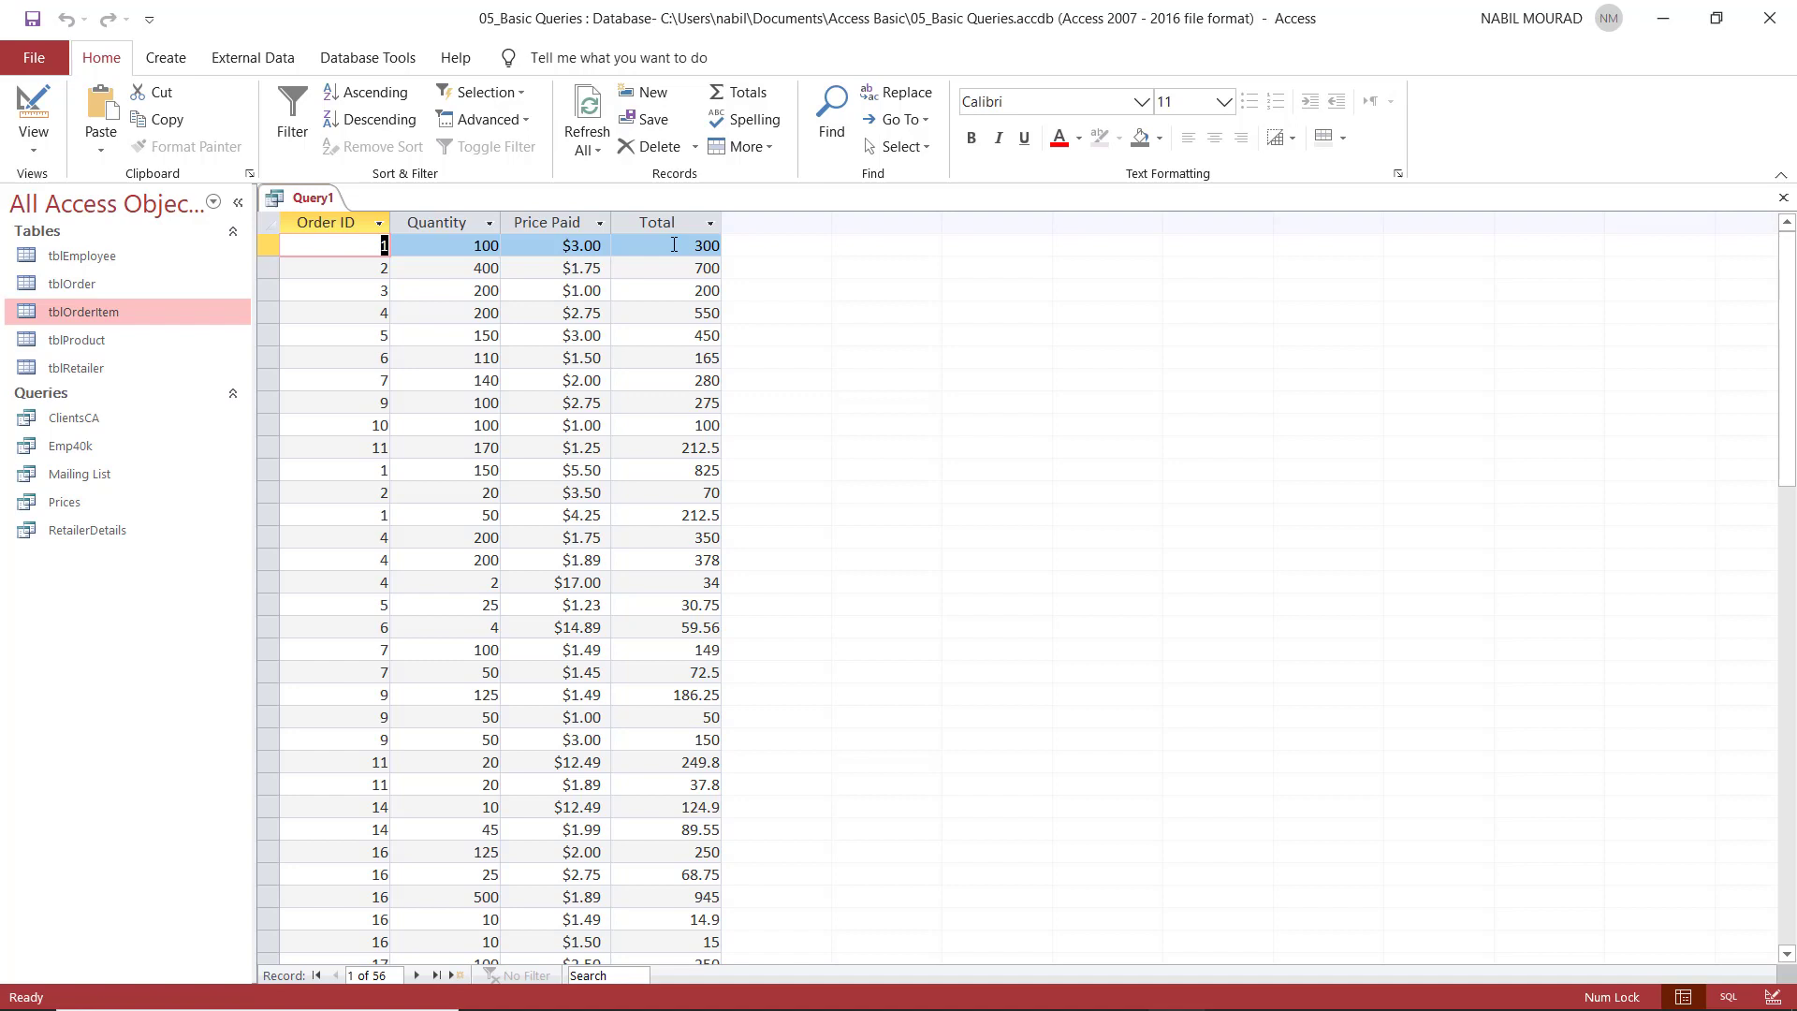
pyautogui.moveTo(616, 303)
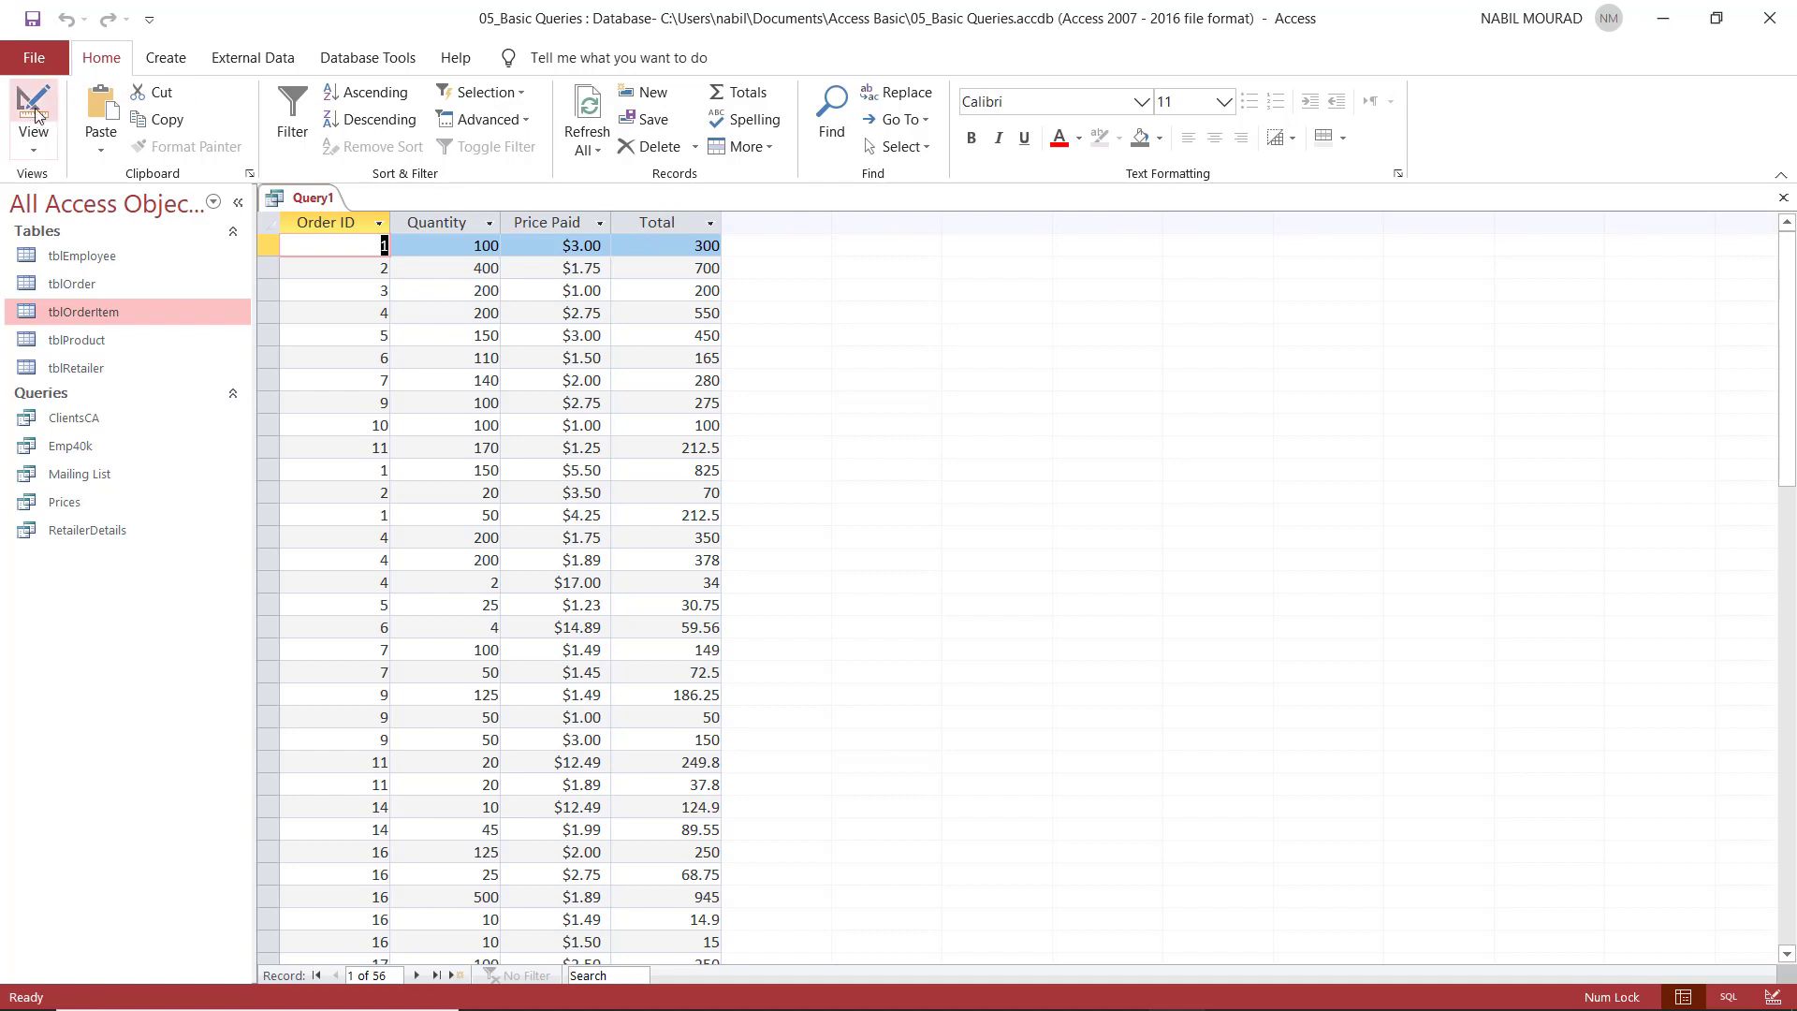
# Return to Design View with the Total field in the grid.
pyautogui.click(34, 109)
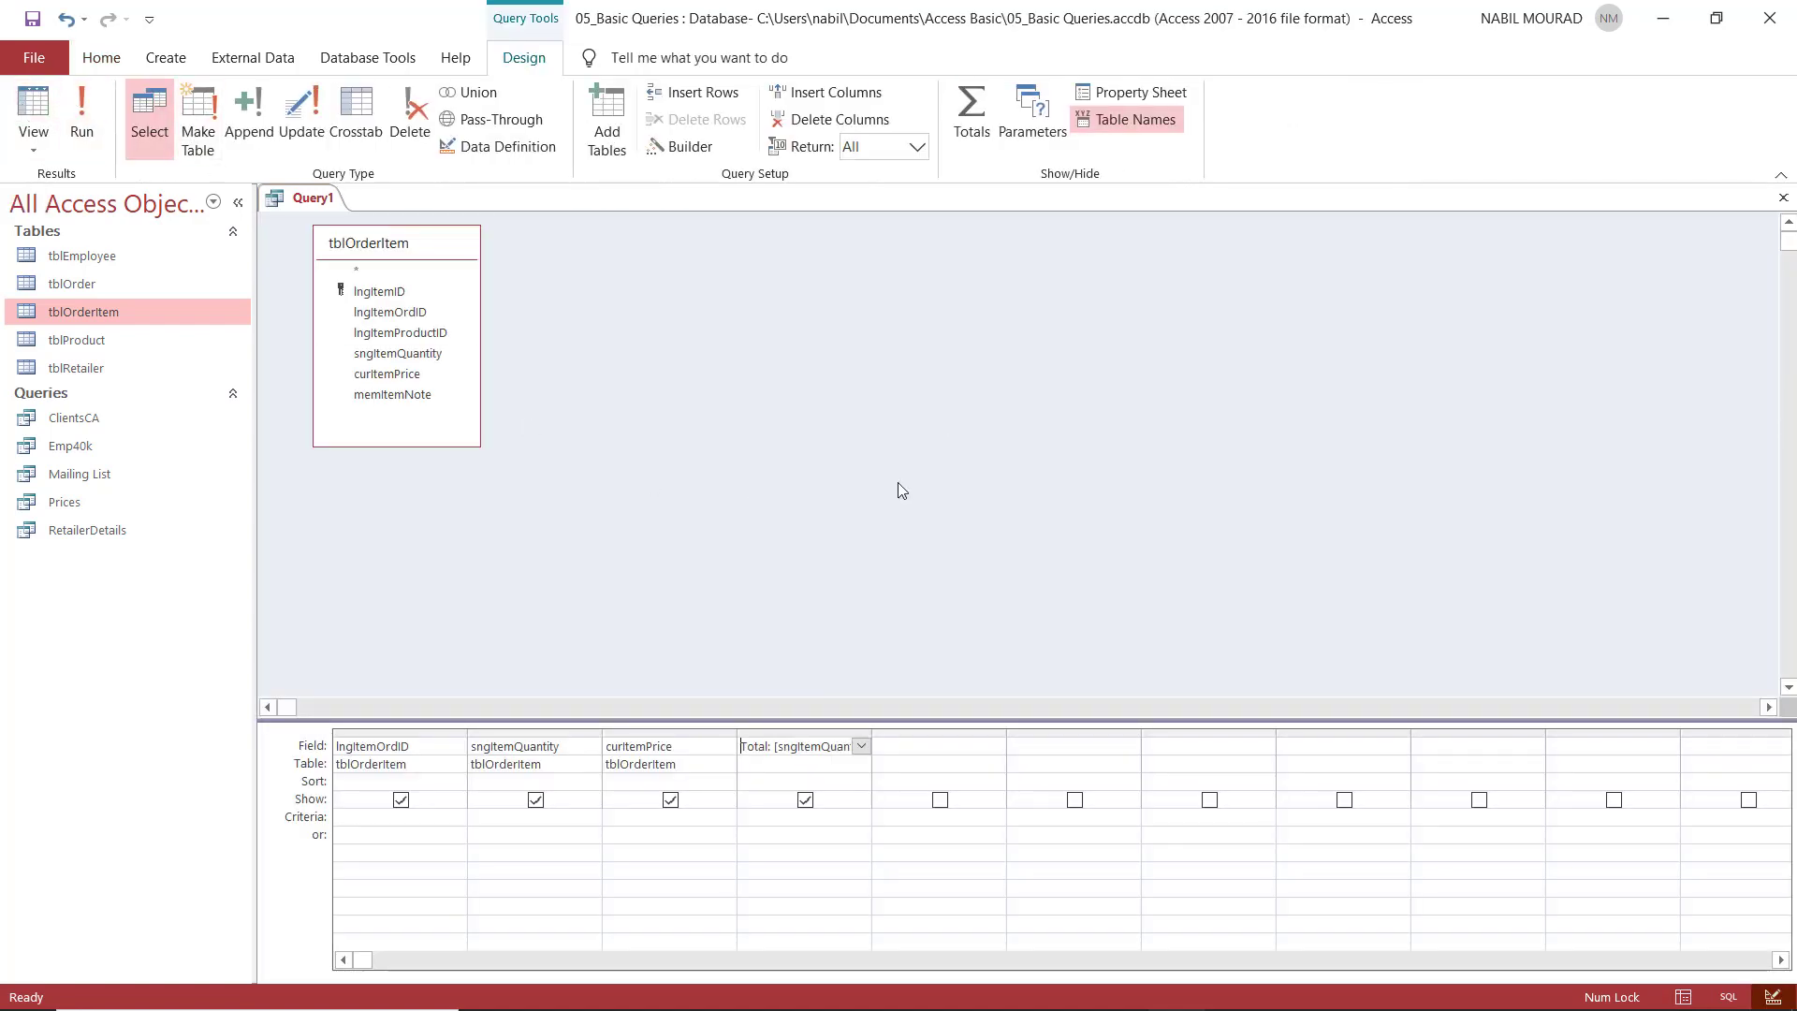
pyautogui.moveTo(900, 405)
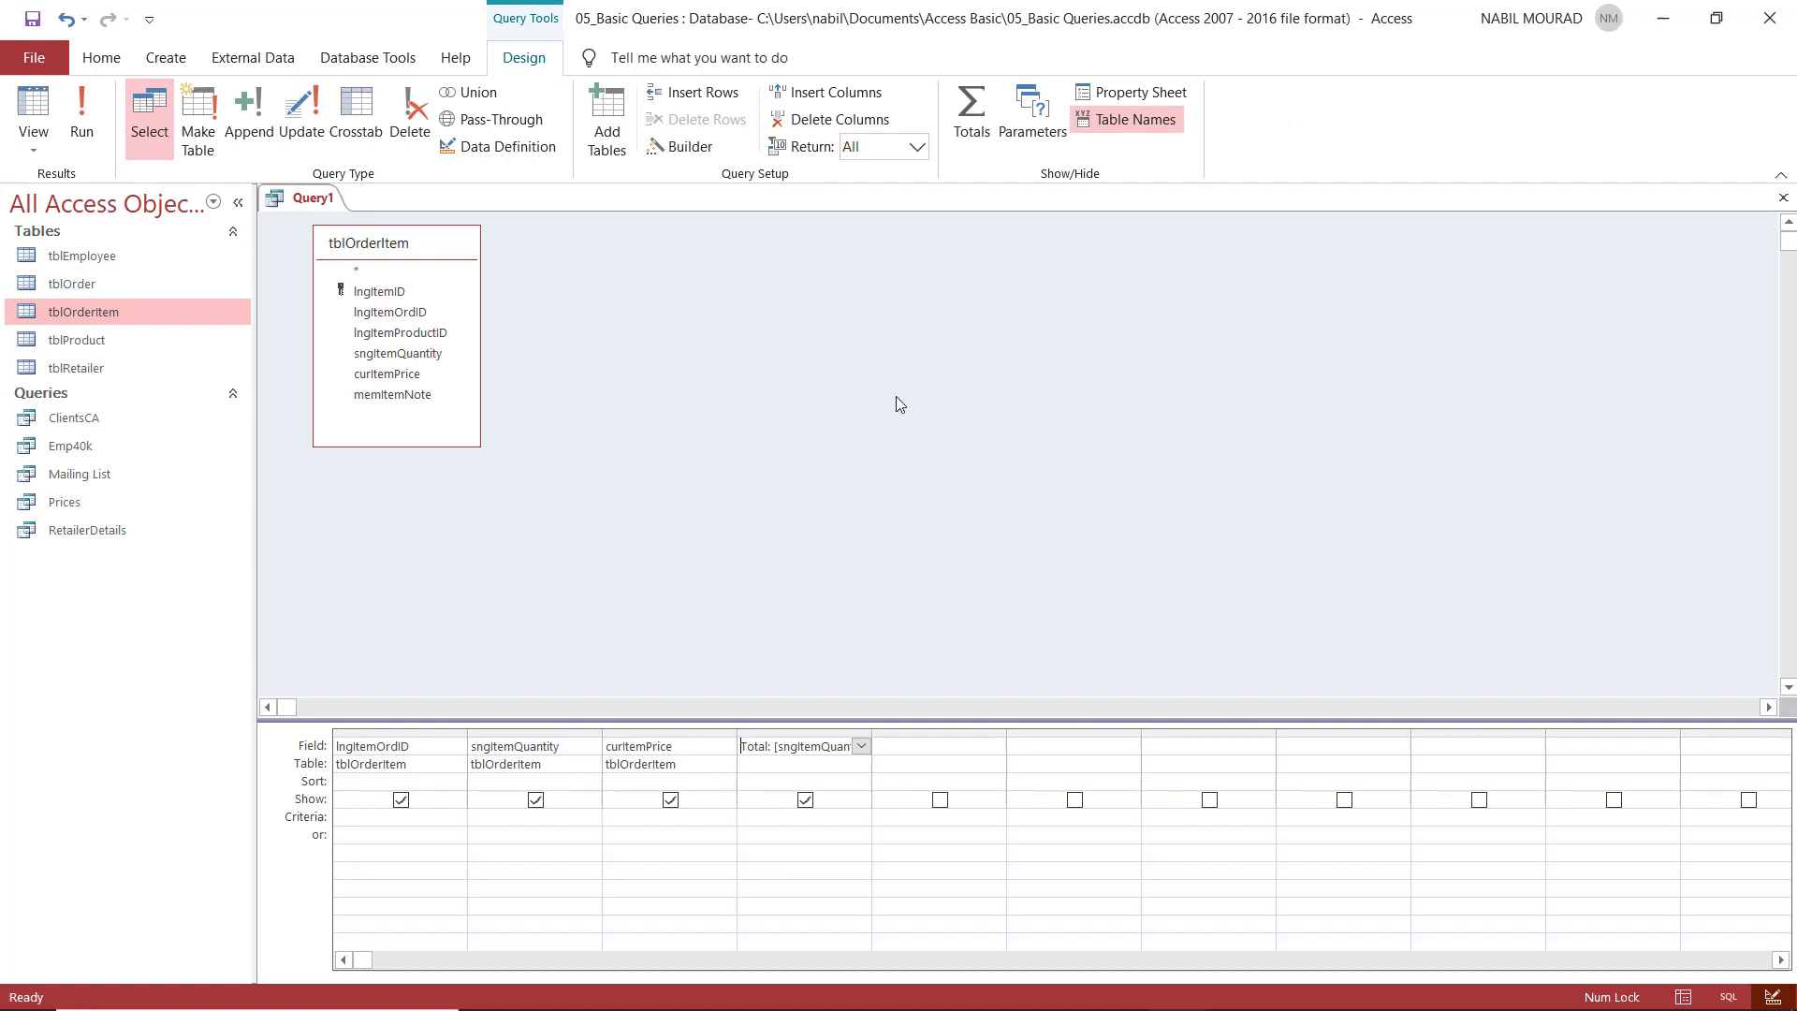
pyautogui.moveTo(1131, 93)
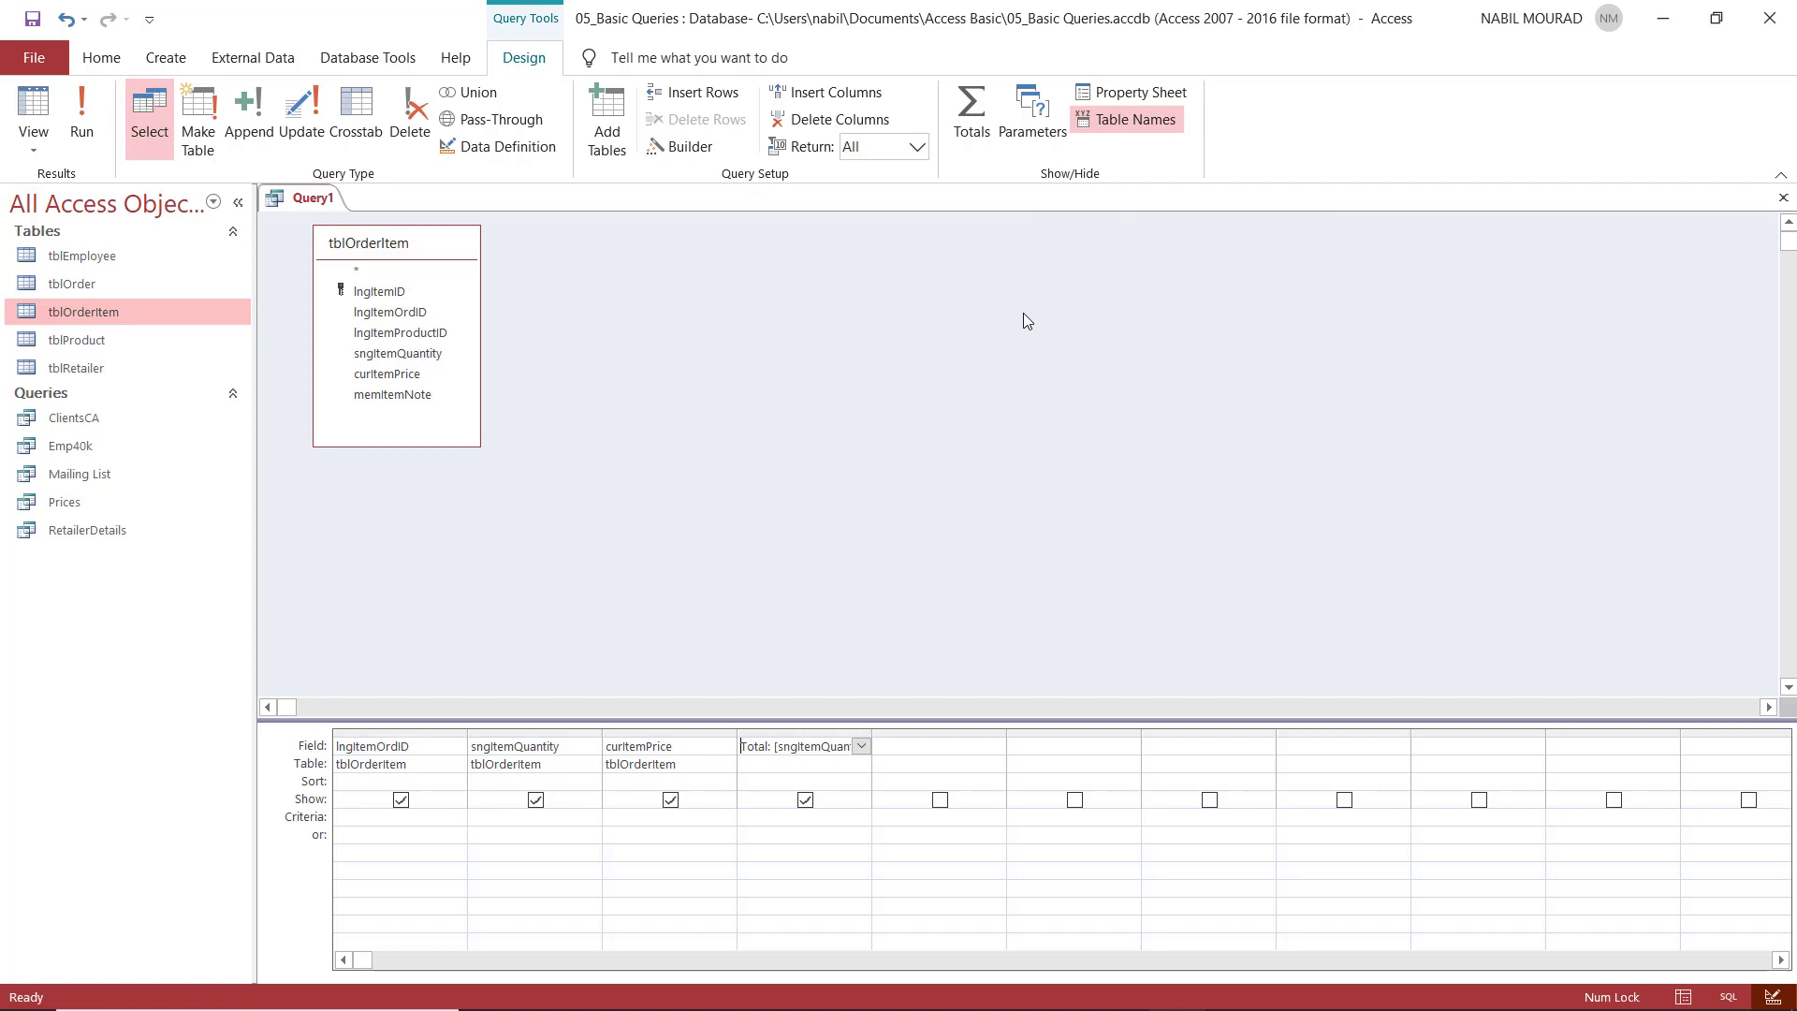
pyautogui.moveTo(1131, 92)
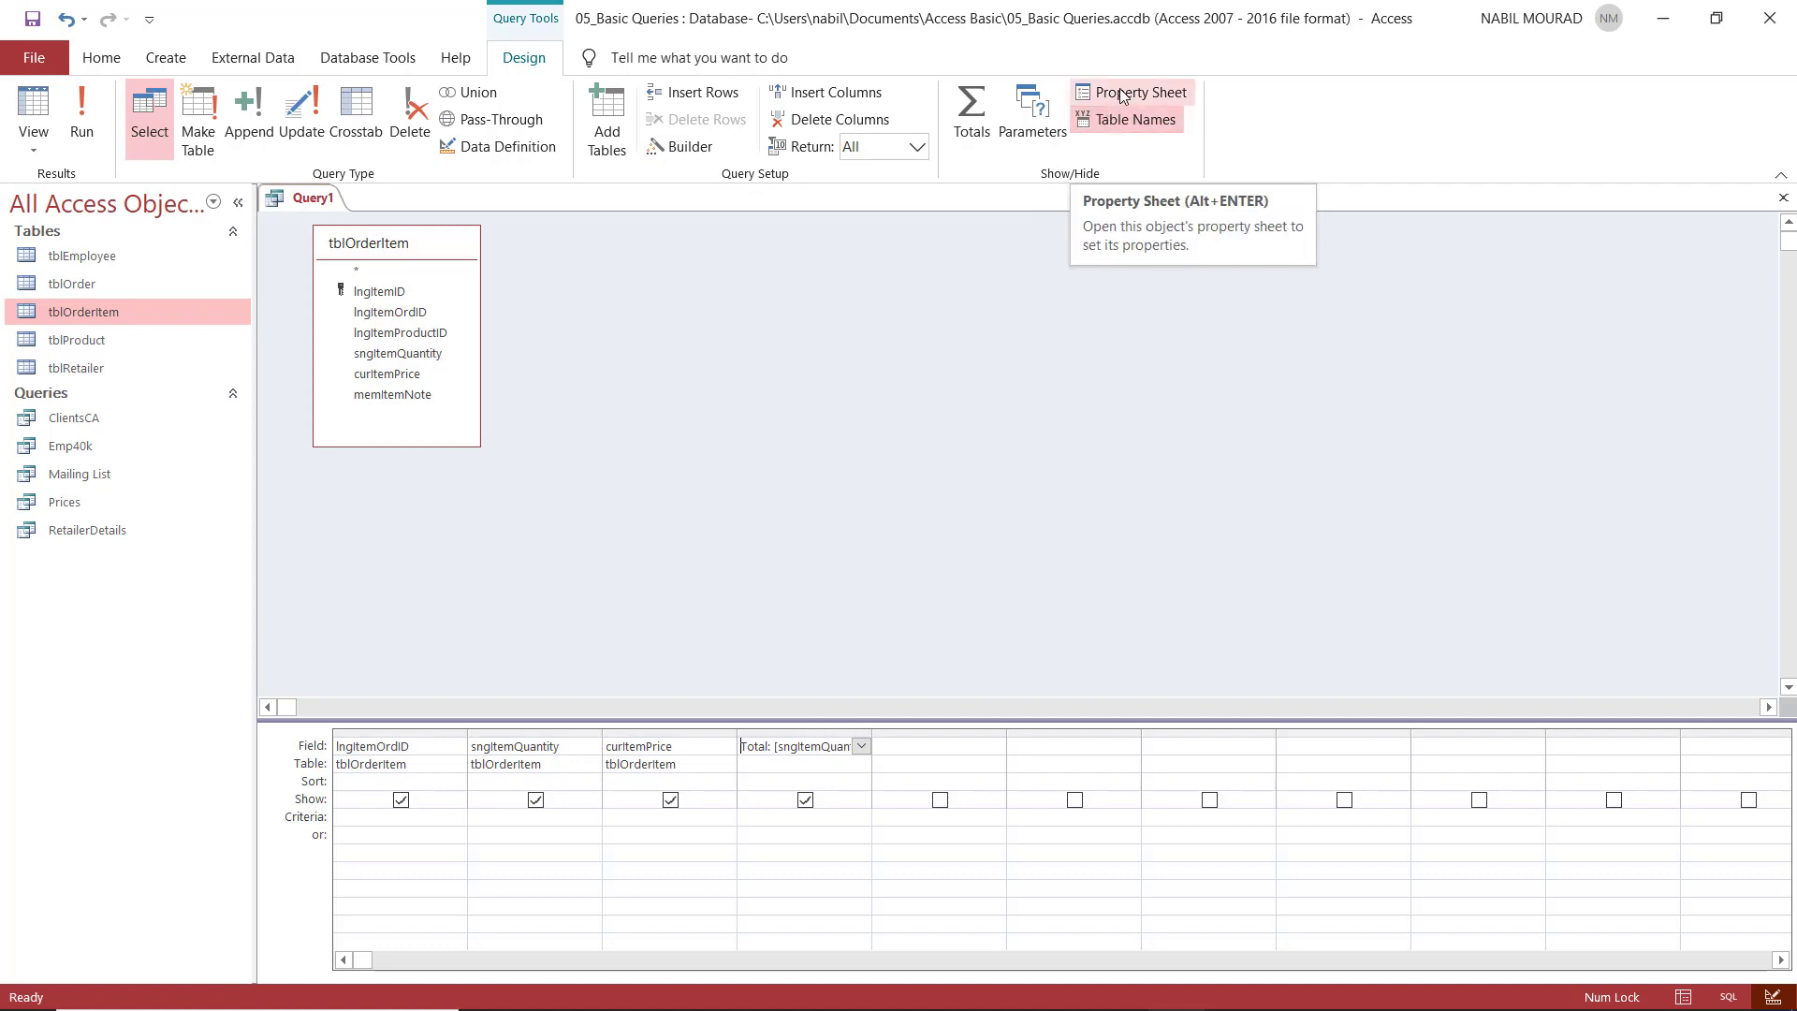
# Set the Total field's format to Currency with 2 decimal places.
pyautogui.click(1138, 91)
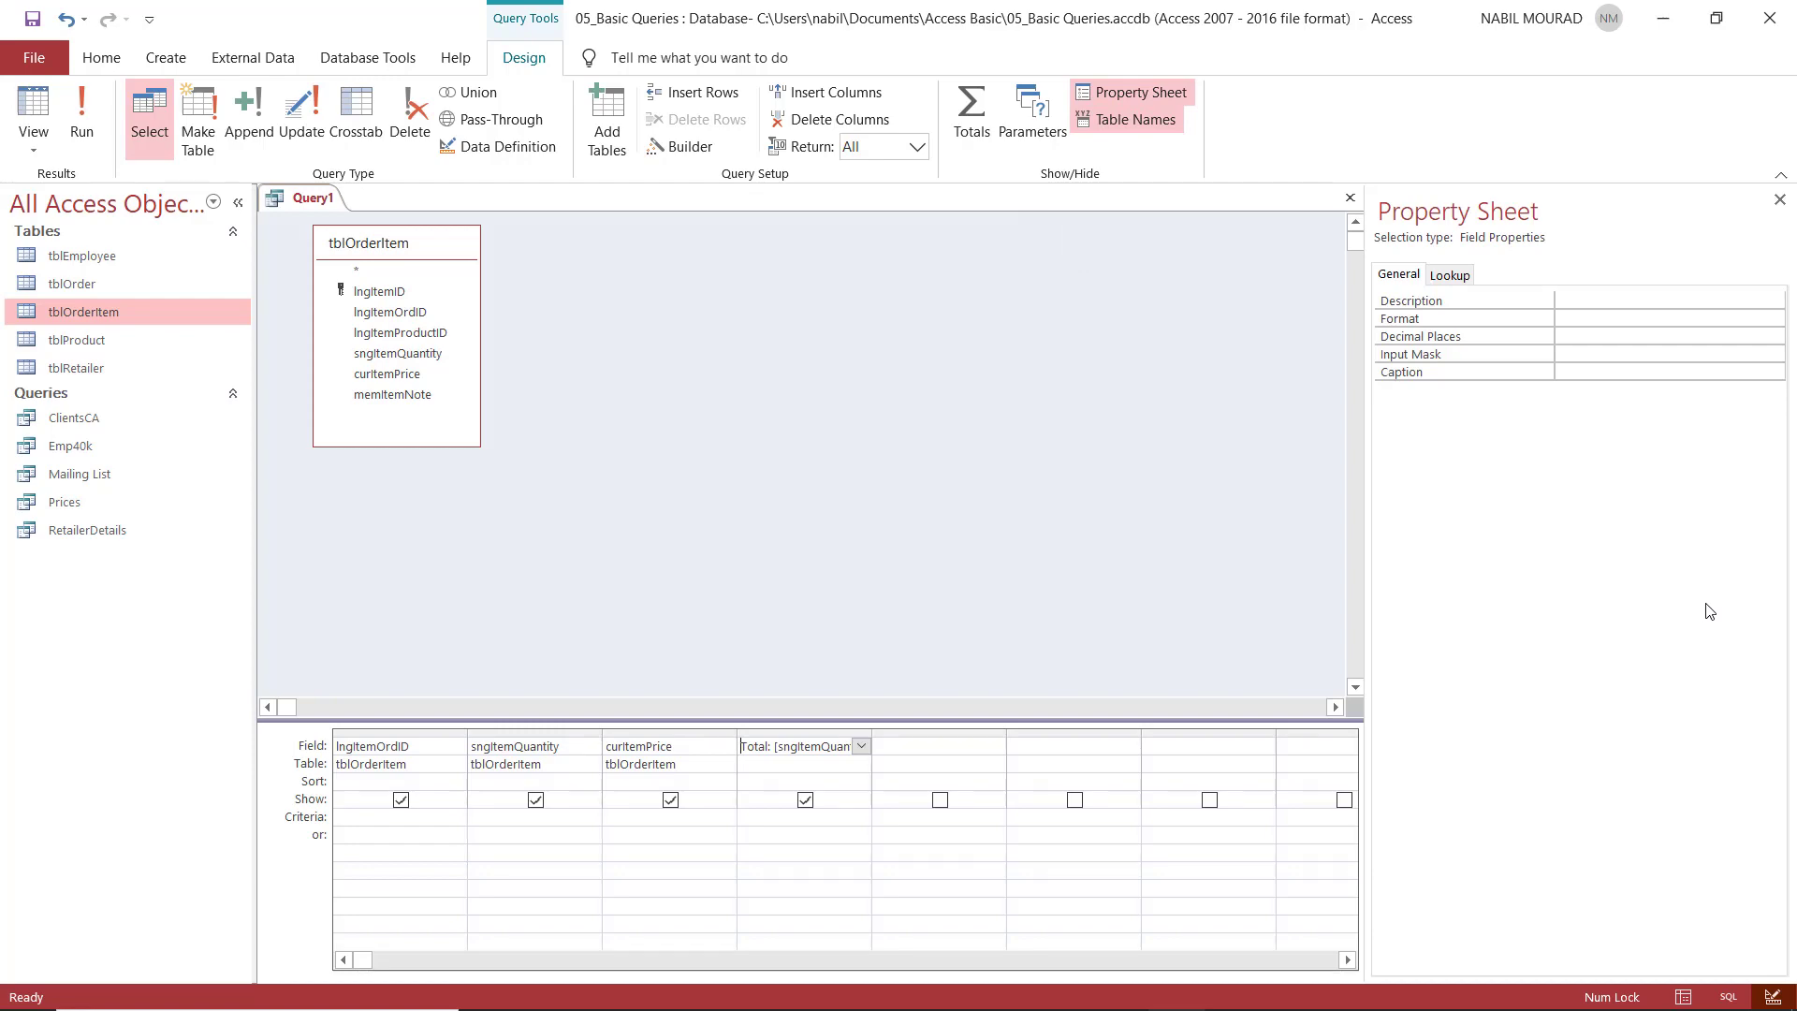
pyautogui.moveTo(1479, 332)
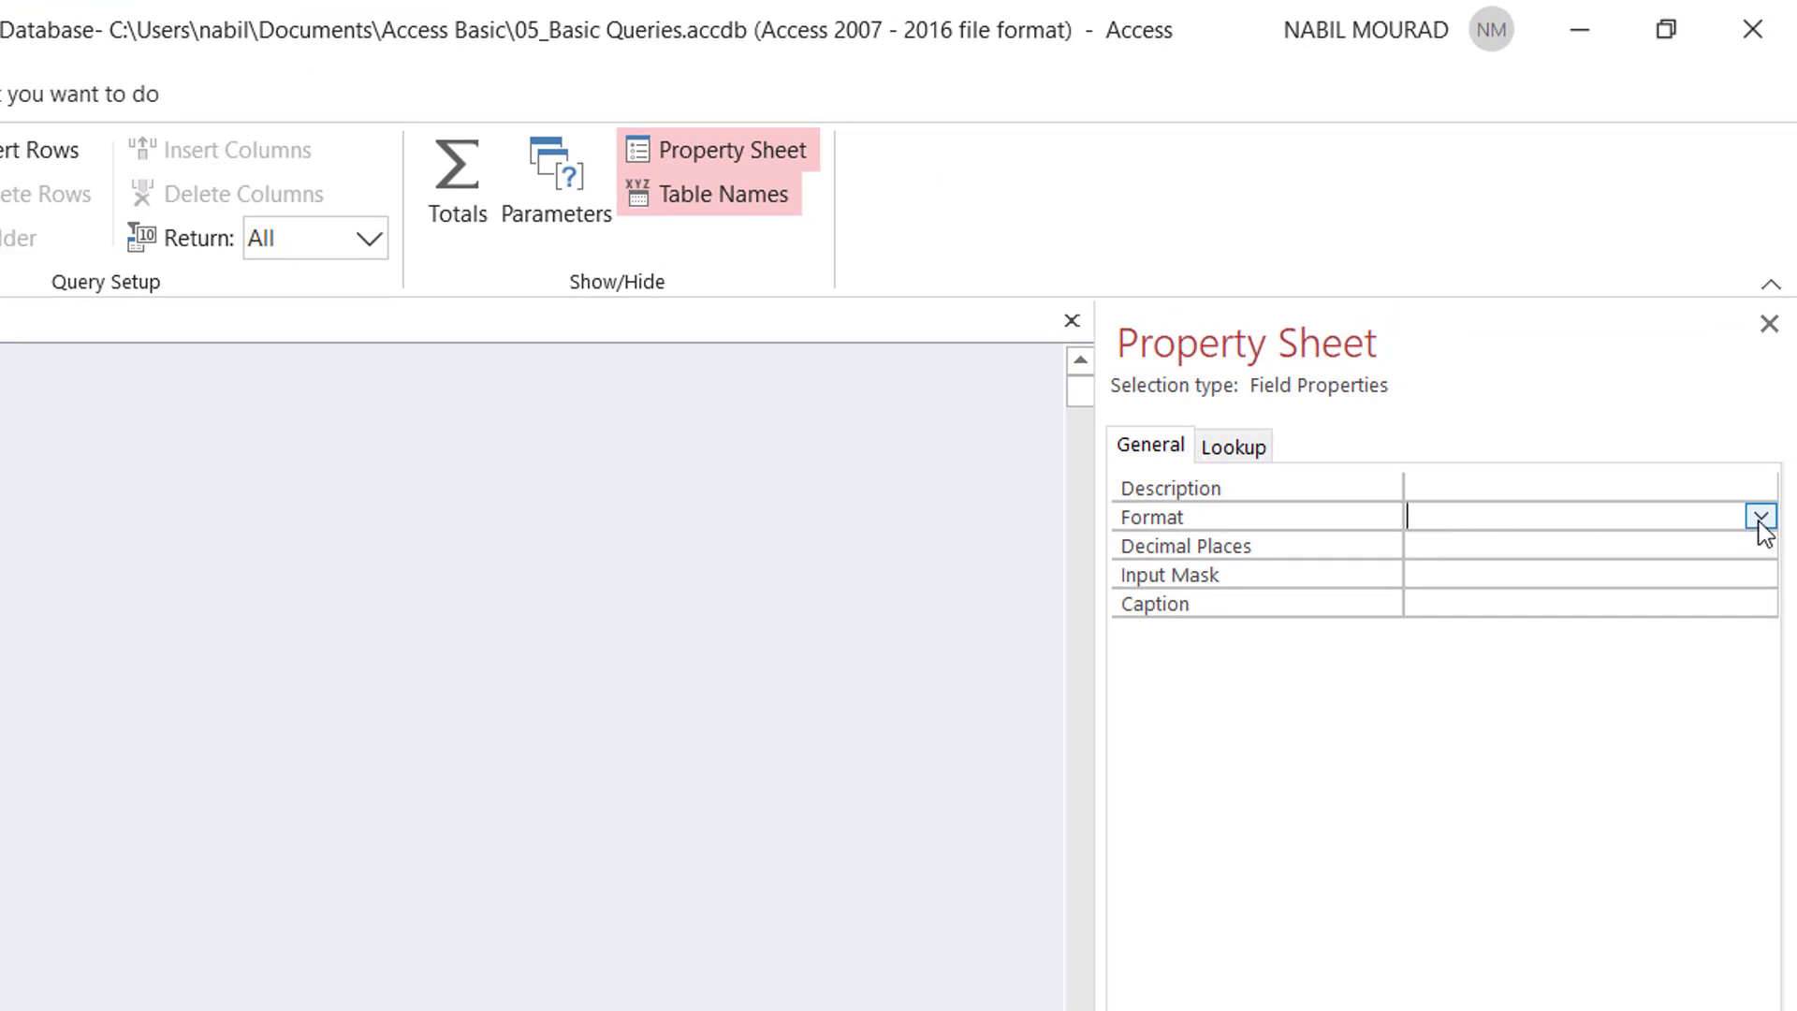
pyautogui.click(1761, 517)
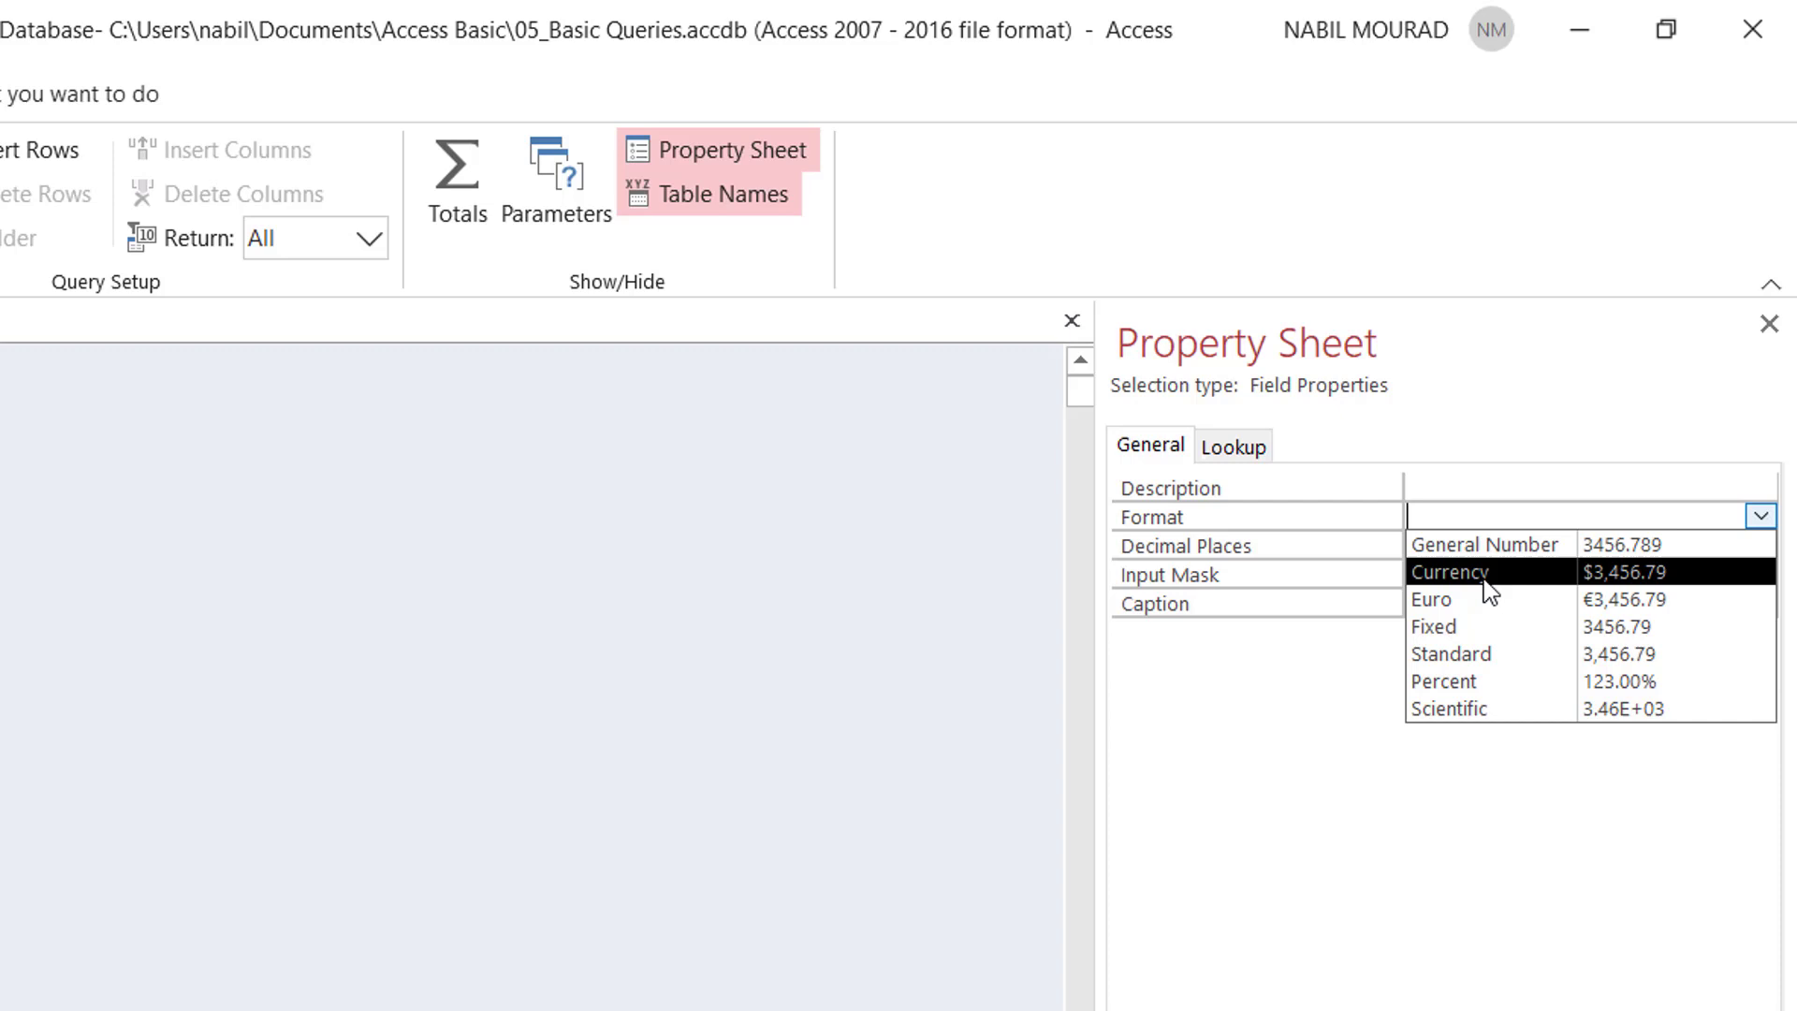
pyautogui.click(1447, 573)
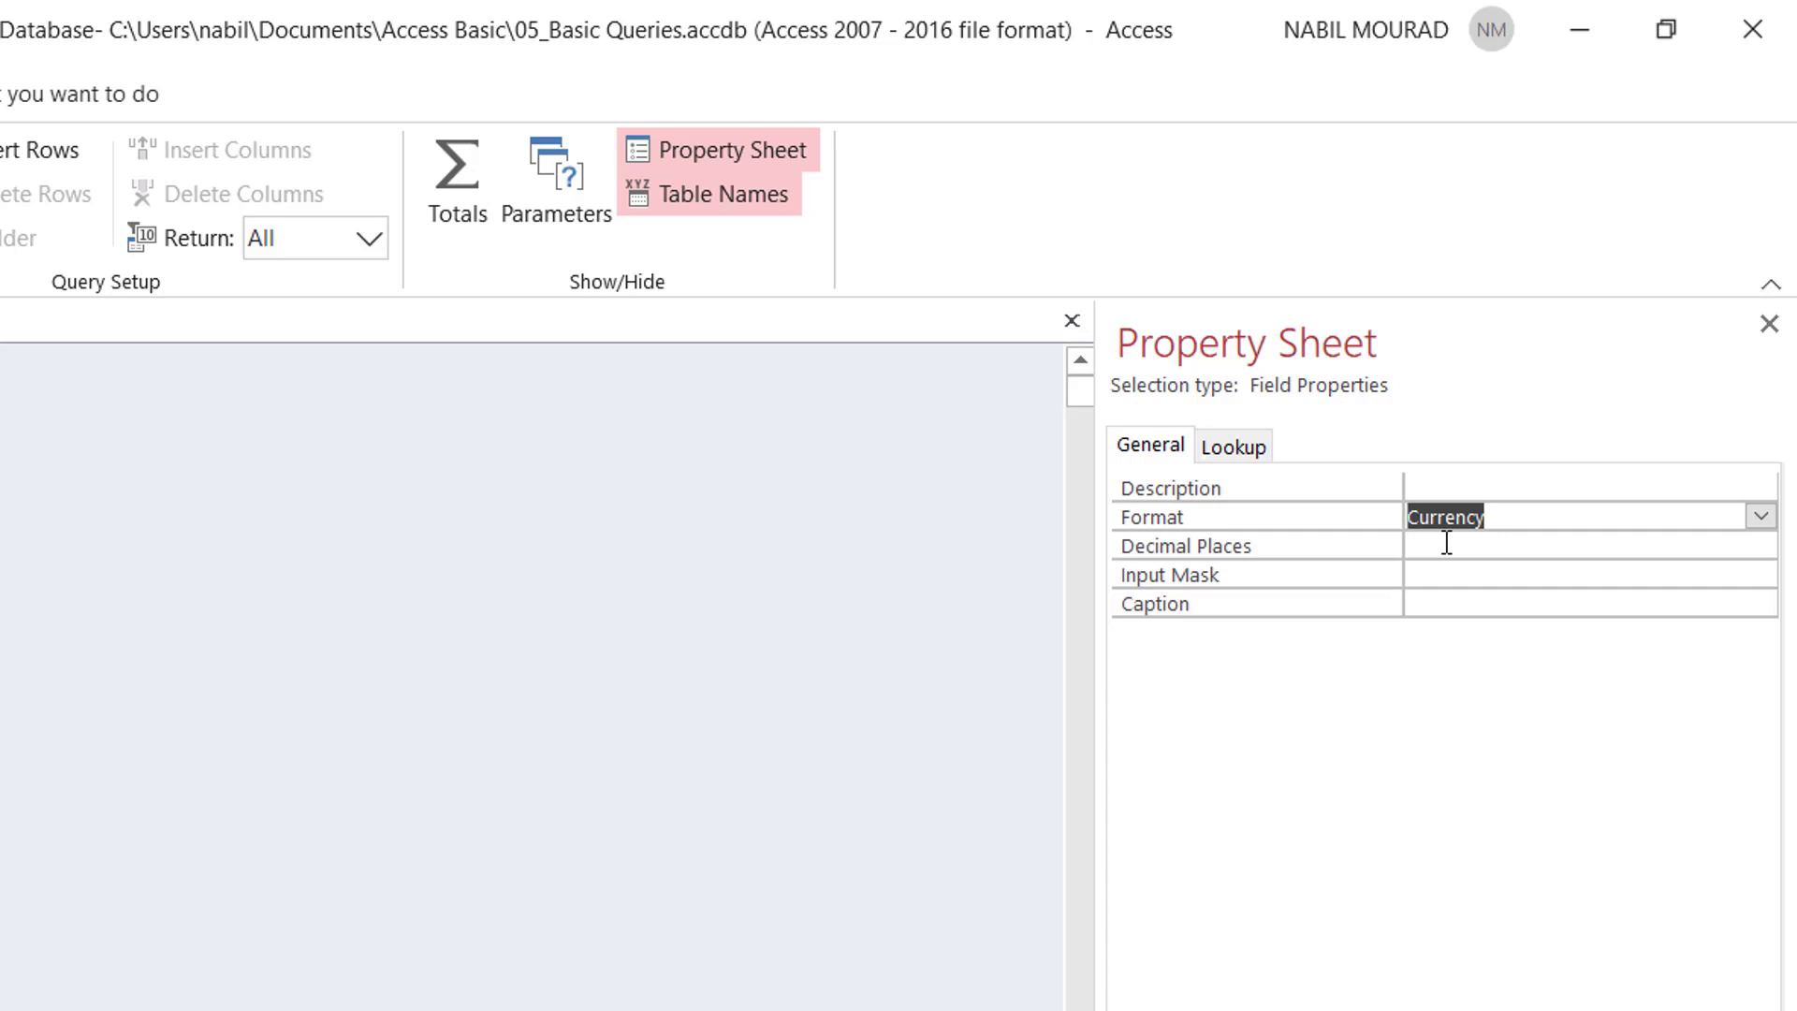
pyautogui.click(1548, 545)
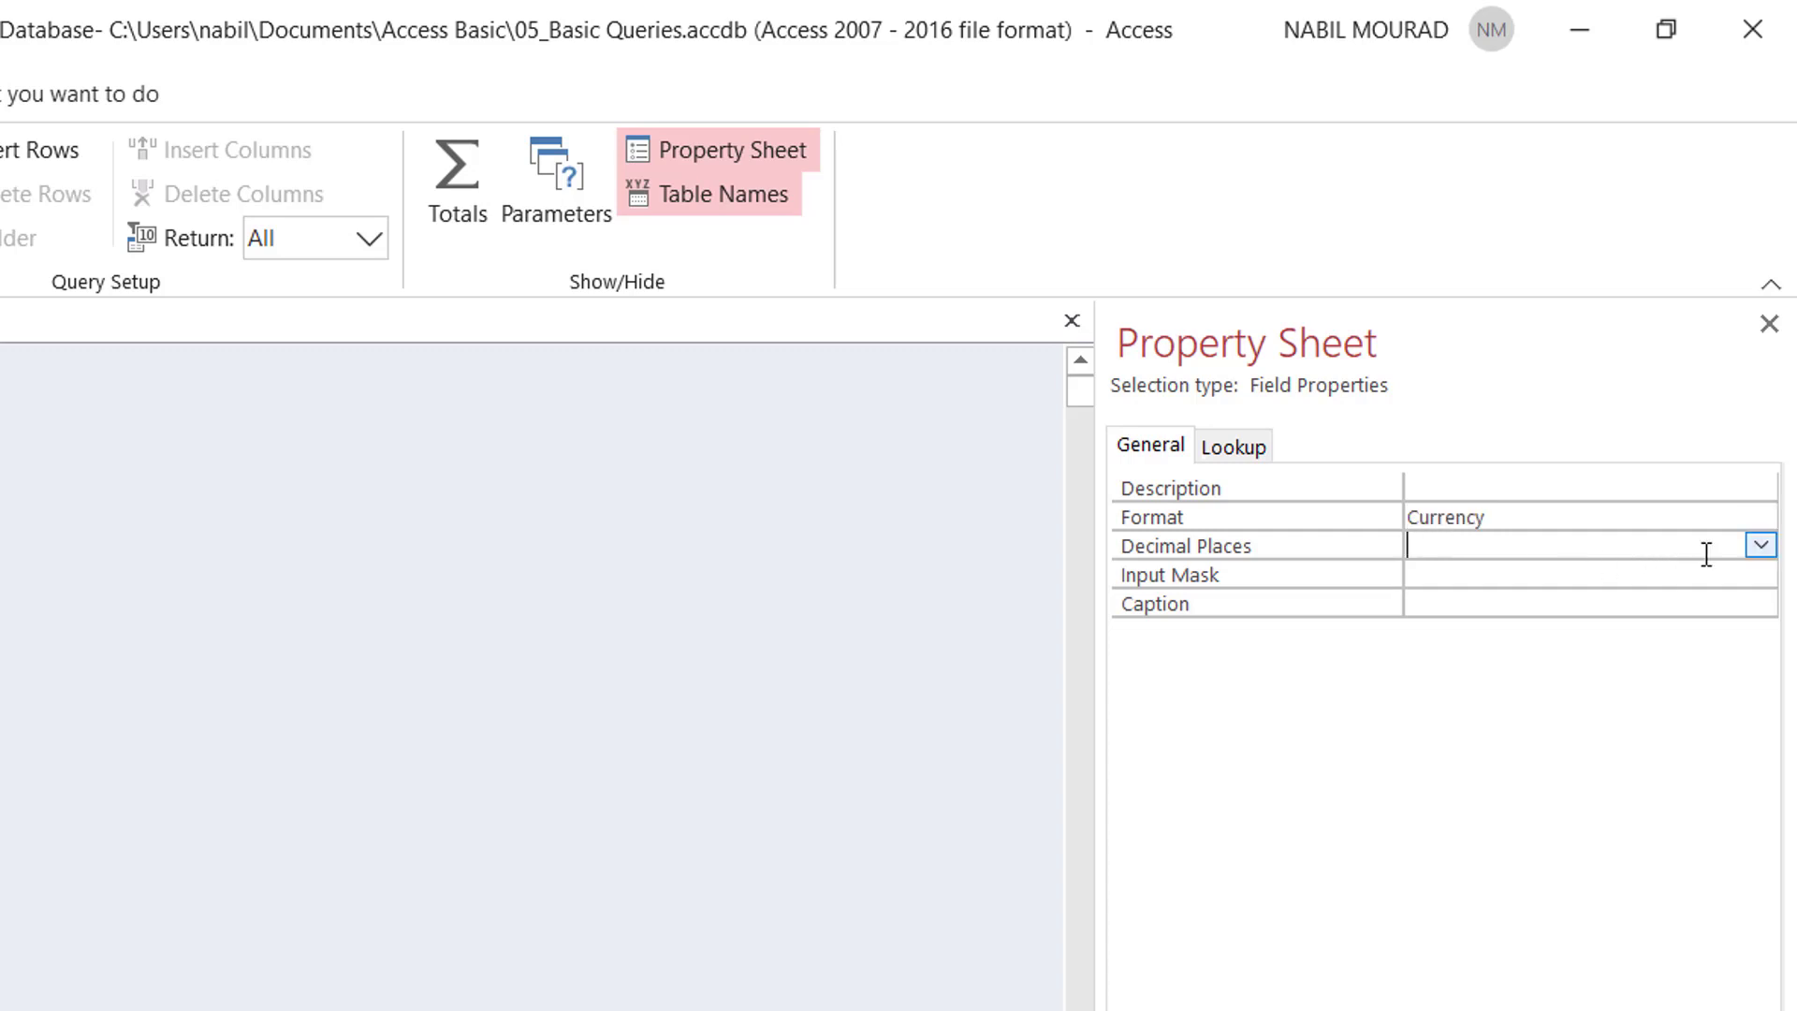
pyautogui.click(1760, 545)
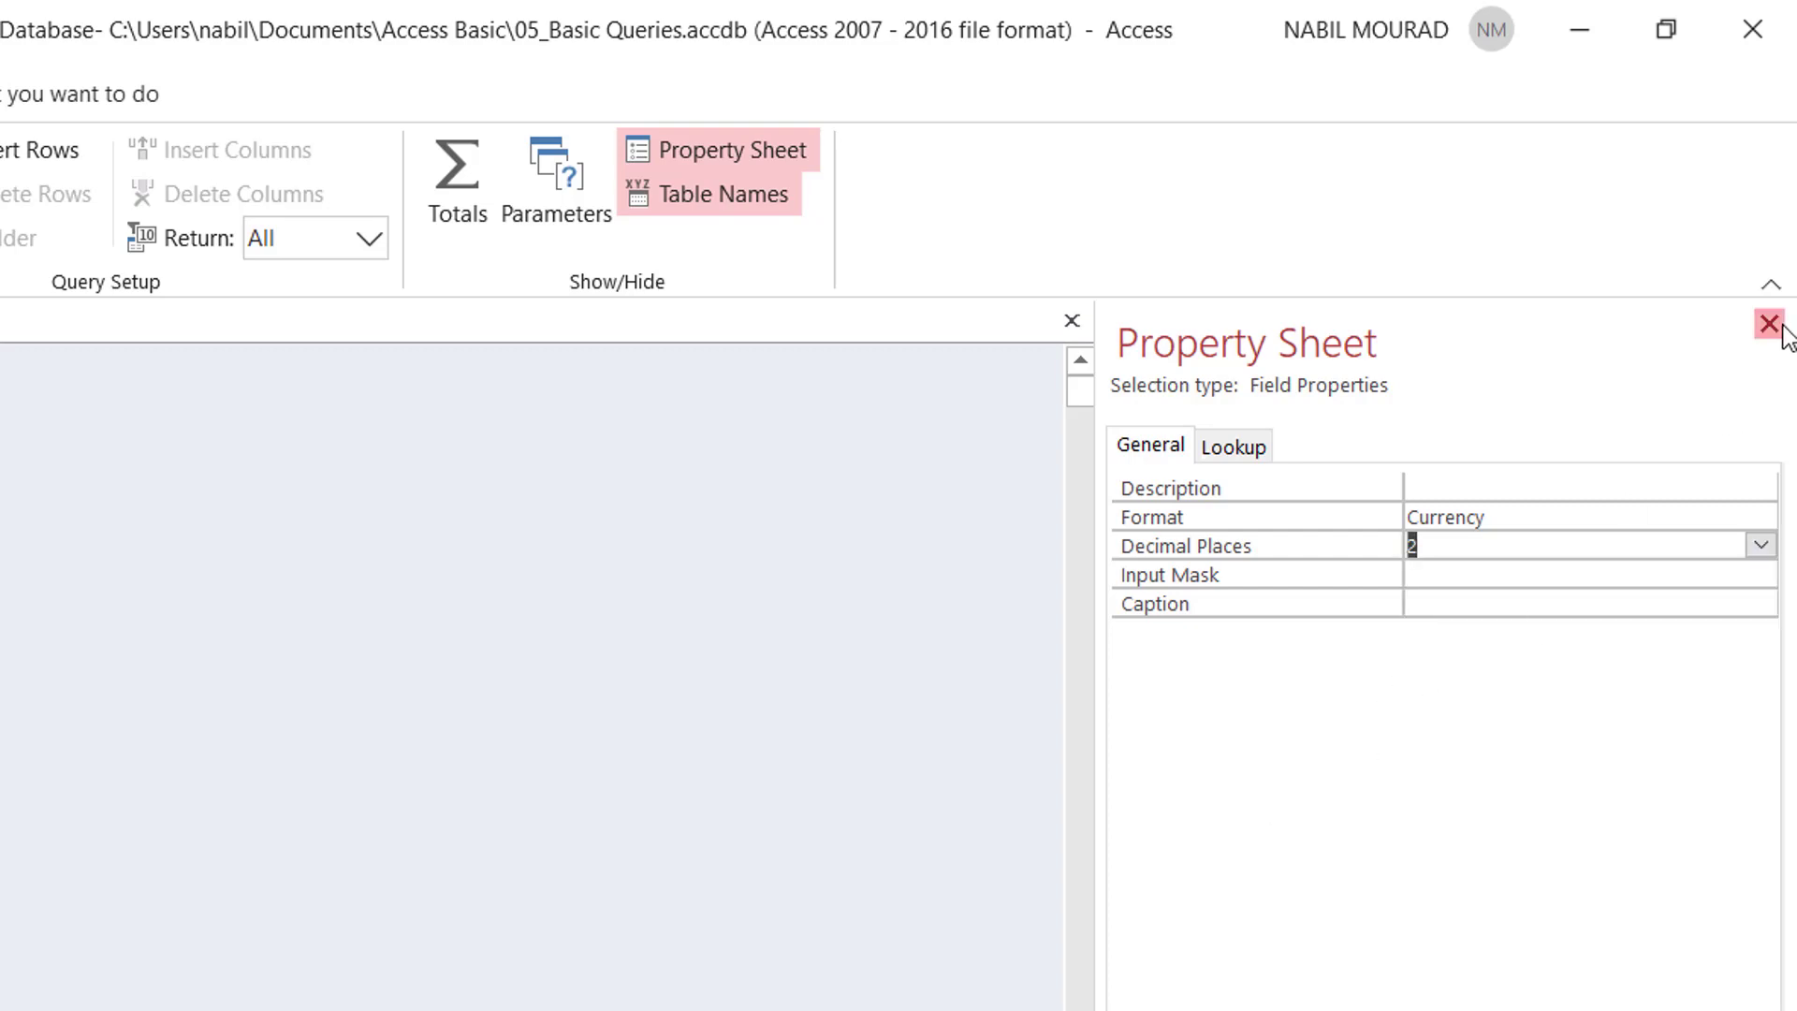
pyautogui.click(1769, 322)
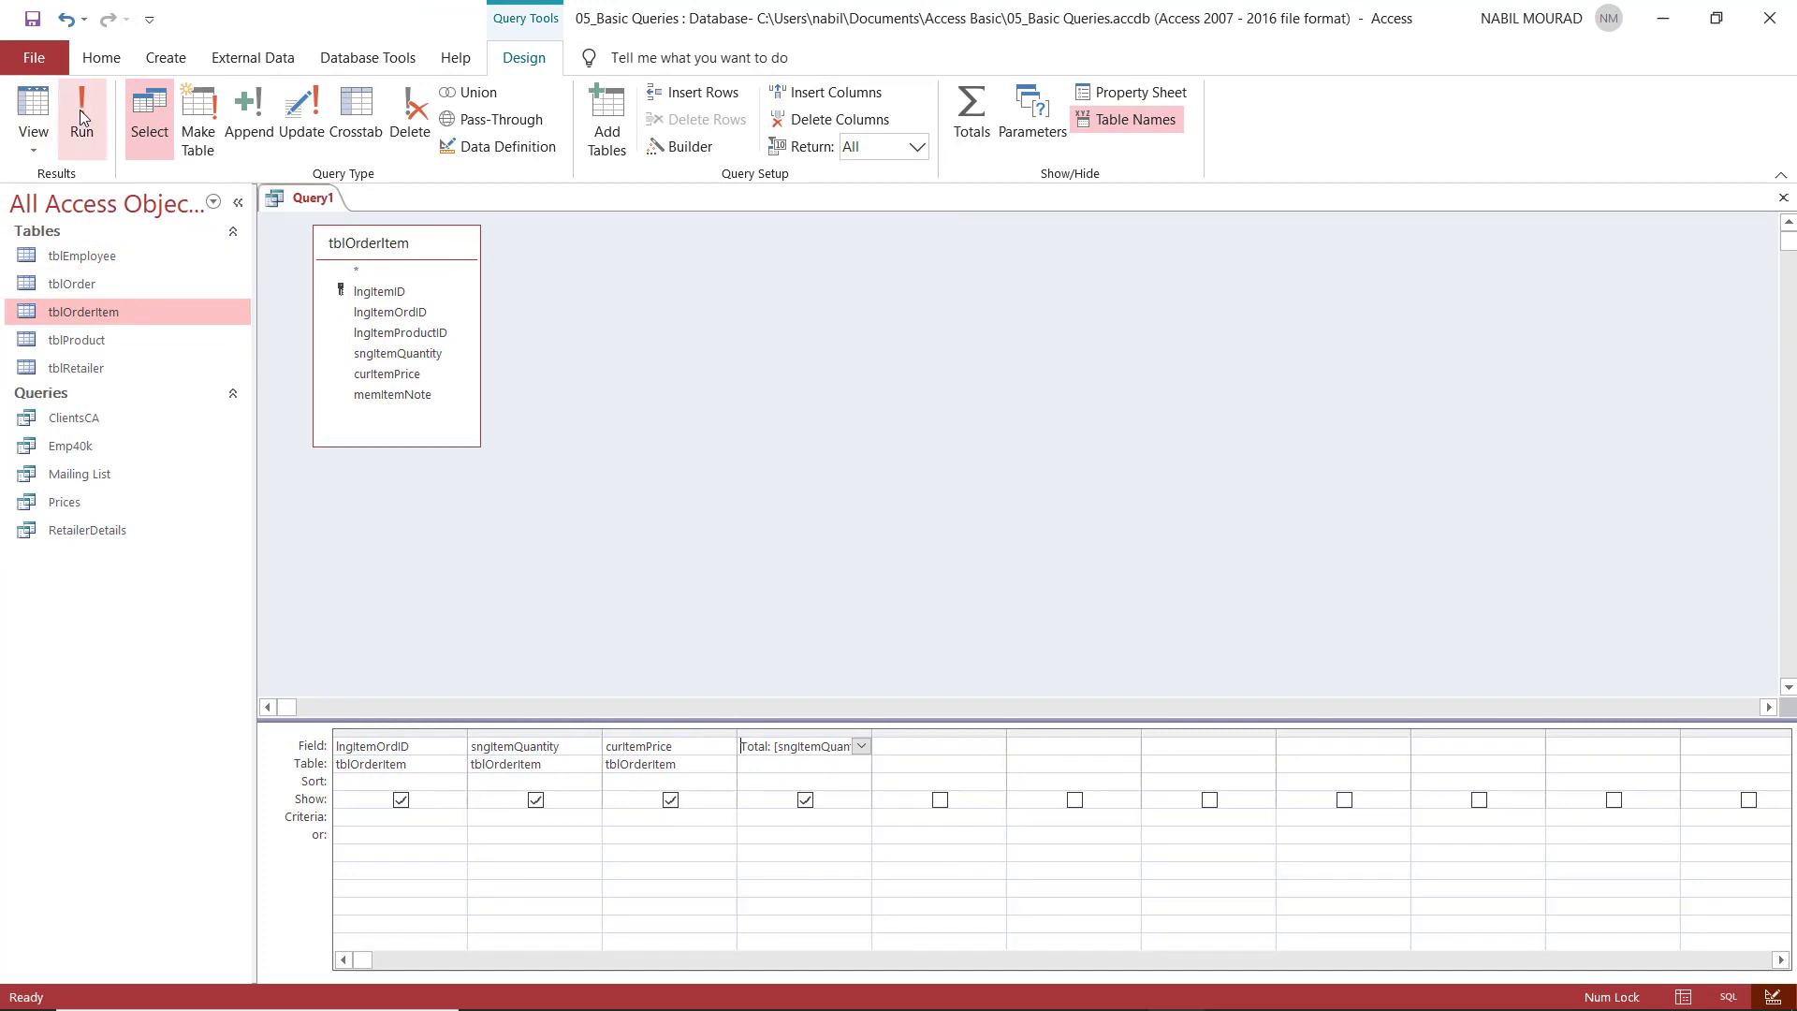
# Rerun the query to show Totals as dollar amounts like $300.00.
pyautogui.click(80, 114)
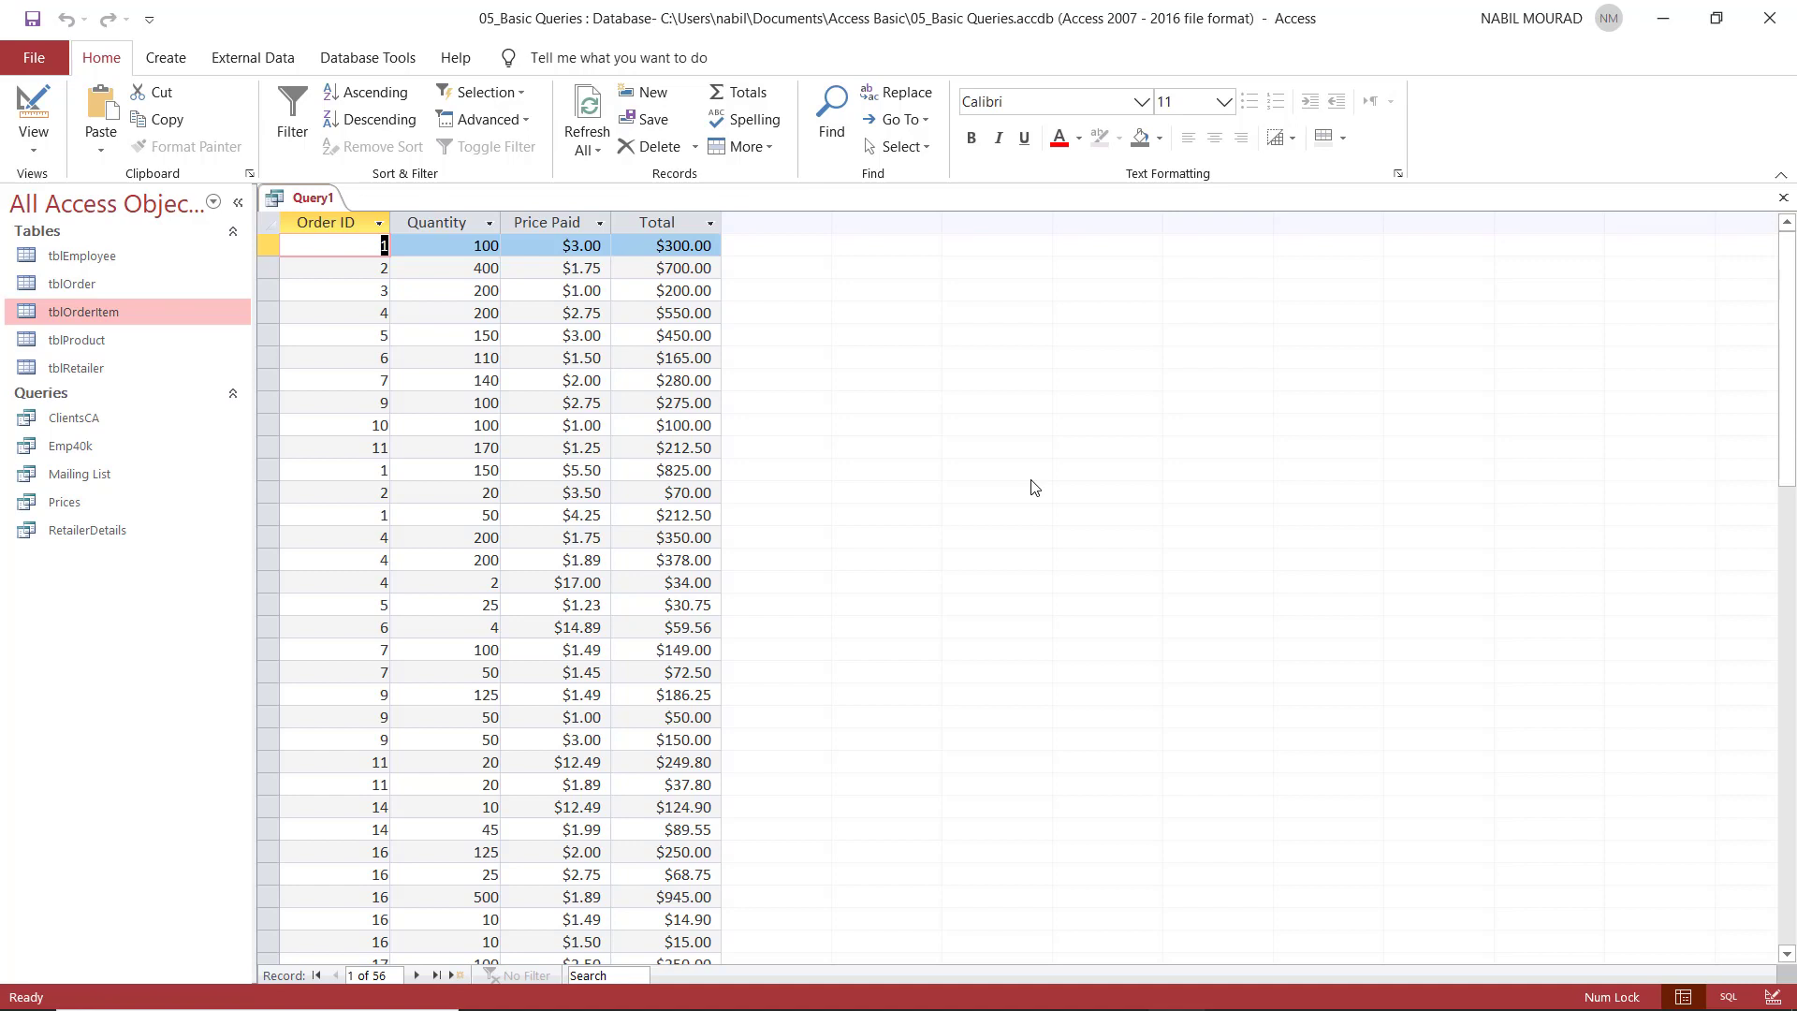
pyautogui.moveTo(1050, 448)
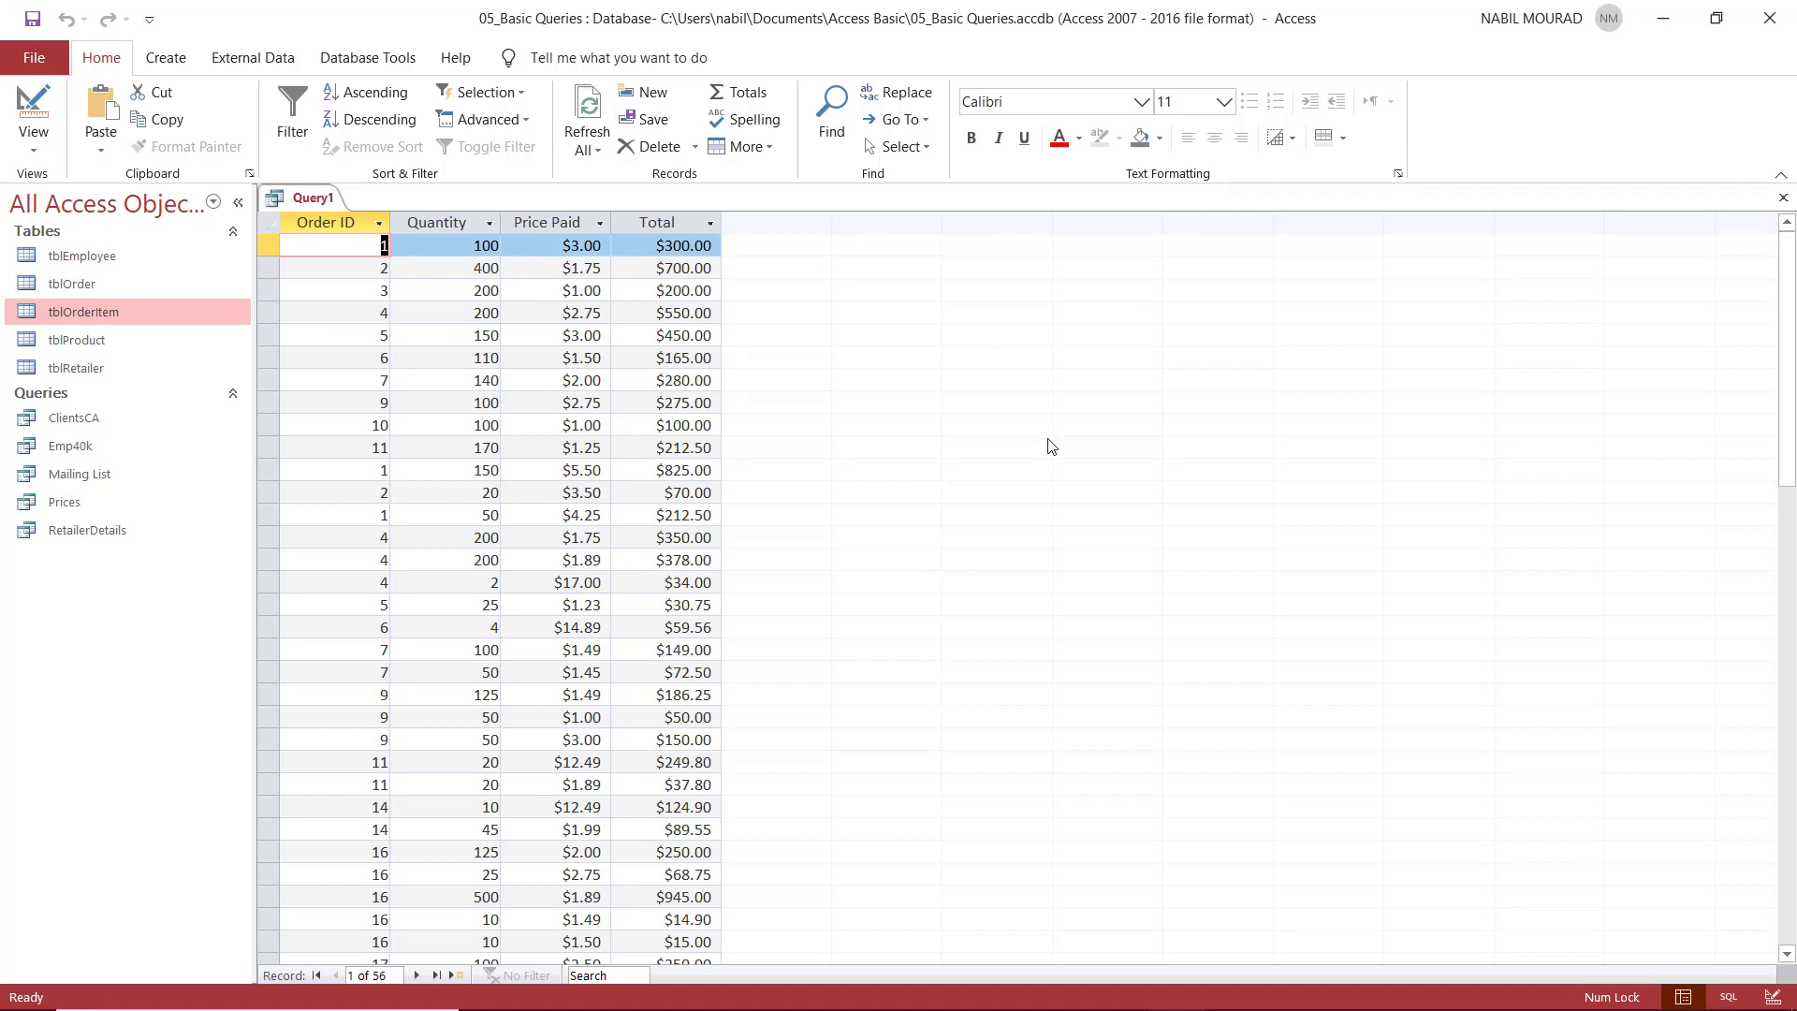